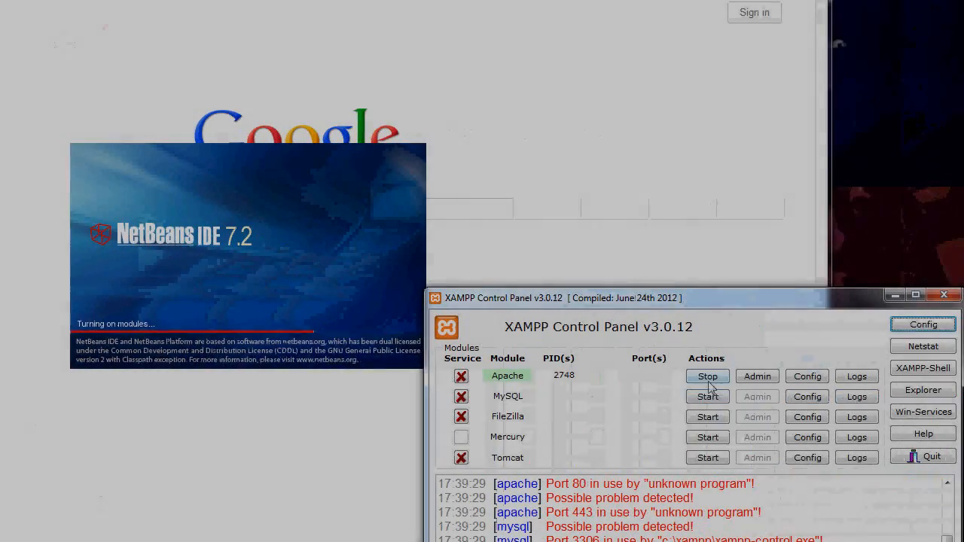
# - Restart Apache in XAMPP and close functions.inc.php in the NetBeans project
pyautogui.click(707, 376)
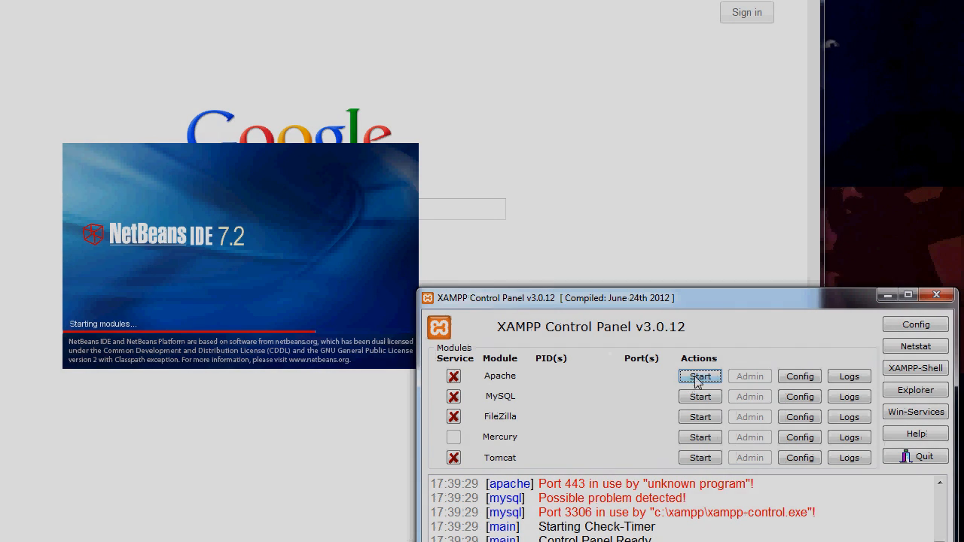
pyautogui.click(700, 397)
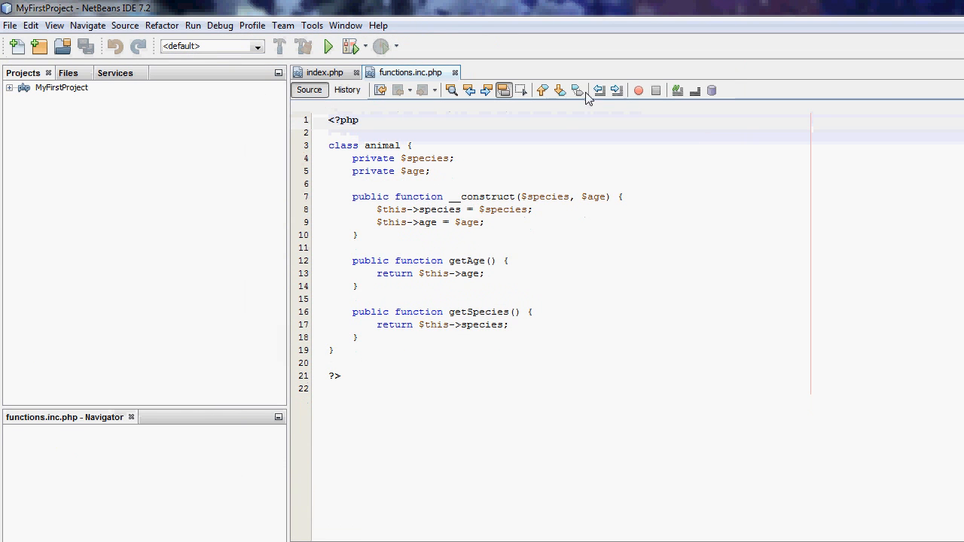
pyautogui.click(325, 73)
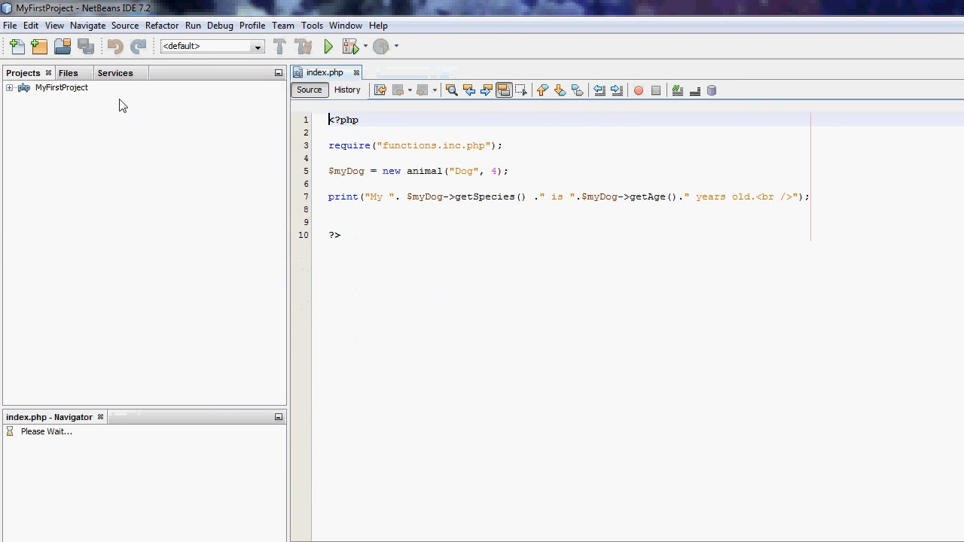
pyautogui.click(9, 88)
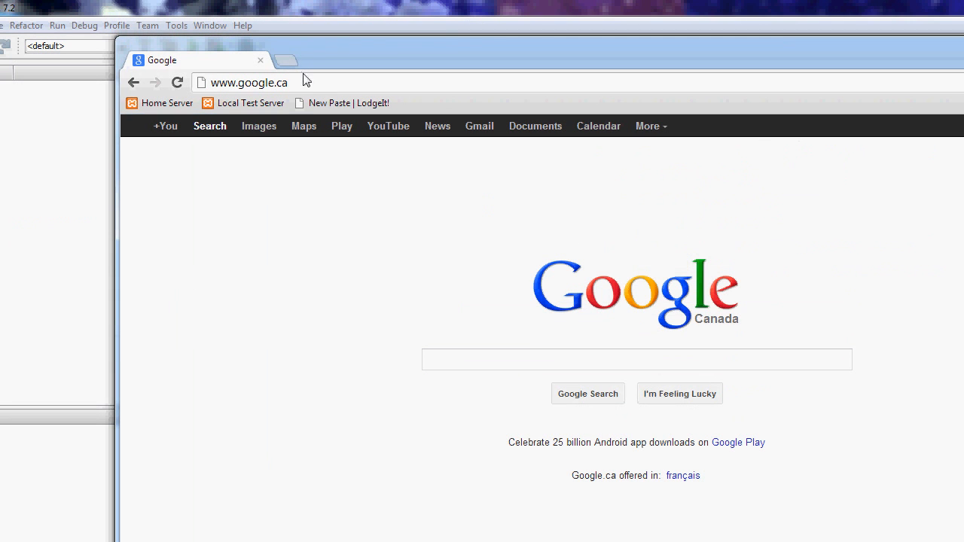
# - Load localhost/phpmyadmin in Chrome after discarding a spare empty tab
pyautogui.click(282, 60)
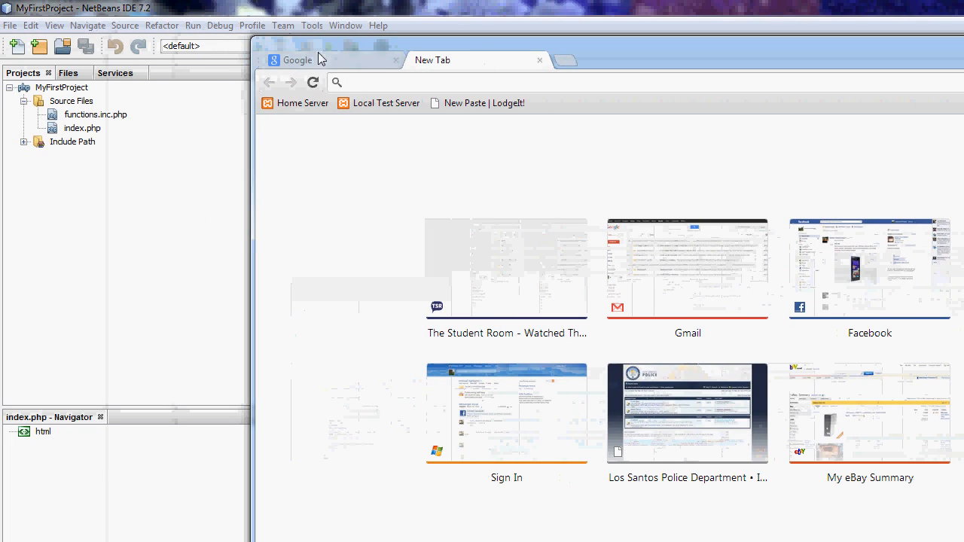
pyautogui.click(297, 60)
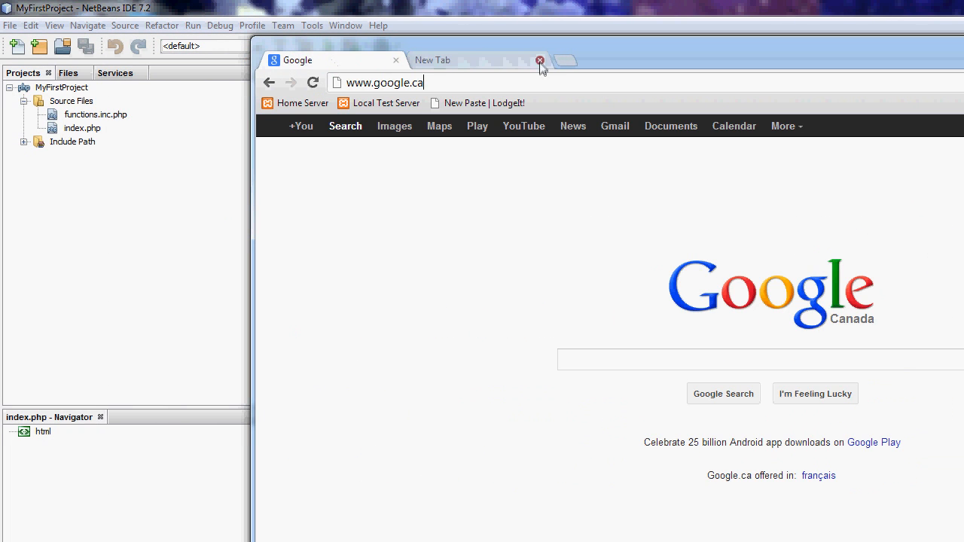
pyautogui.click(540, 60)
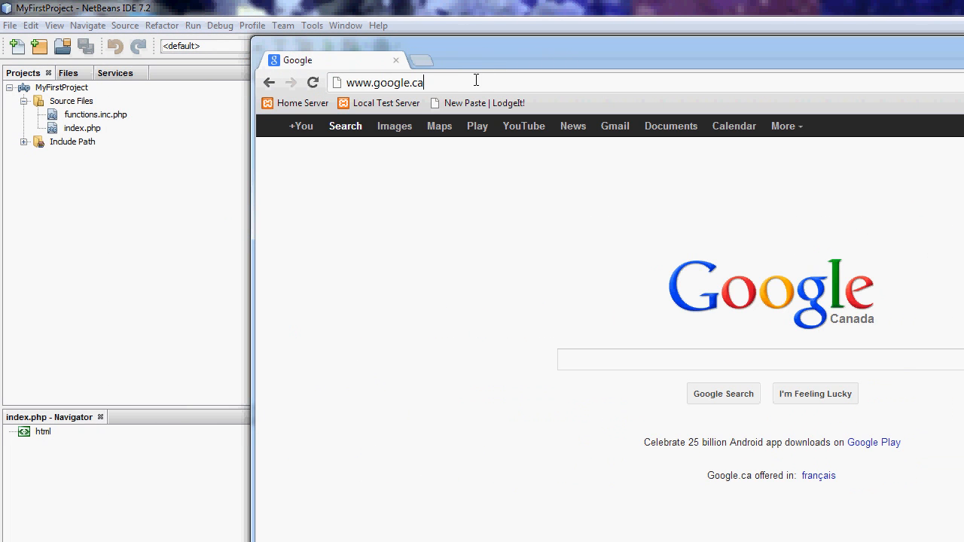
pyautogui.write('localhost/phpmyadmin/')
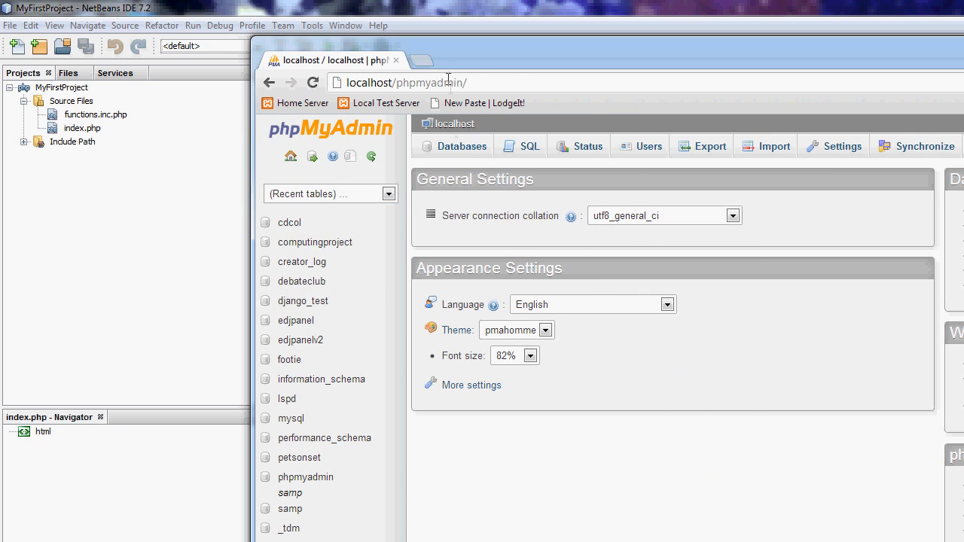
pyautogui.rightClick(561, 245)
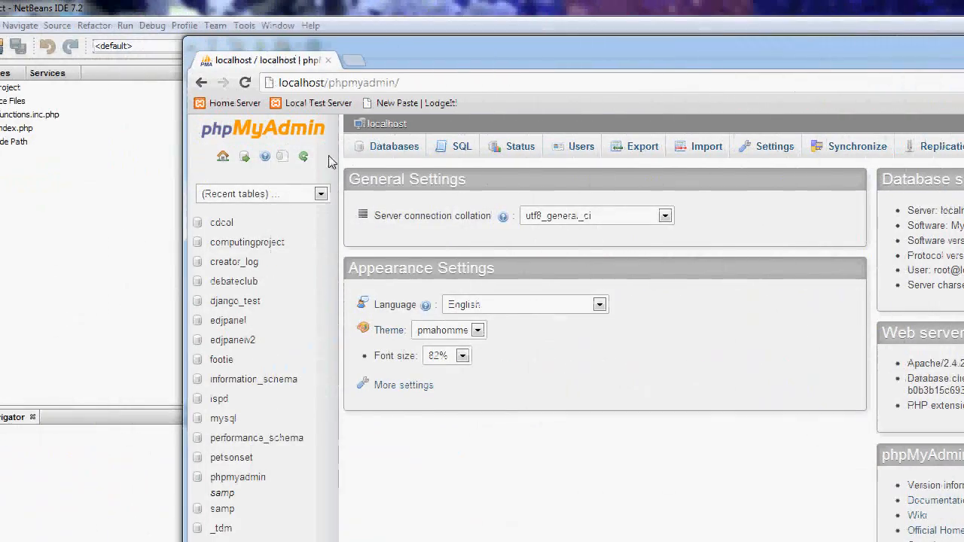
# - Attempt to create and then drop the 'test' database, then return to Databases
pyautogui.click(393, 146)
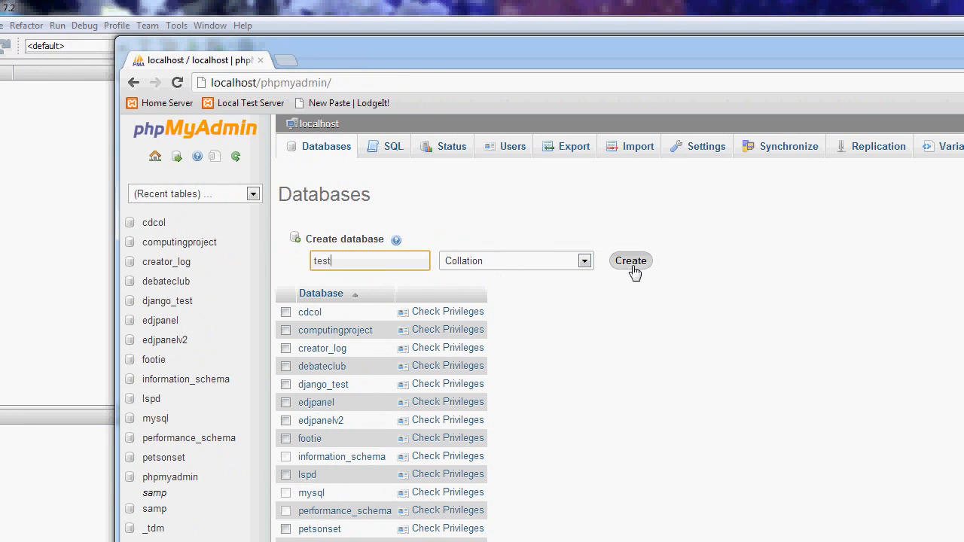
pyautogui.click(631, 261)
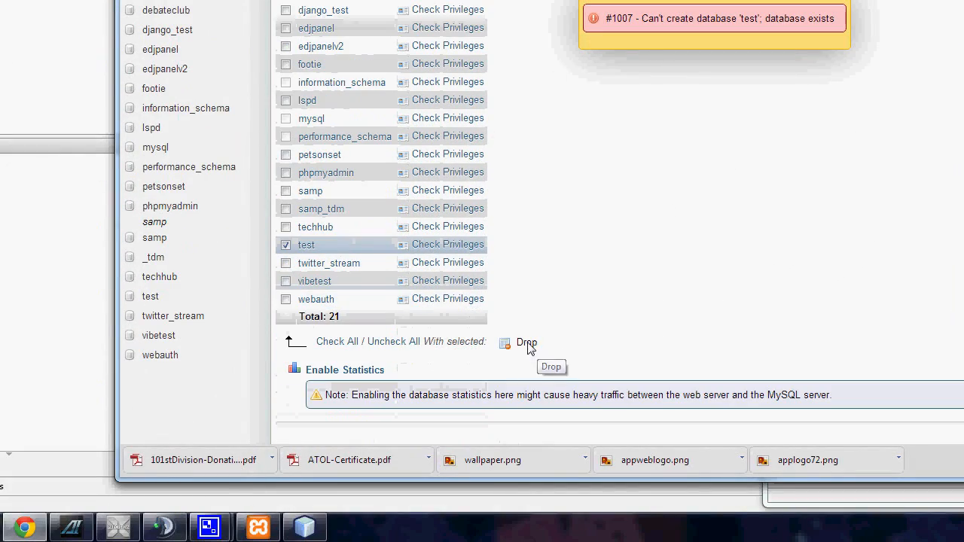
pyautogui.click(527, 343)
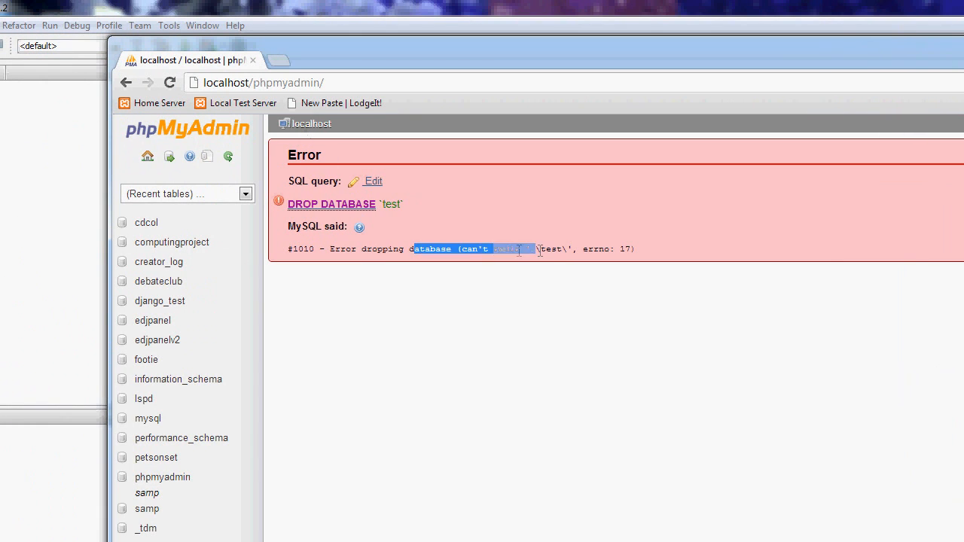
pyautogui.click(698, 146)
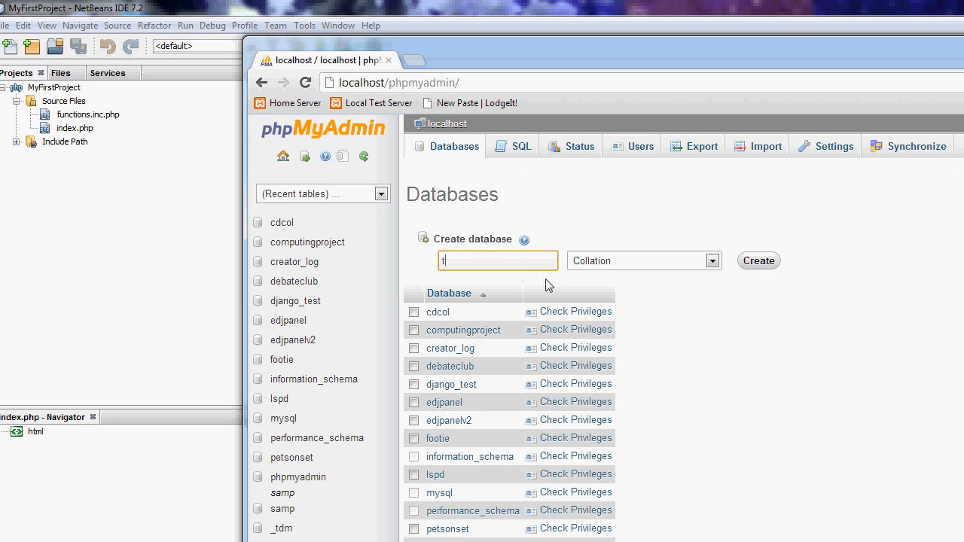
# - Create the database 'test1' and open it from the sidebar
pyautogui.write('est1')
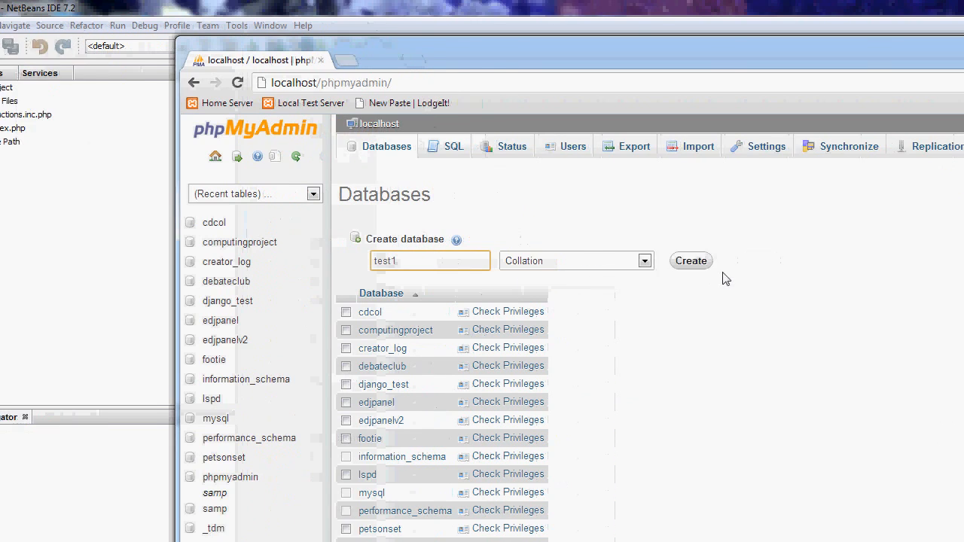
pyautogui.click(690, 261)
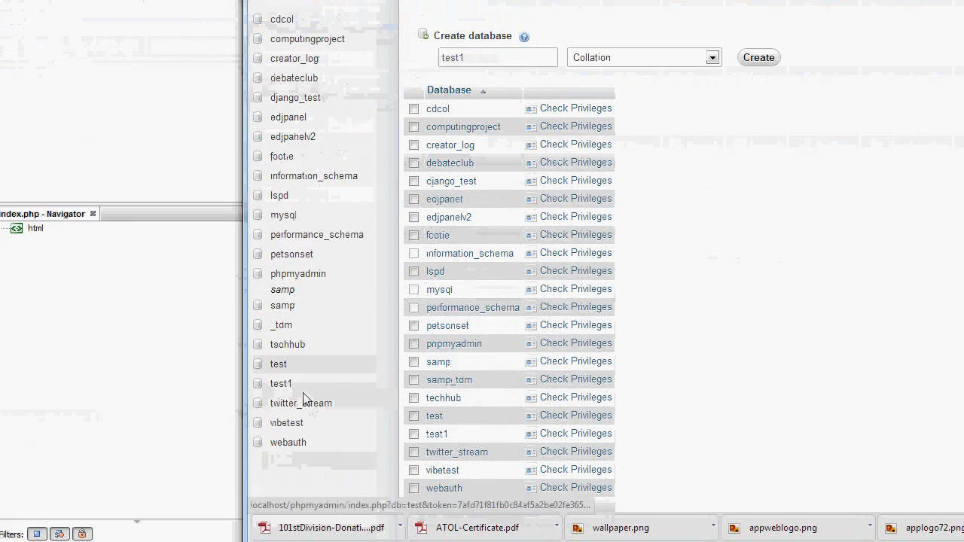
pyautogui.click(280, 383)
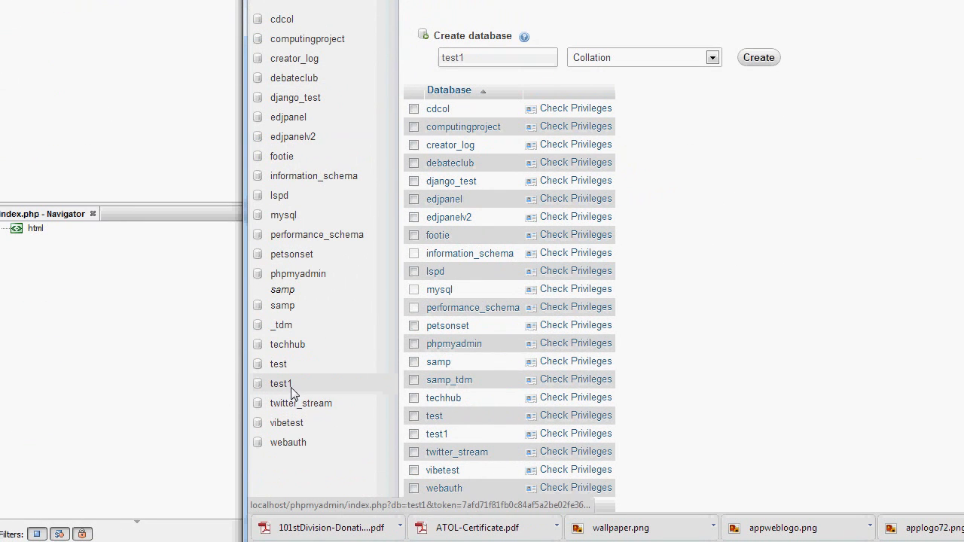
pyautogui.click(281, 383)
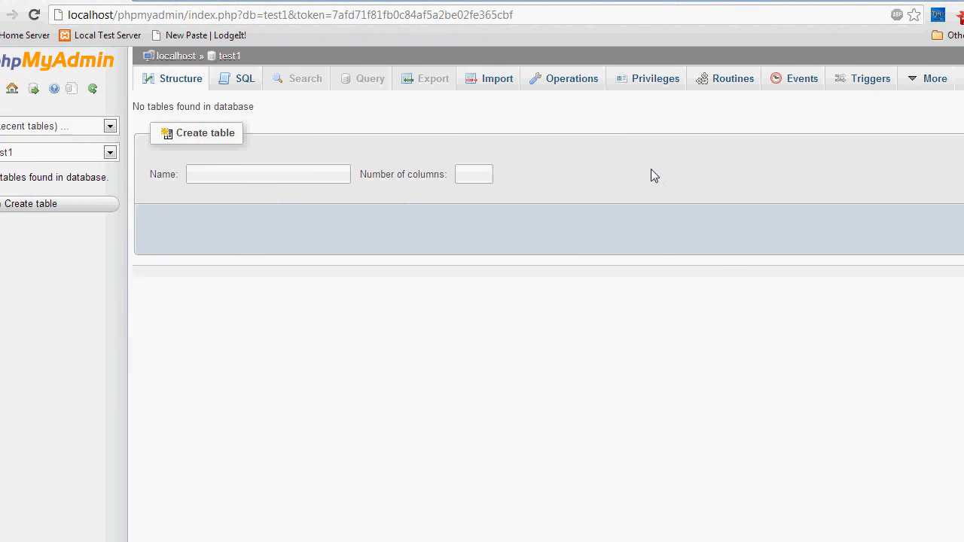
# - Submit a new table named 'users' with 4 columns
pyautogui.click(267, 174)
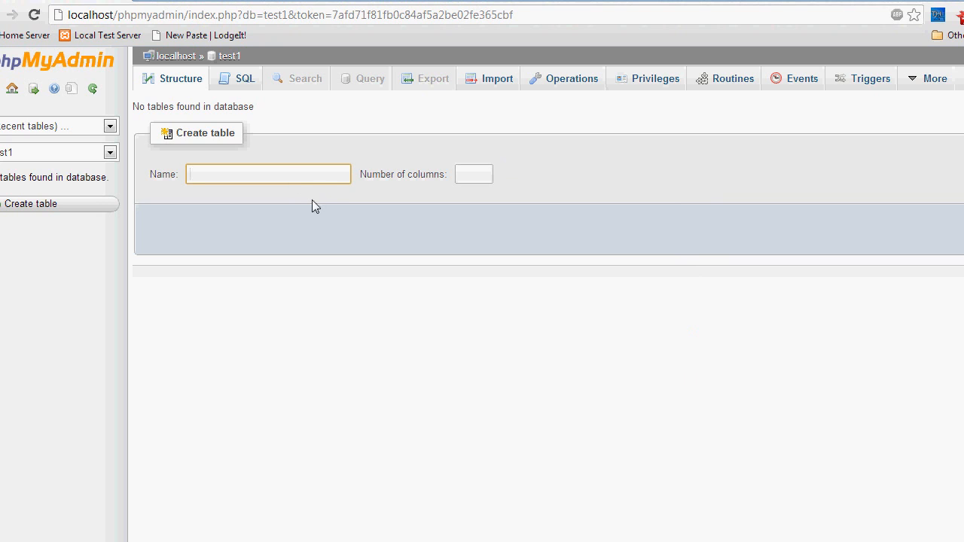
pyautogui.click(267, 174)
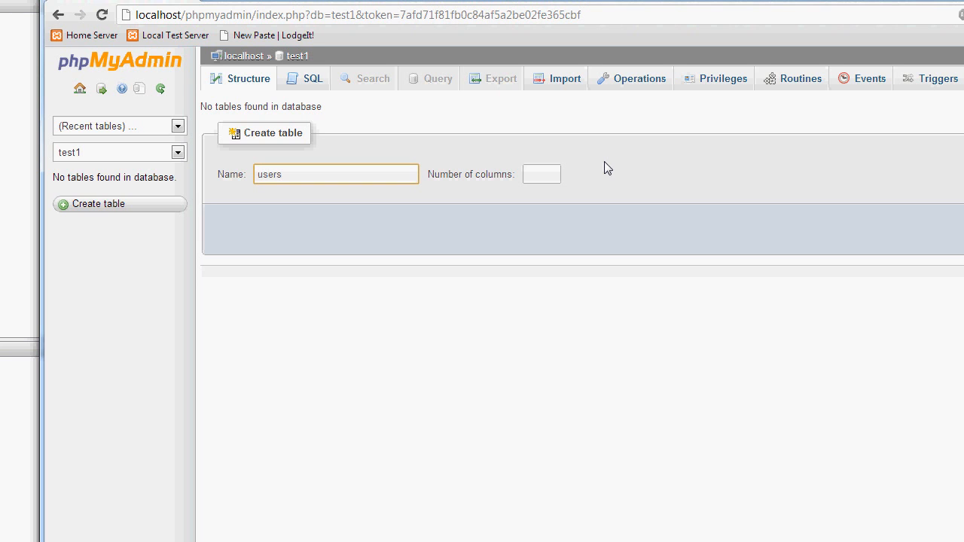
pyautogui.moveTo(535, 184)
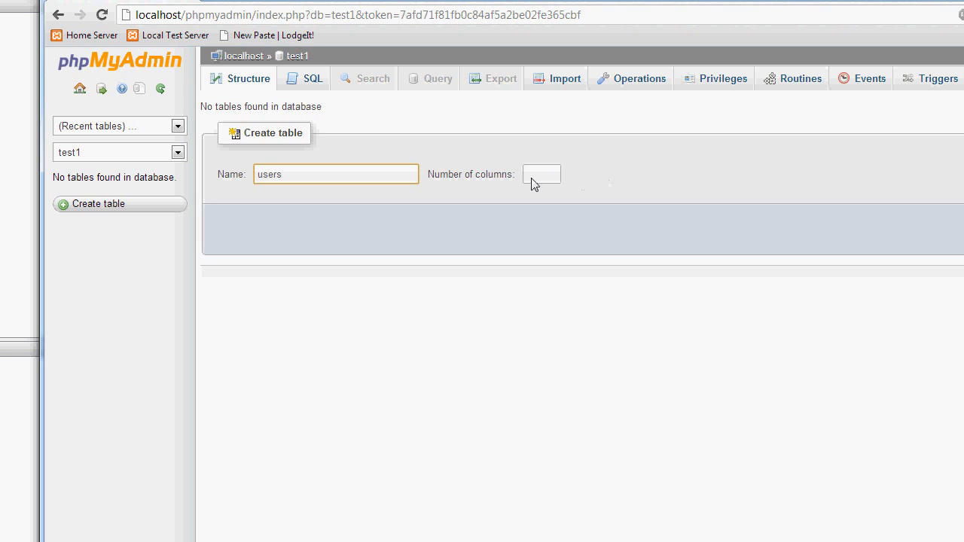
pyautogui.click(541, 174)
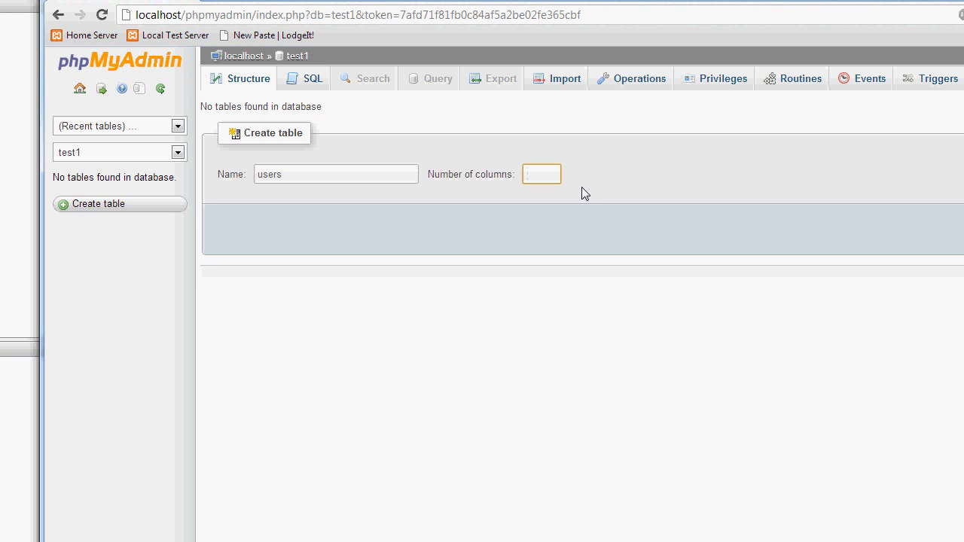
pyautogui.click(541, 174)
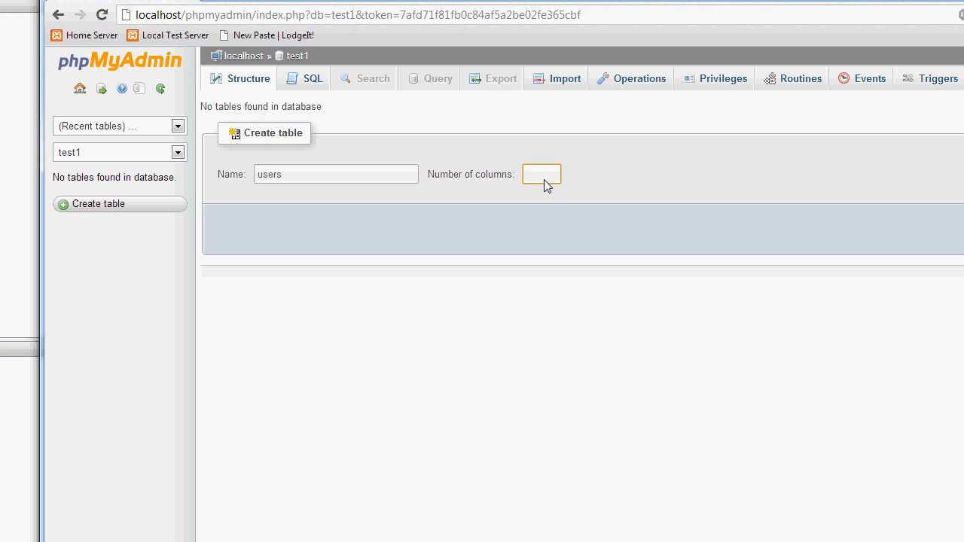
pyautogui.moveTo(559, 184)
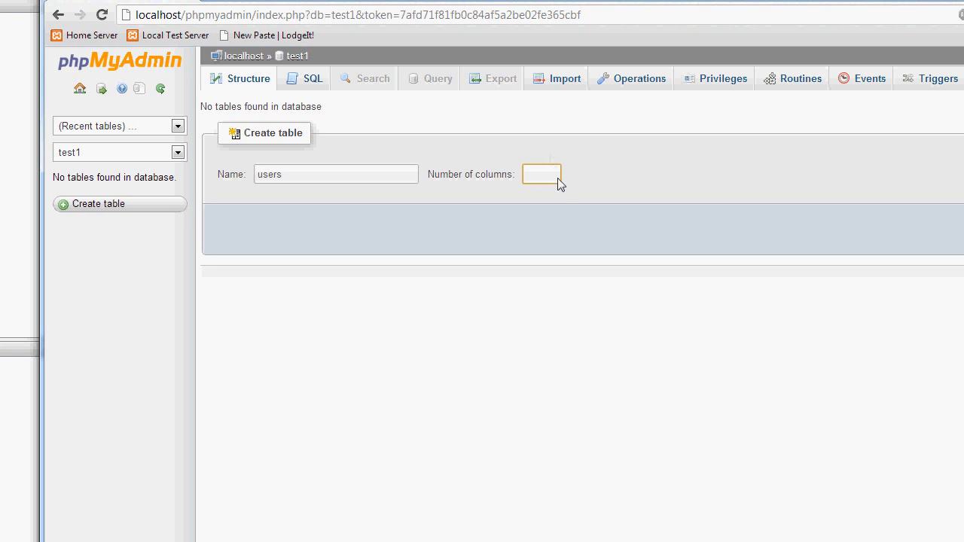
pyautogui.write('4')
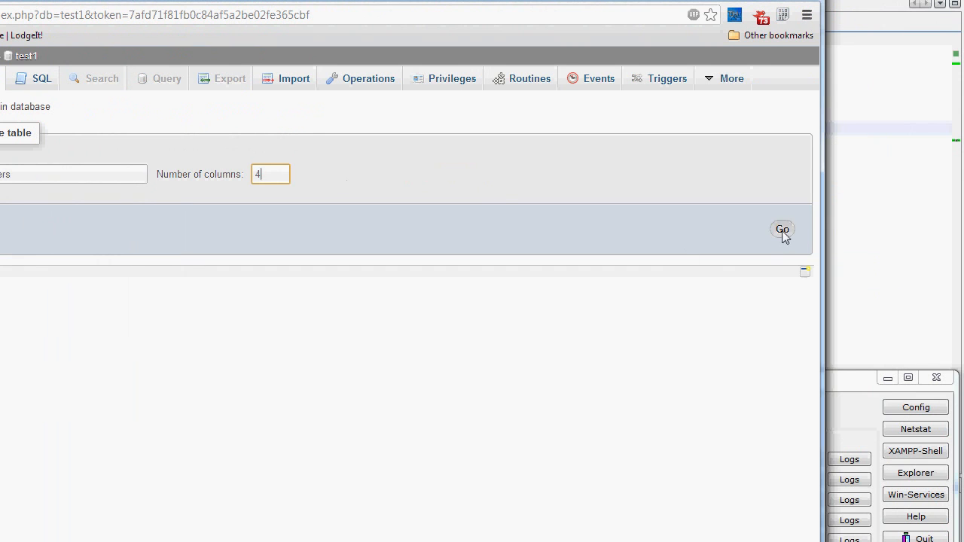
pyautogui.click(782, 229)
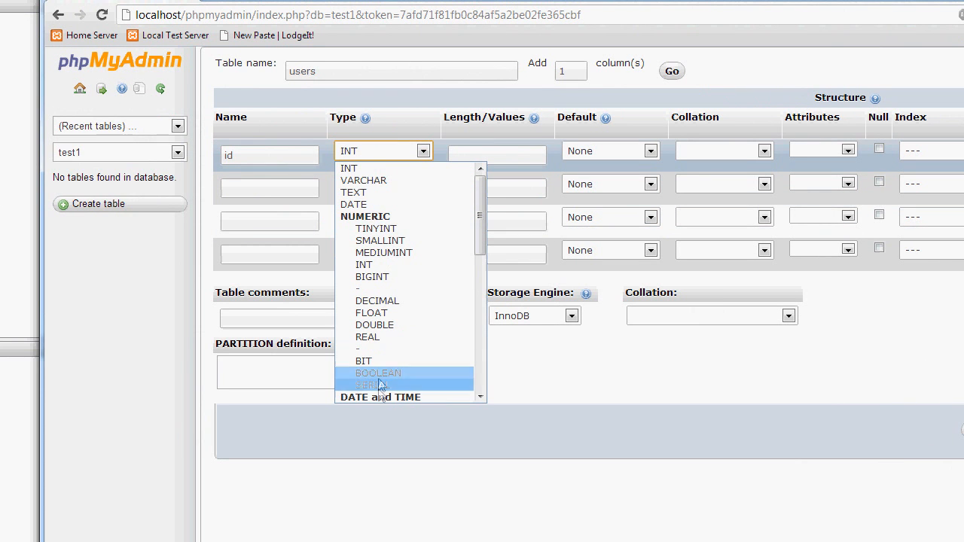
# - Make id a SERIAL column and add an email column of length 255
pyautogui.click(370, 385)
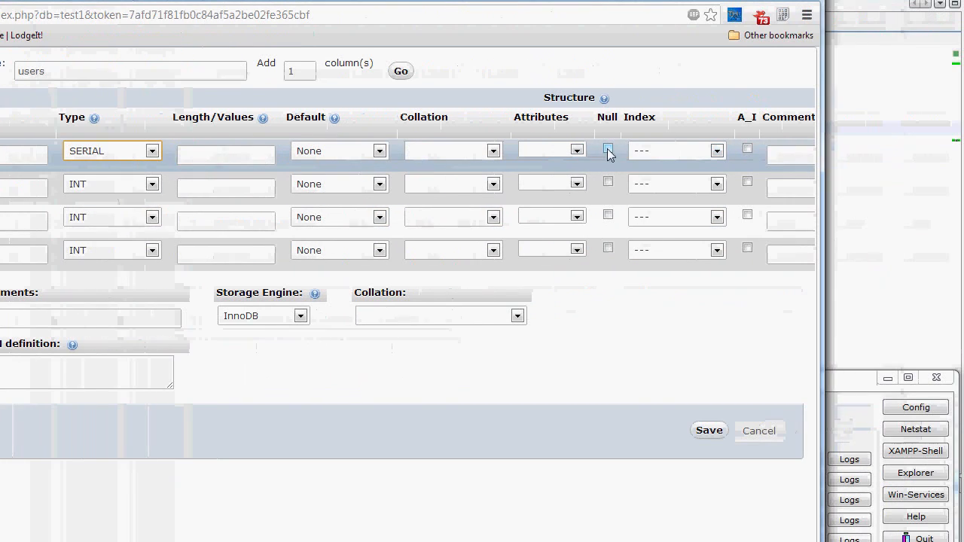
pyautogui.click(748, 149)
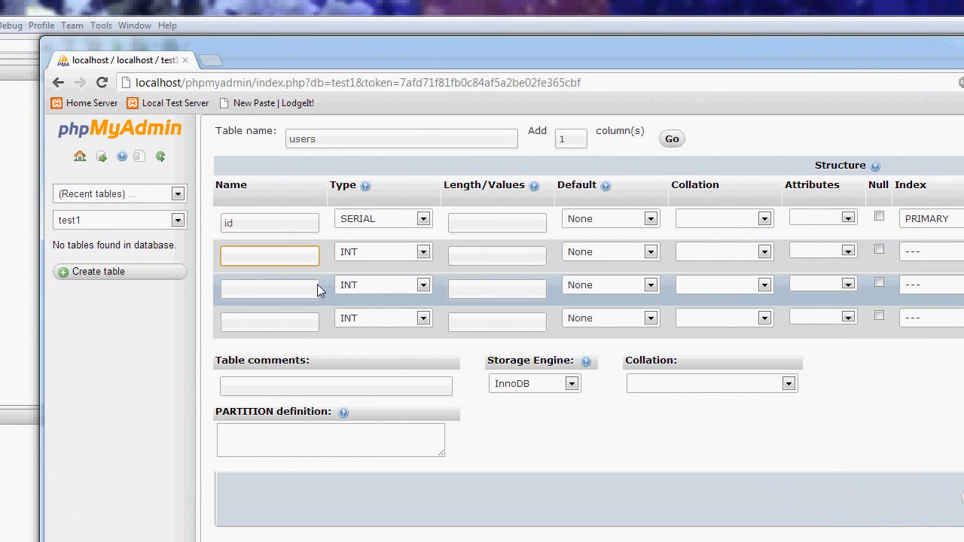
pyautogui.write('email')
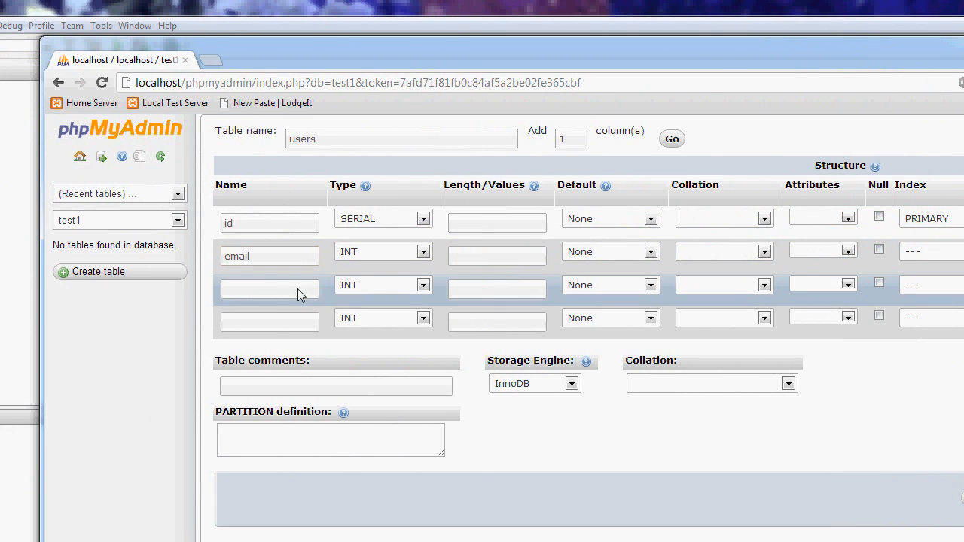
pyautogui.click(383, 251)
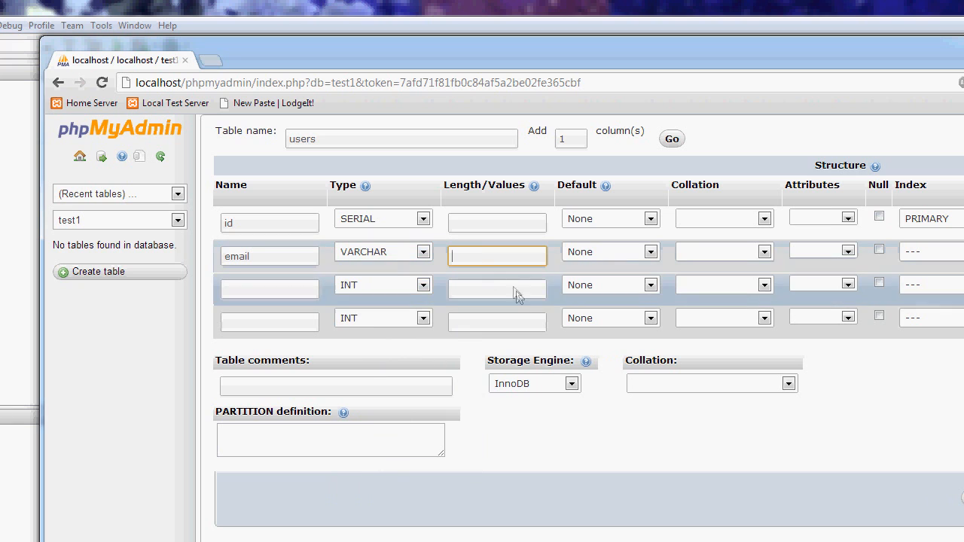
pyautogui.write('255')
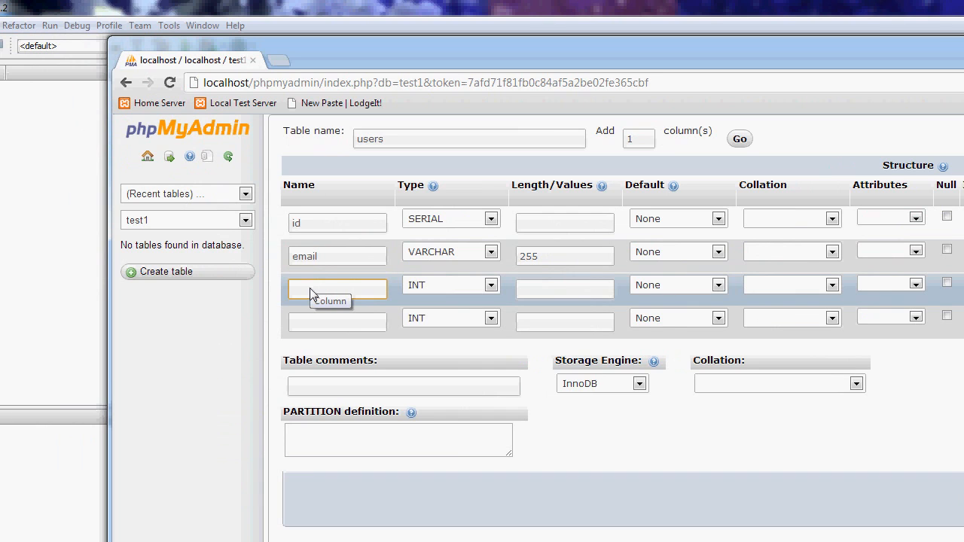
# - Add a password column of length 255 and begin the fourth VARCHAR 255 column
pyautogui.write('password')
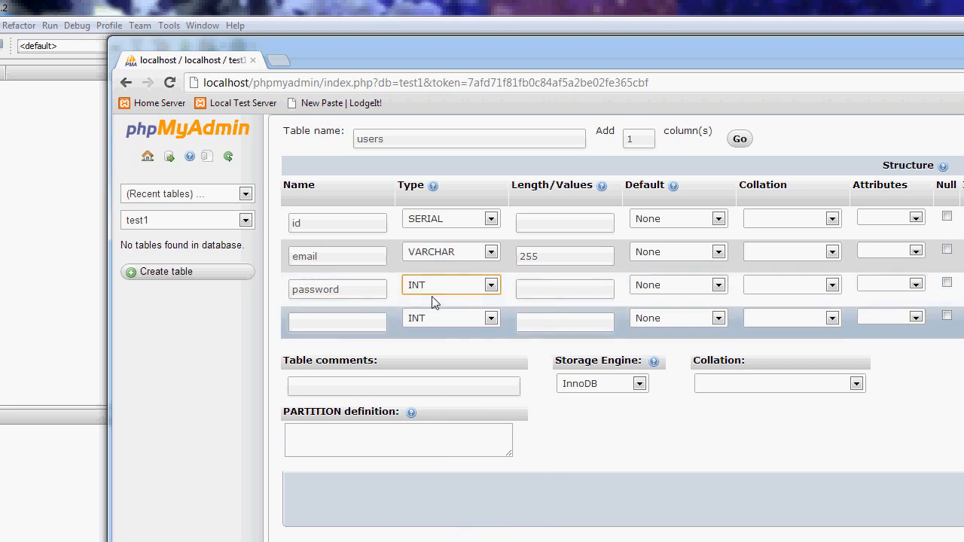
pyautogui.write('2')
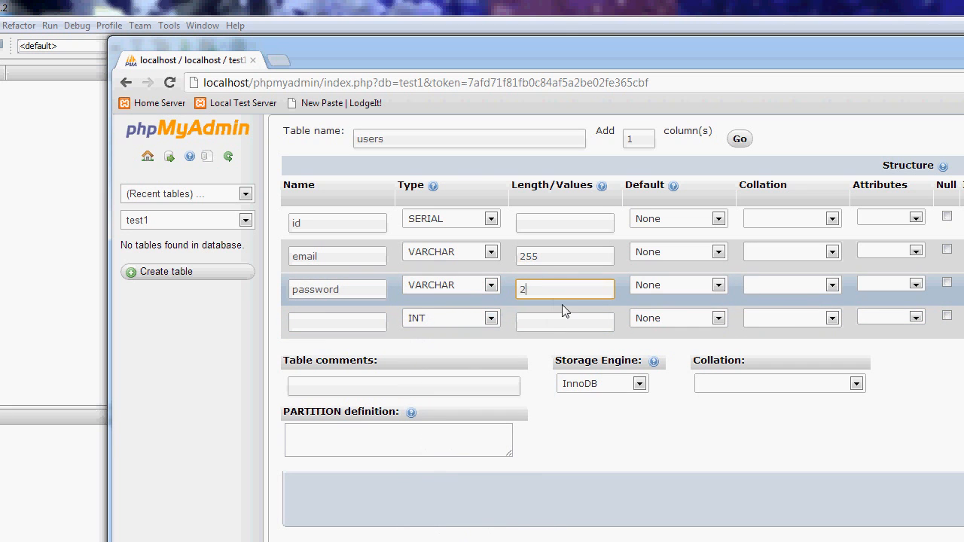
pyautogui.write('55')
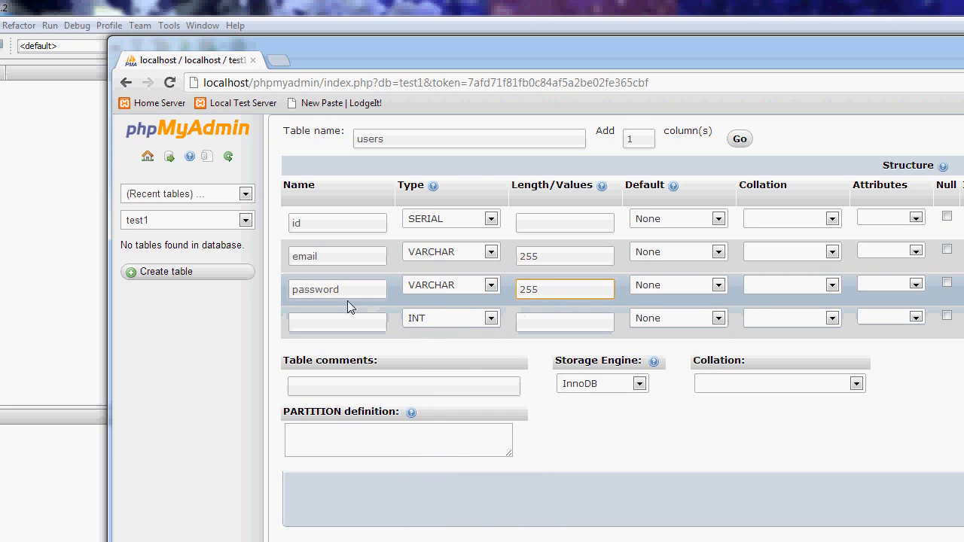
pyautogui.click(337, 323)
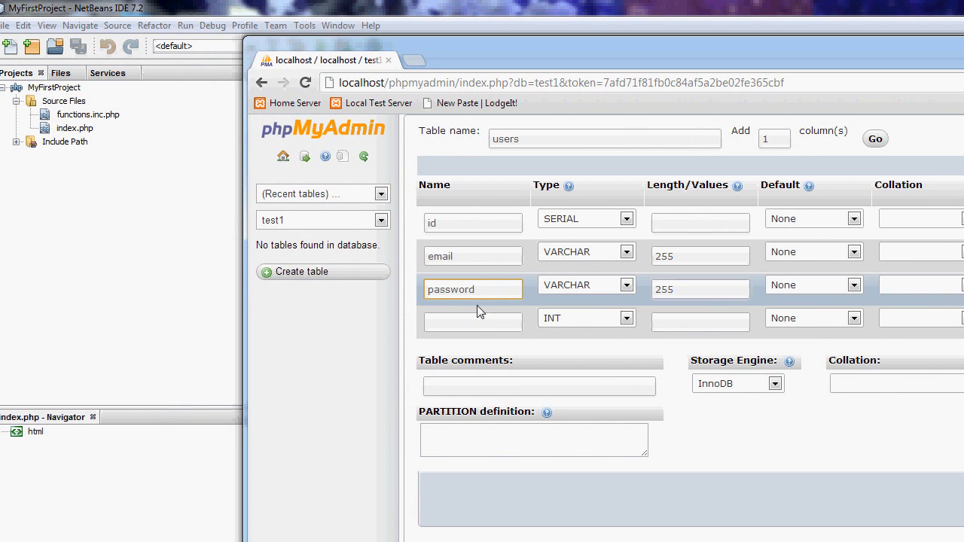
pyautogui.click(472, 322)
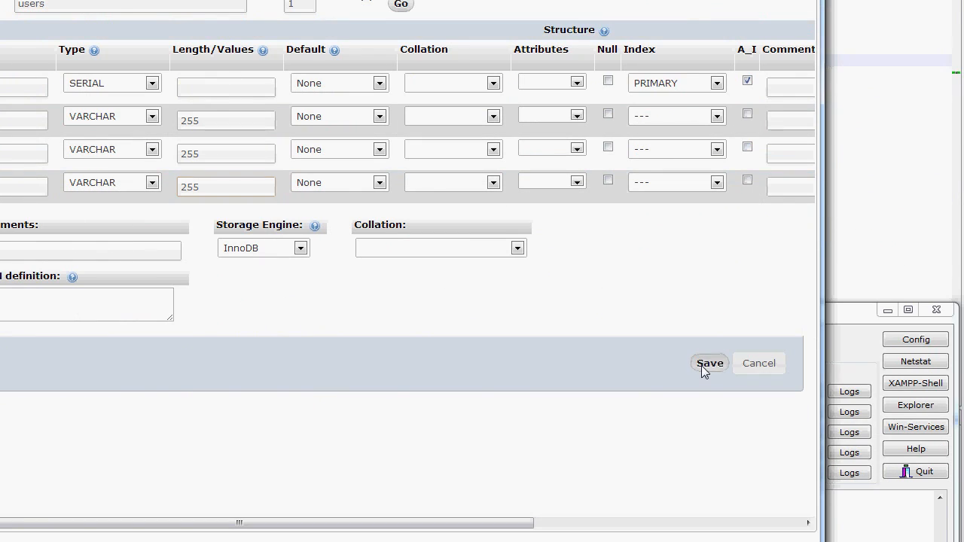
# - Save the users table and view its id, email, password and name structure
pyautogui.click(708, 363)
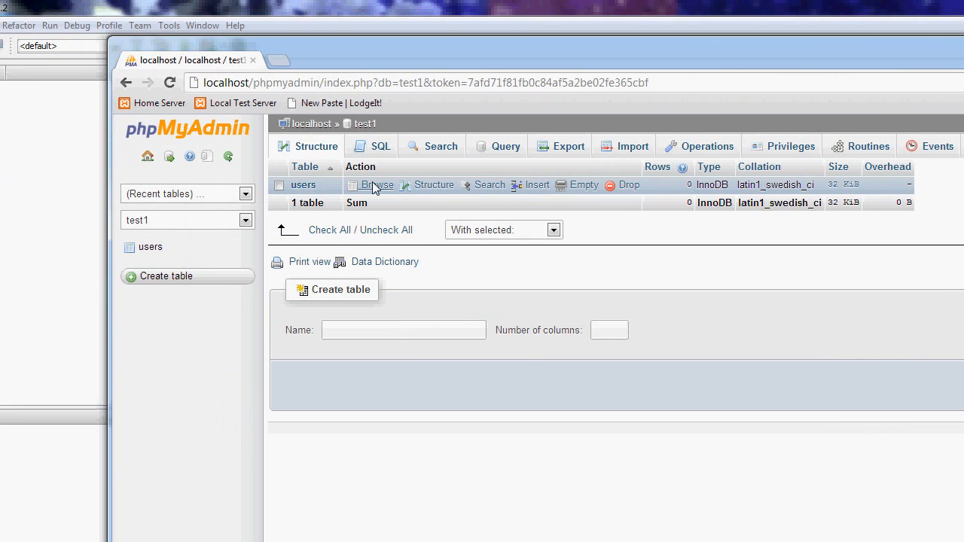
pyautogui.click(379, 184)
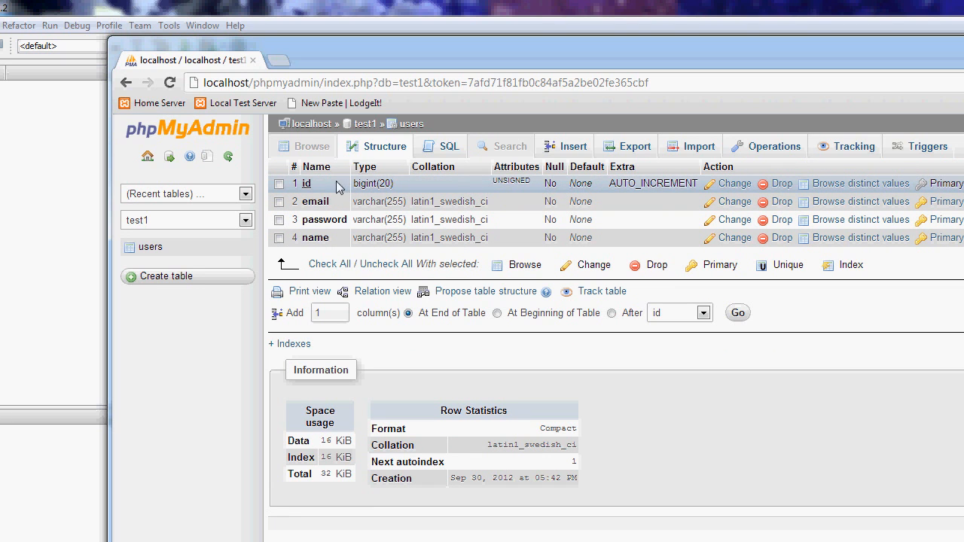
pyautogui.doubleClick(652, 183)
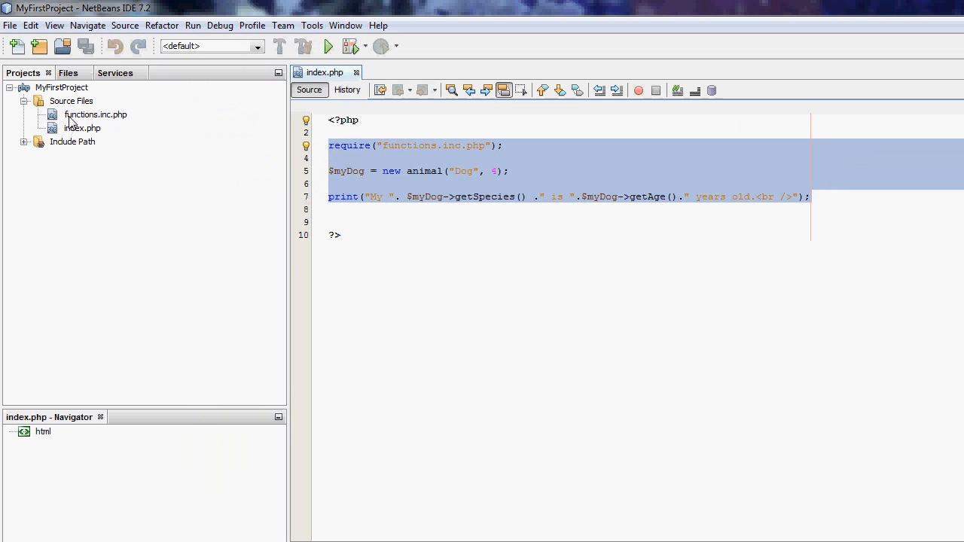
# - Rename functions.inc.php to config.php and change index.php's require to config.php
pyautogui.rightClick(96, 115)
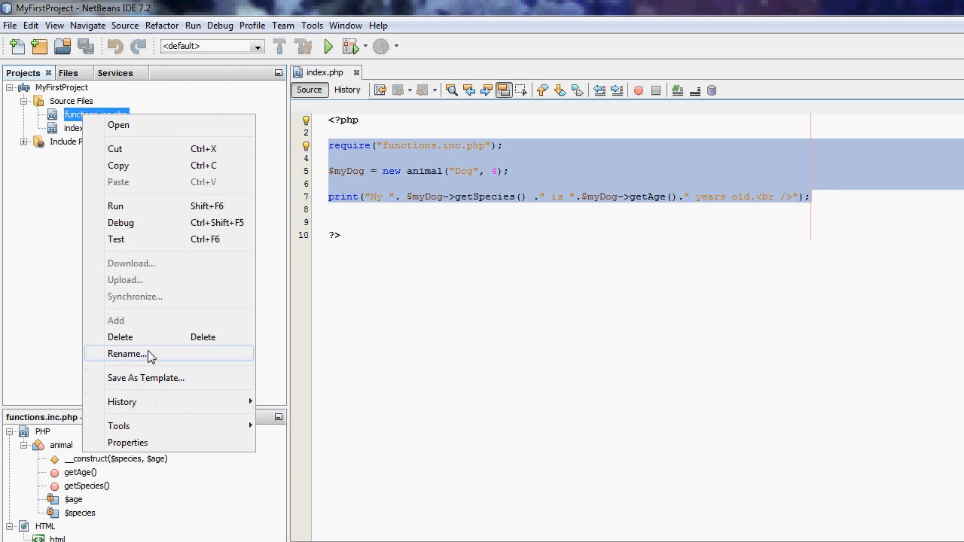
pyautogui.click(128, 355)
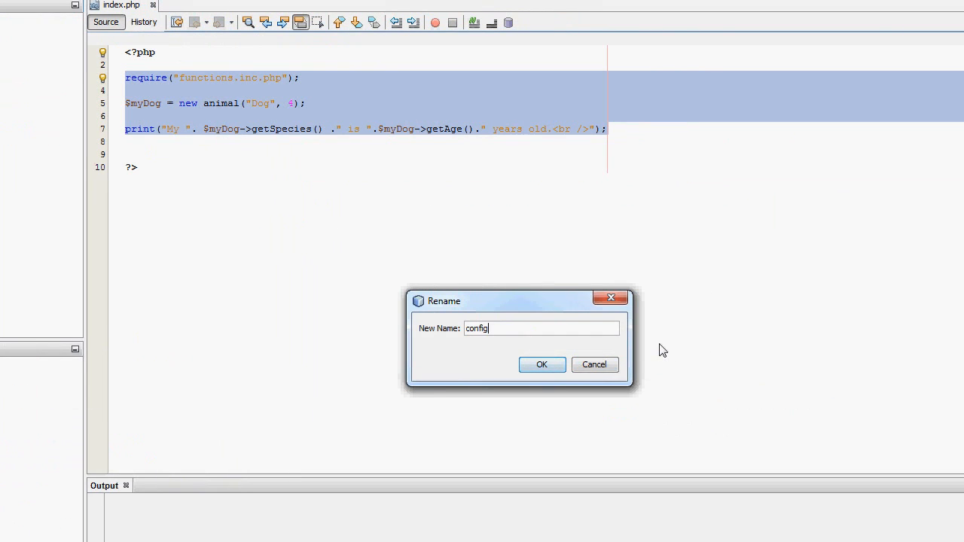
pyautogui.click(541, 365)
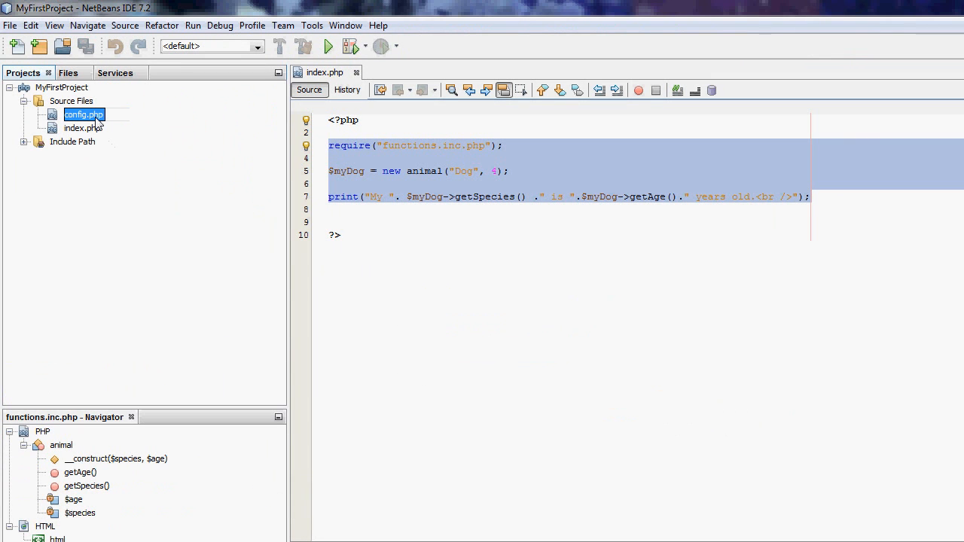
pyautogui.doubleClick(84, 114)
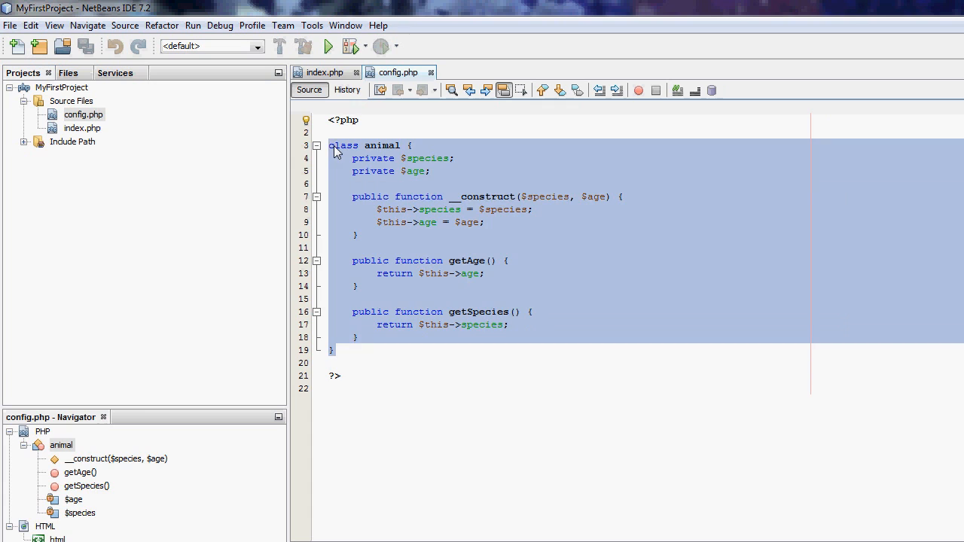
pyautogui.click(324, 72)
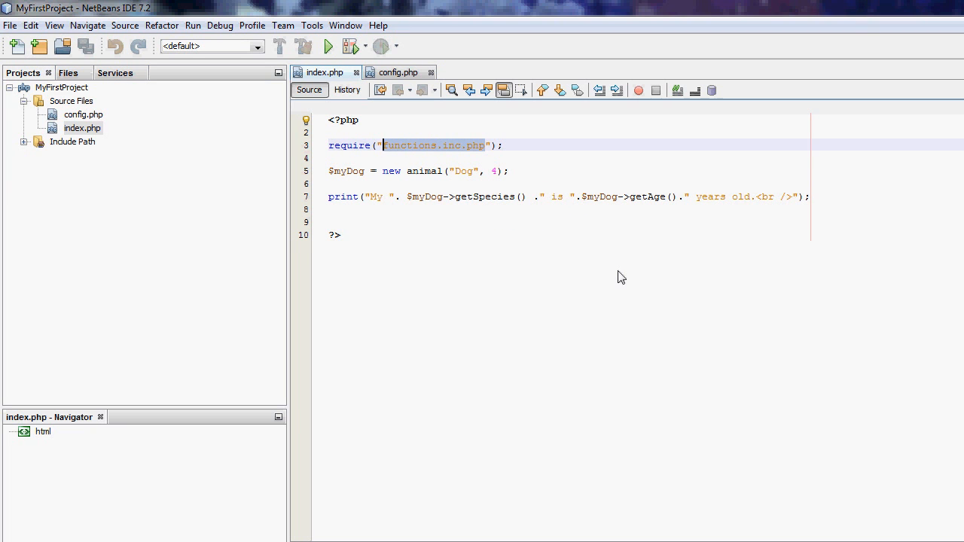
pyautogui.write('config.php')
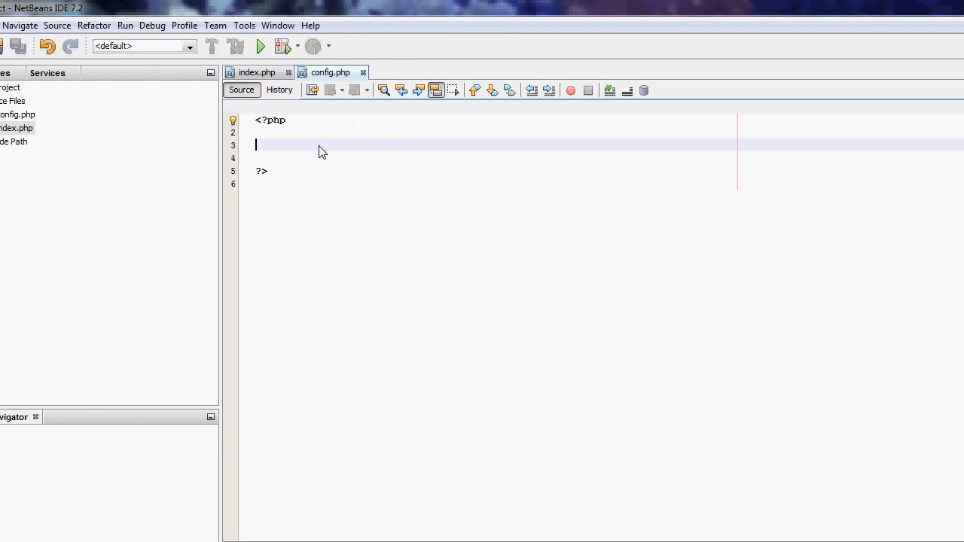
# - In config.php set $dbUser = "root" and $dbPass = ""
pyautogui.write('$')
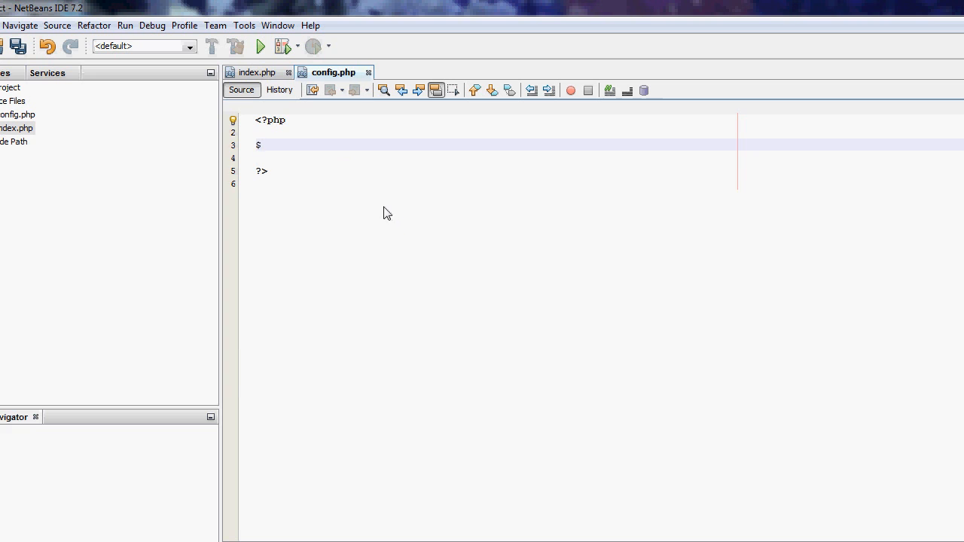
pyautogui.write('dbUs')
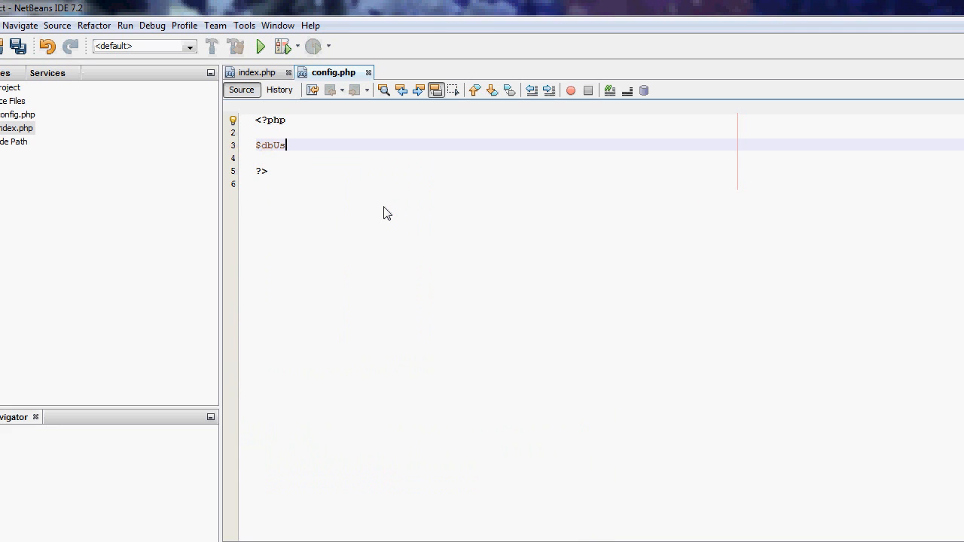
pyautogui.write('er = "root";')
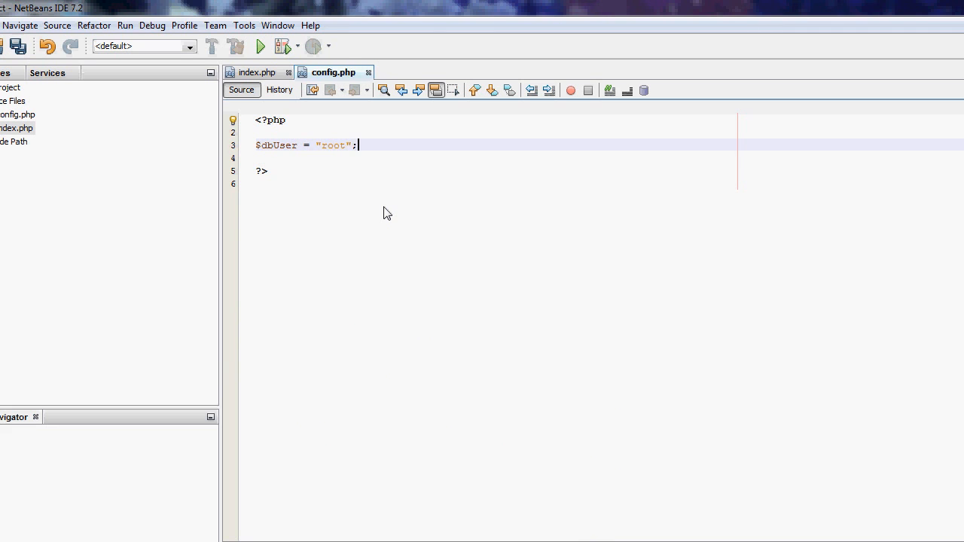
pyautogui.write('$db')
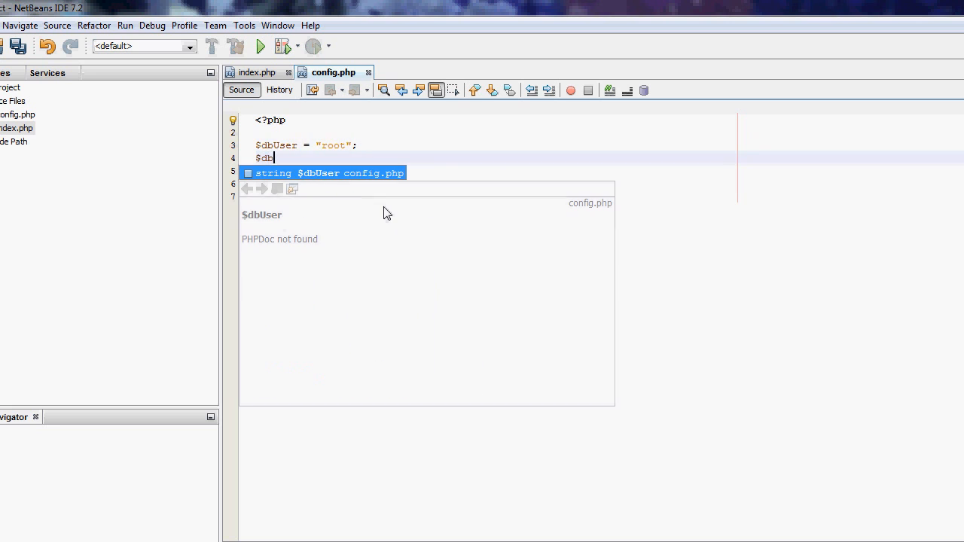
pyautogui.write('Pa')
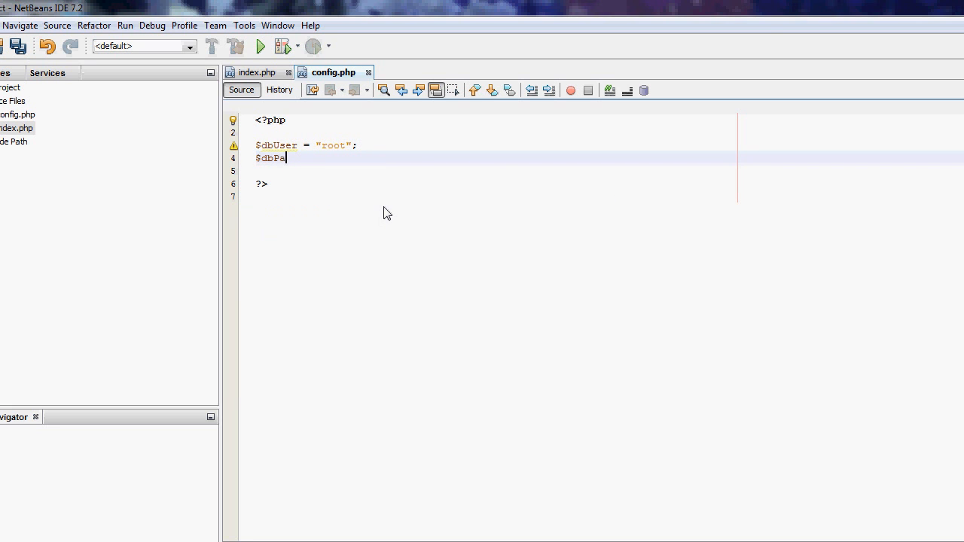
pyautogui.write('ss = "";')
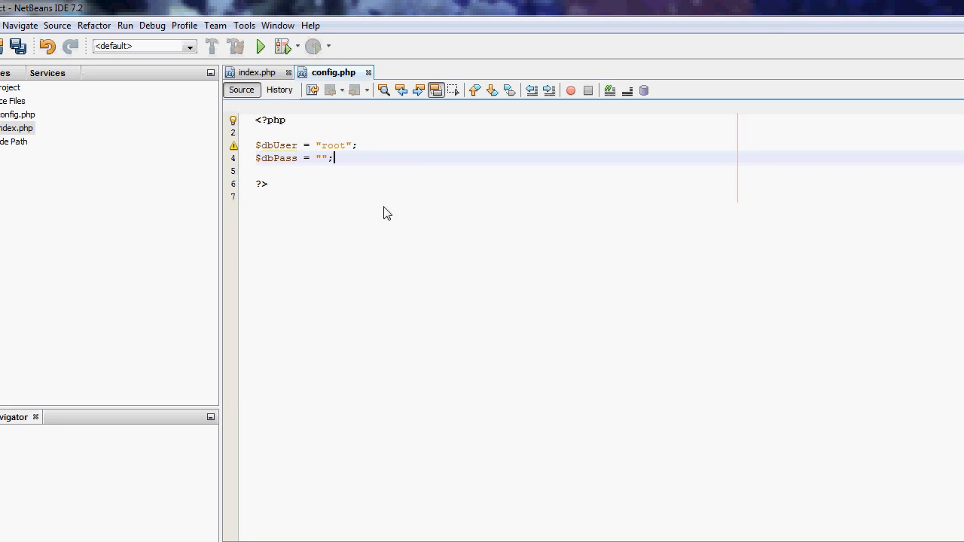
pyautogui.moveTo(476, 181)
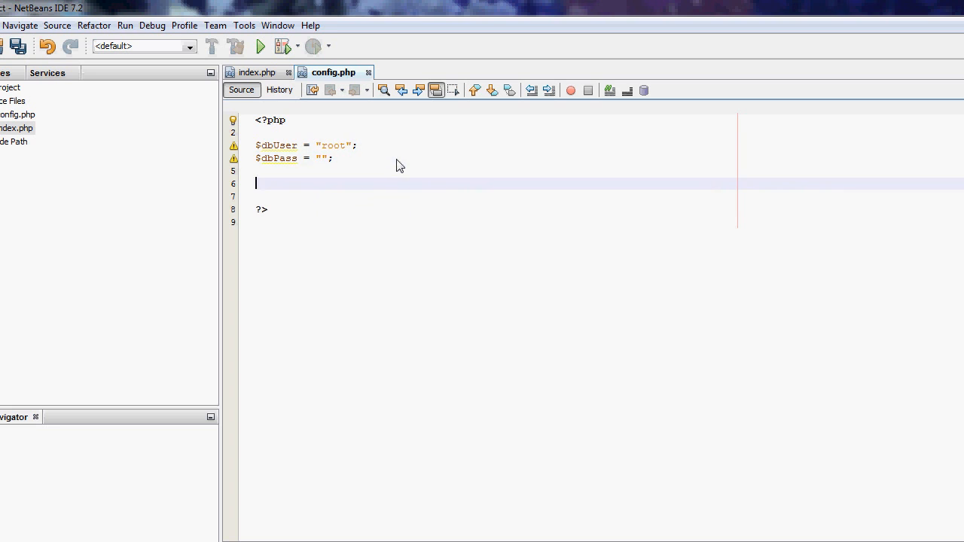
# - Add $dbDatabase = "test1" and $dbHost = "localhost" settings
pyautogui.write('$dbDatab')
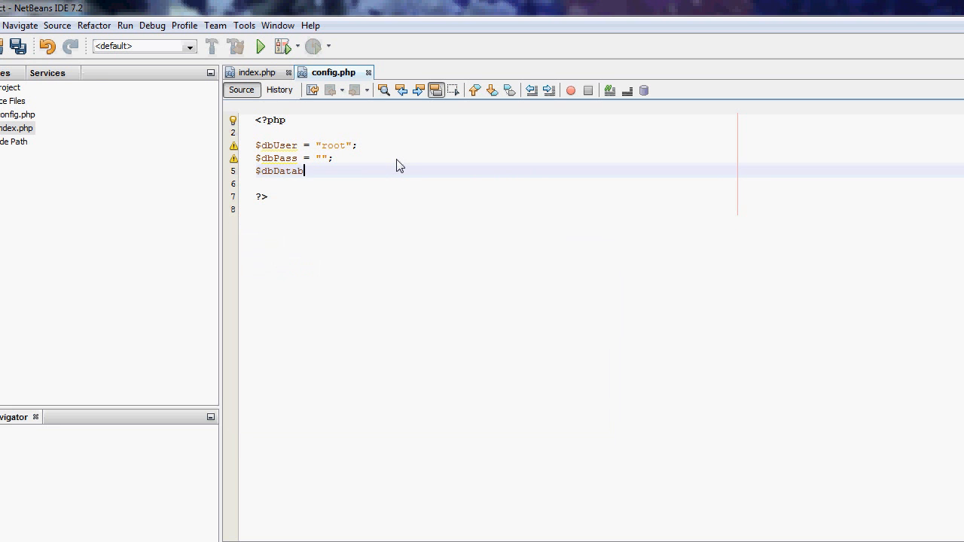
pyautogui.write('ase =')
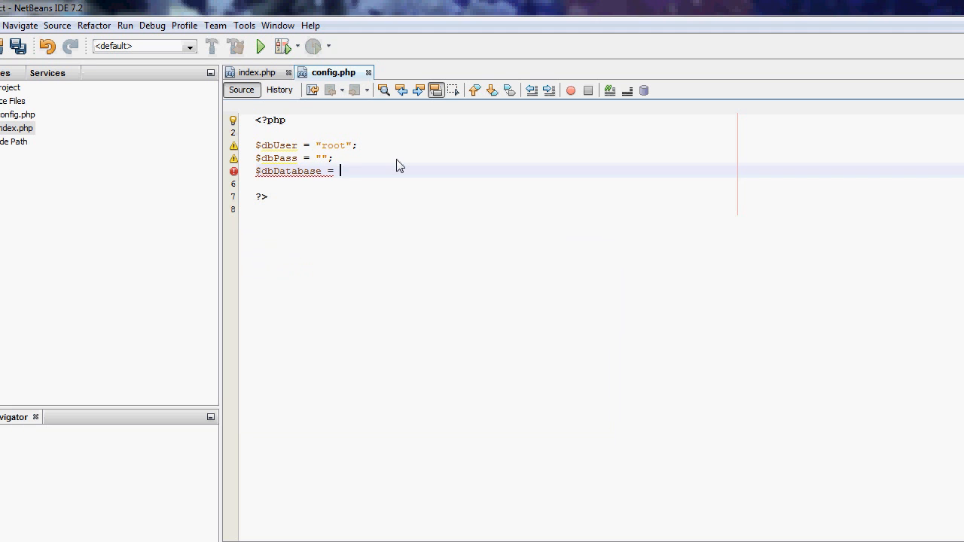
pyautogui.write('"test1"')
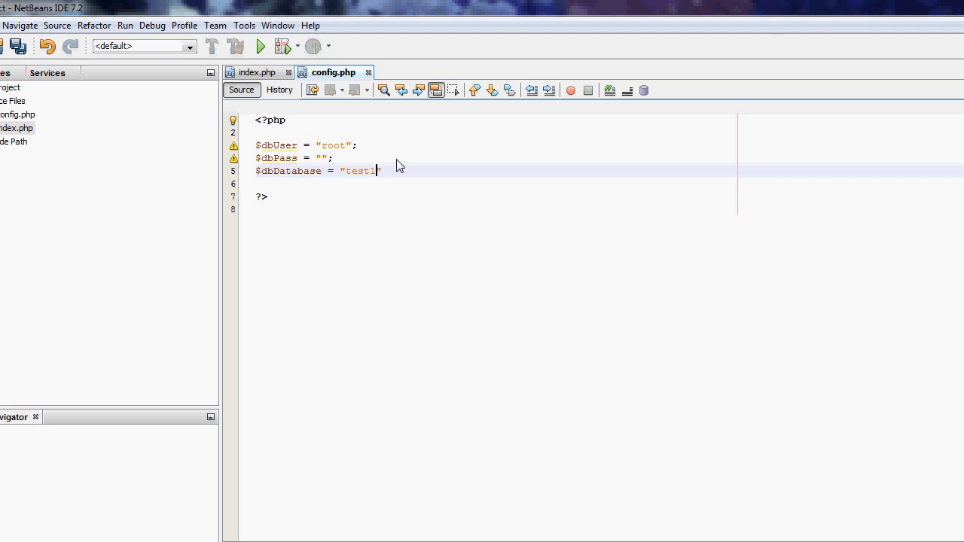
pyautogui.write('1')
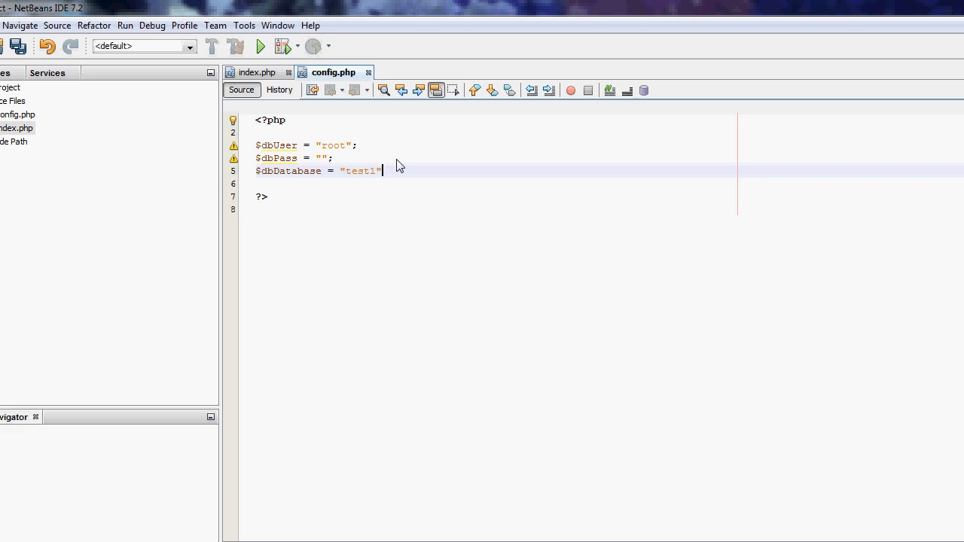
pyautogui.write(';')
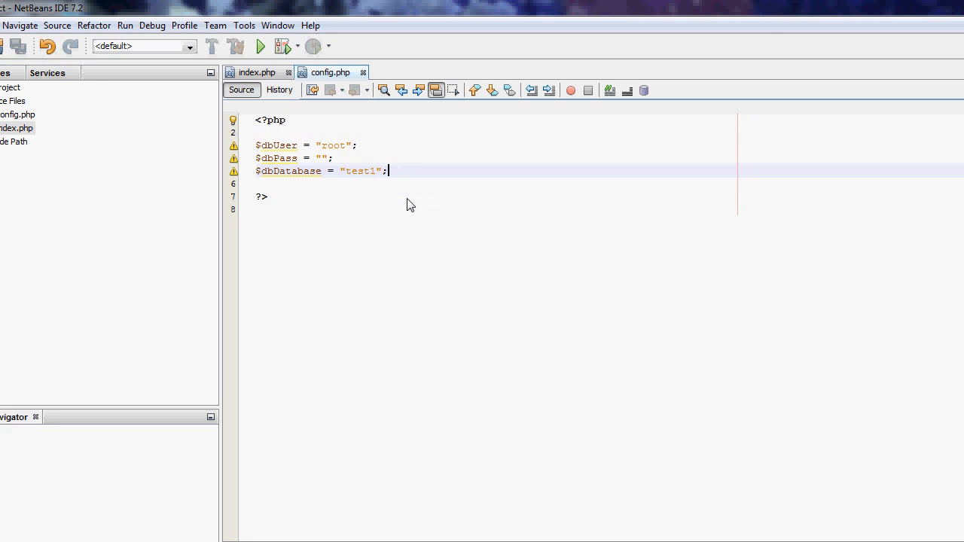
pyautogui.write('$dbHso')
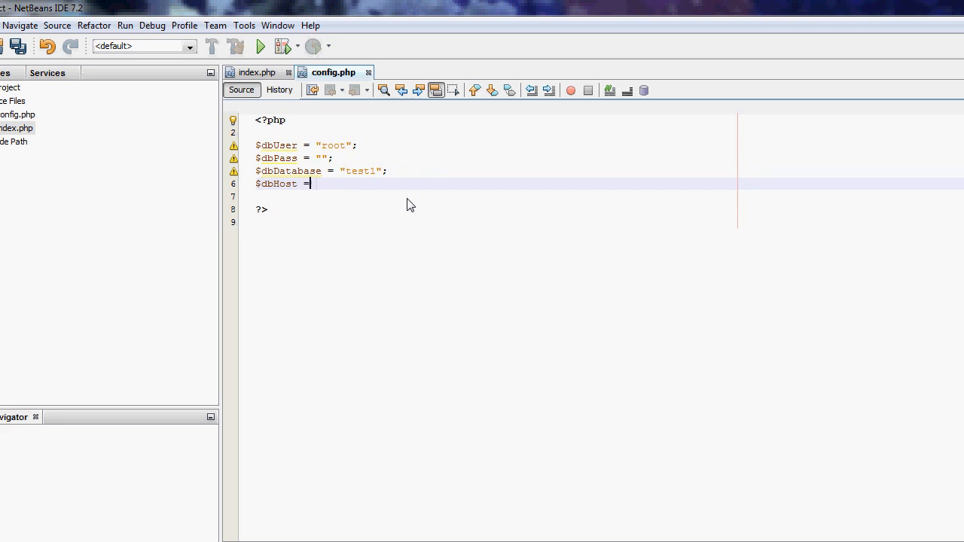
pyautogui.write('"";')
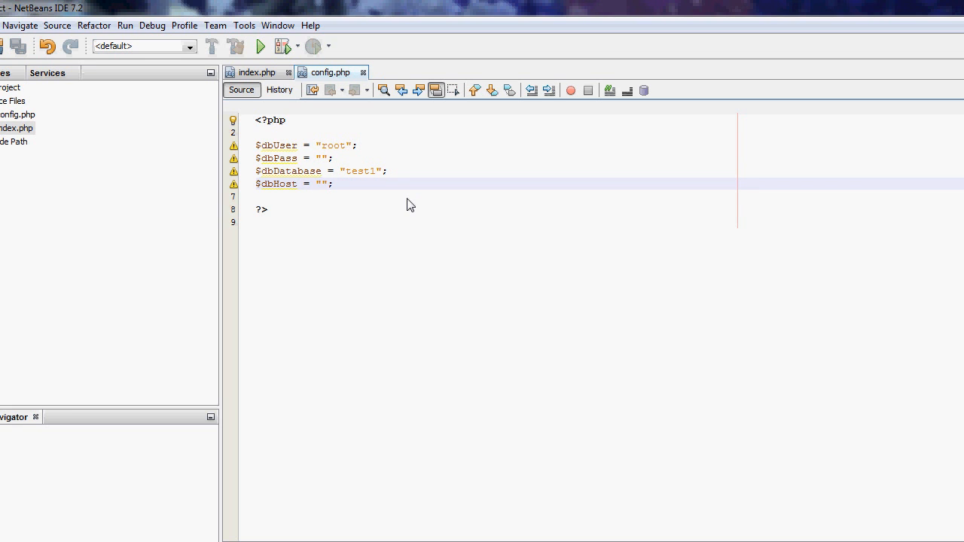
pyautogui.write('localhost')
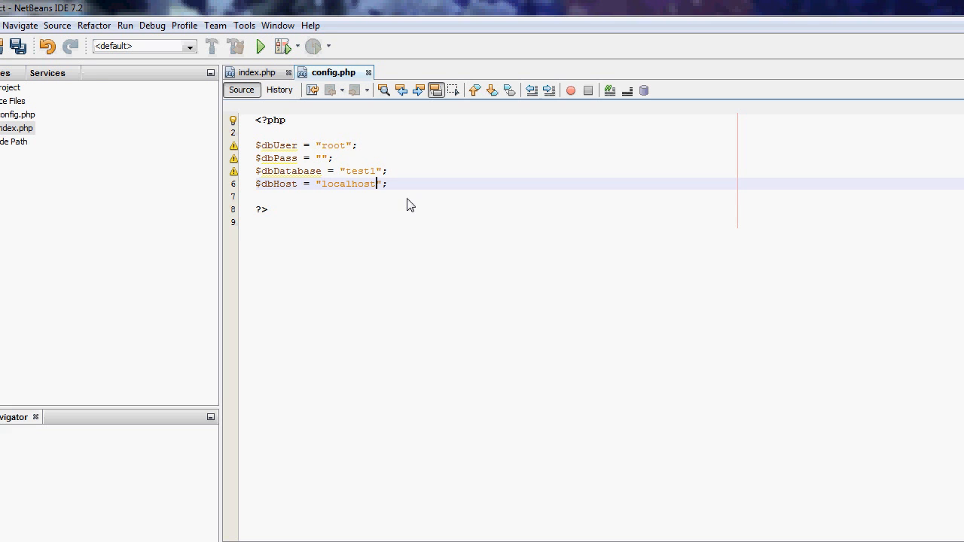
pyautogui.press('Enter')
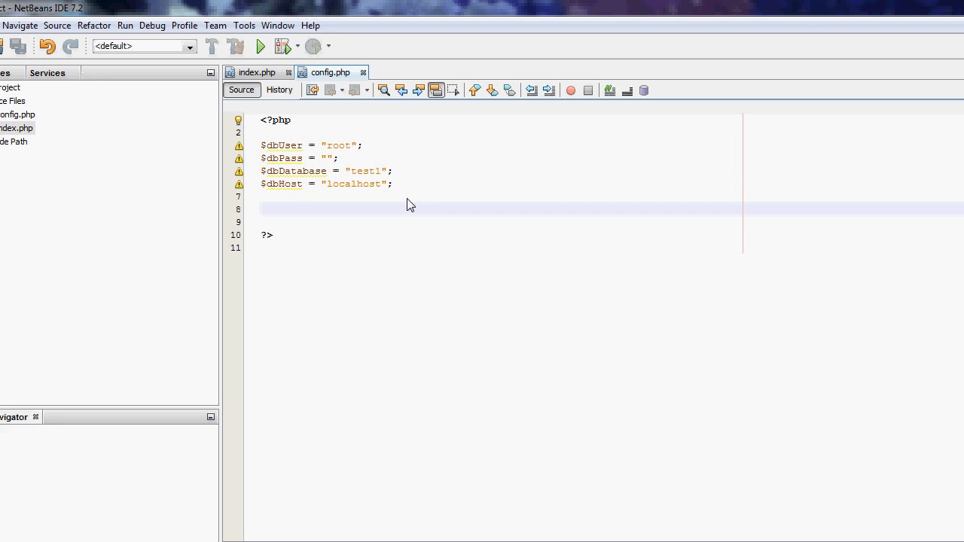
# - Write $dbConn = mysql_connect($dbHost, $dbUser, $dbPass) followed by mysql_select_db($dbDatabase)
pyautogui.write('mys')
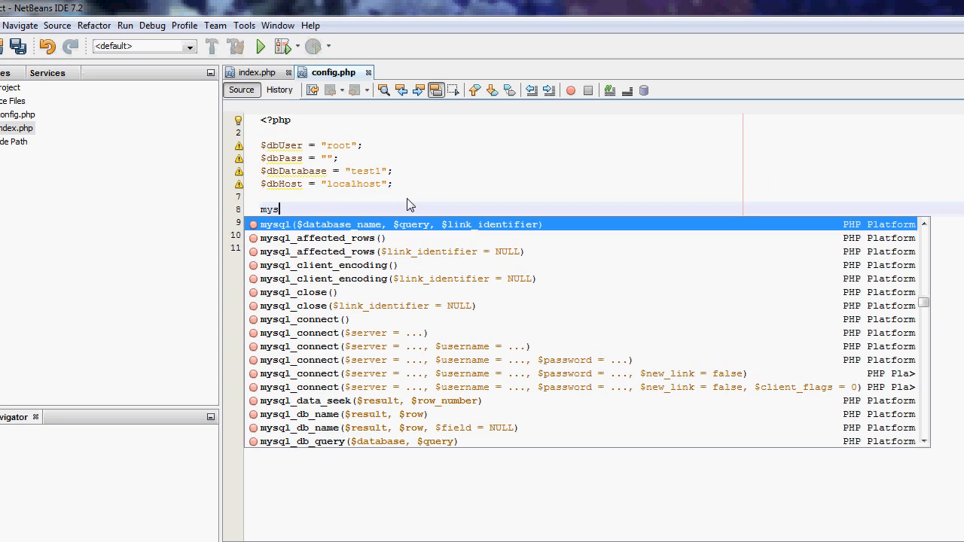
pyautogui.write('ql_con')
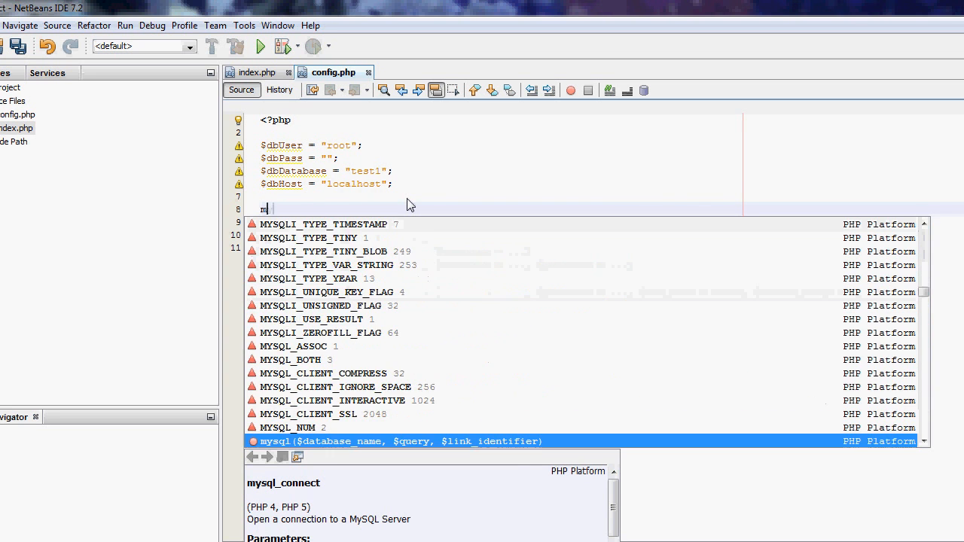
pyautogui.write('$dbConn')
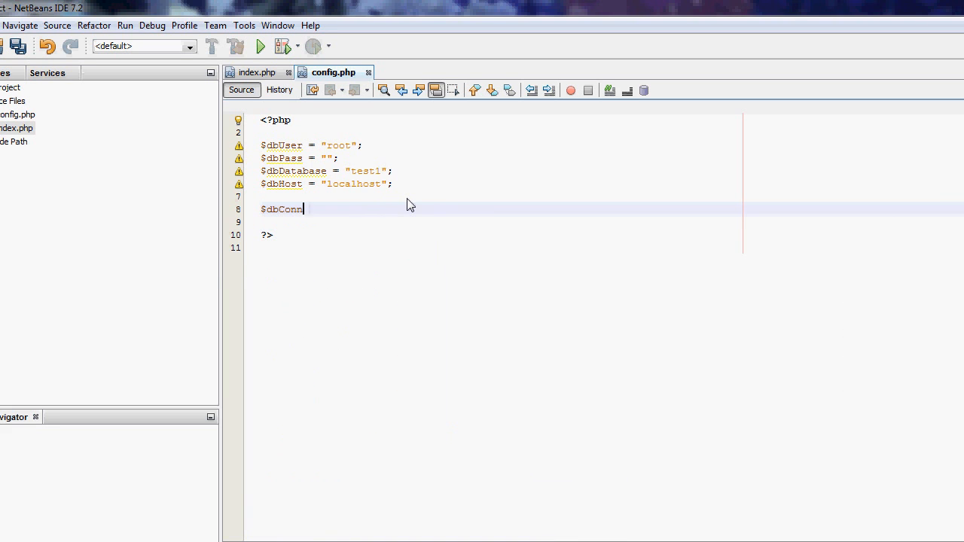
pyautogui.write('= mysql_+')
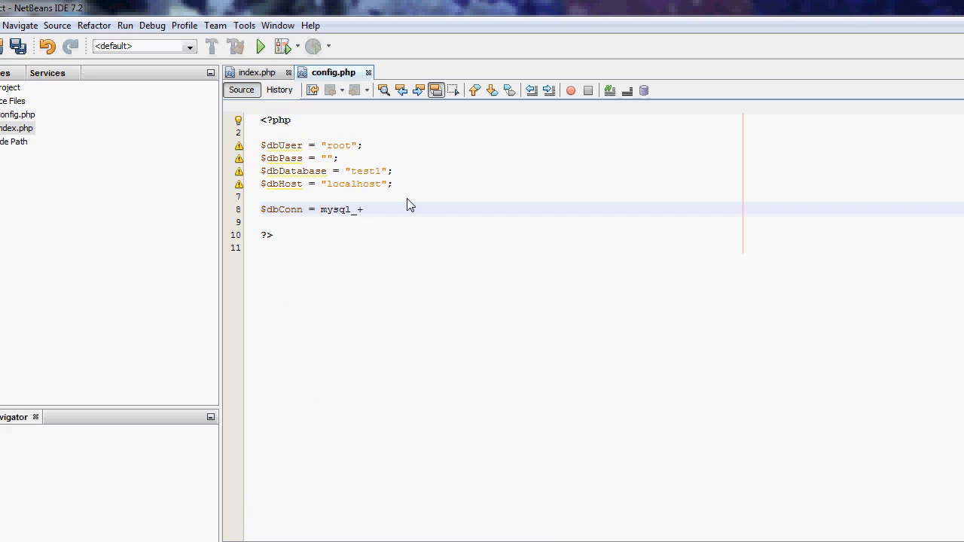
pyautogui.write('connect')
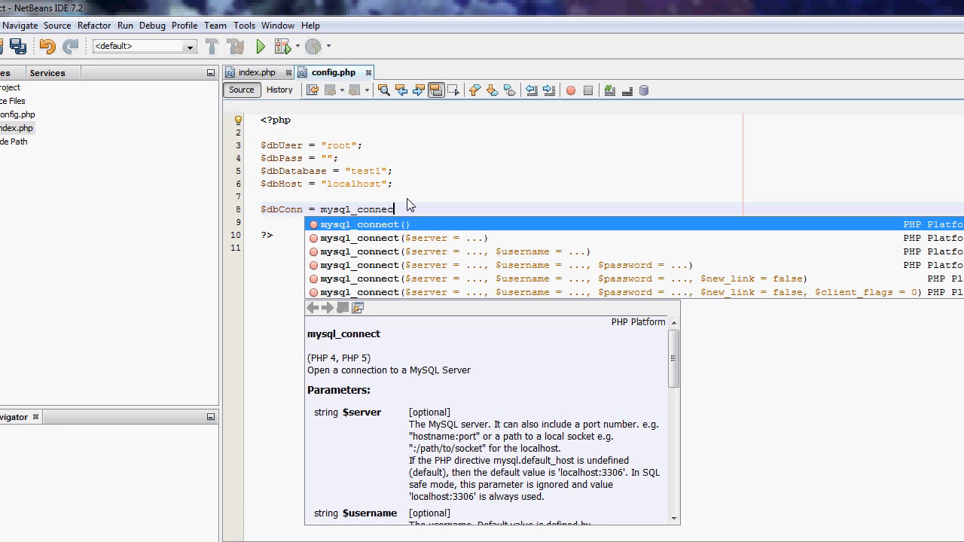
pyautogui.moveTo(525, 261)
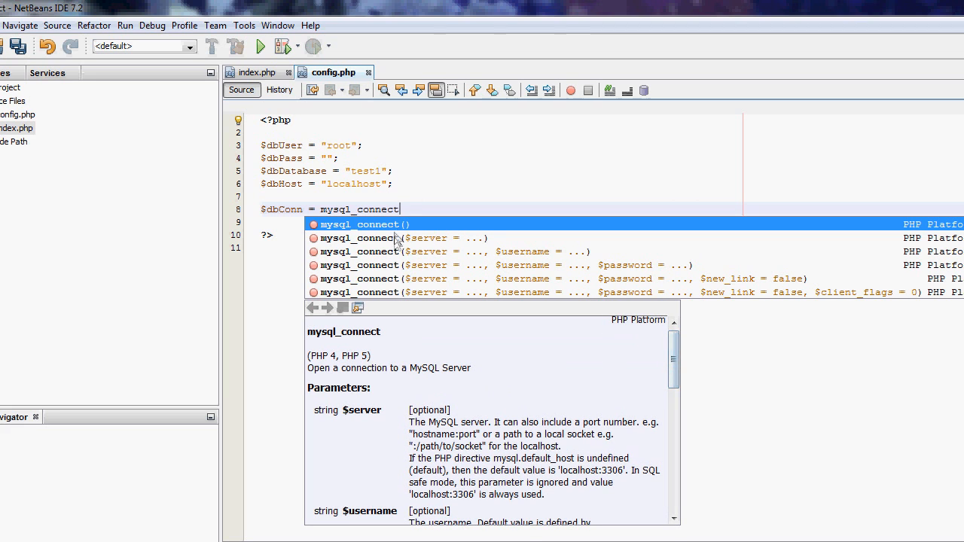
pyautogui.moveTo(444, 285)
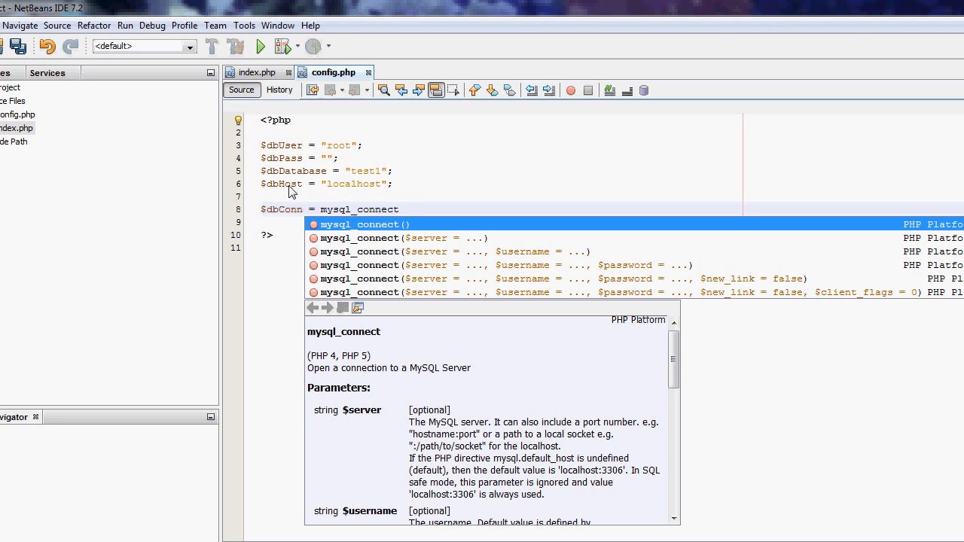
pyautogui.moveTo(367, 169)
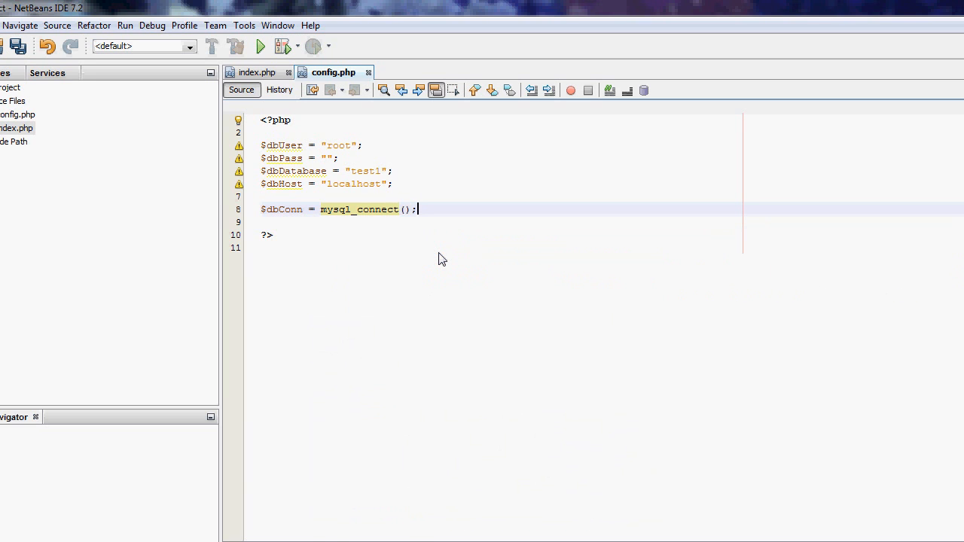
pyautogui.write('$dbHost, $dbUser, $dbPass')
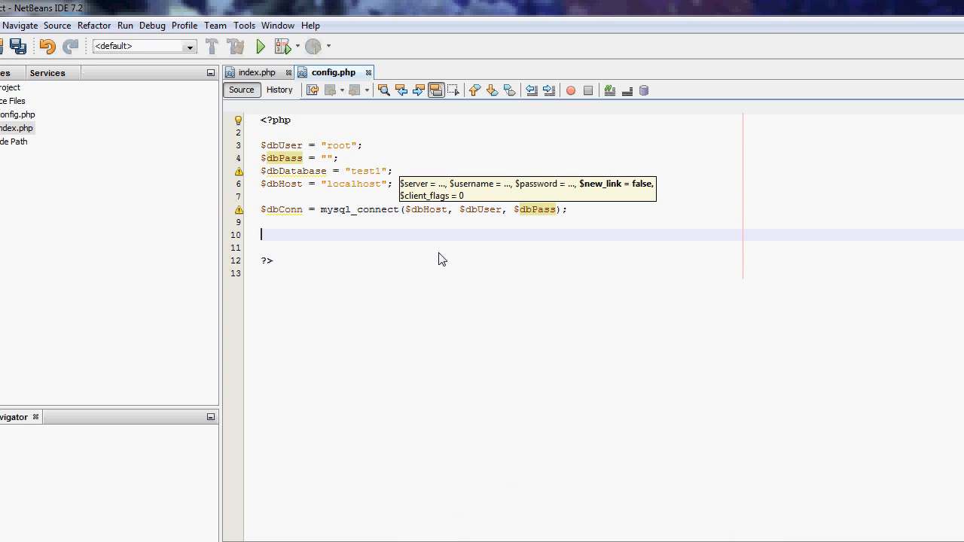
pyautogui.write('$db')
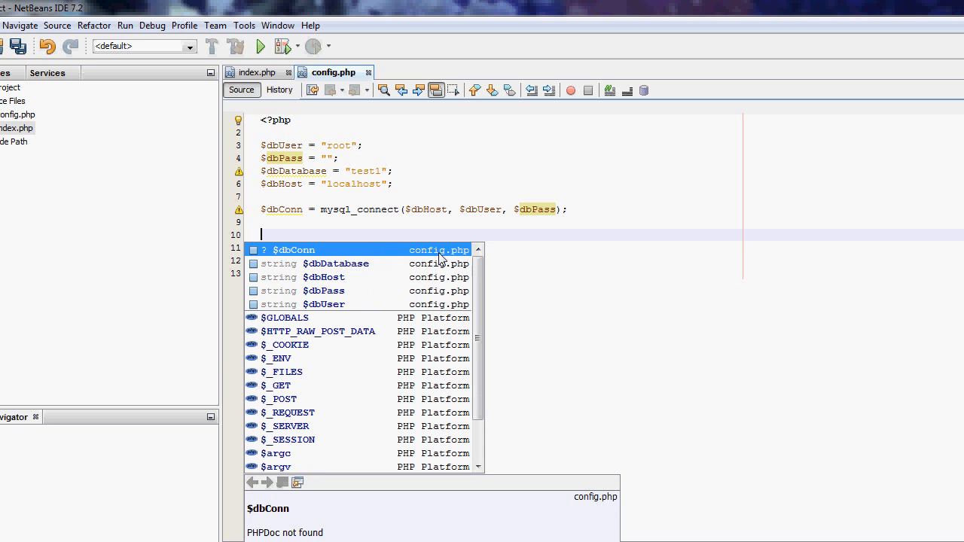
pyautogui.write('mysql_se')
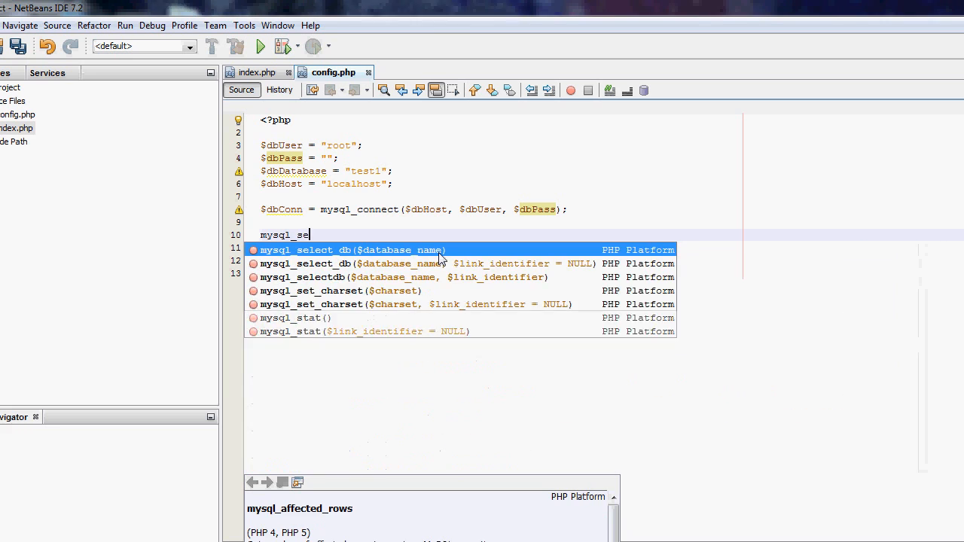
pyautogui.write('lect_db($dbDatabase);')
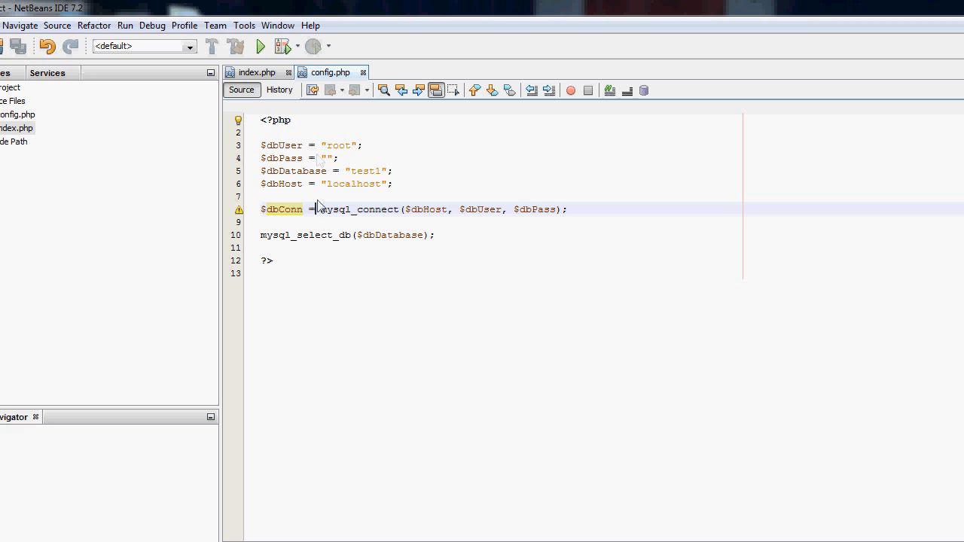
pyautogui.moveTo(349, 221)
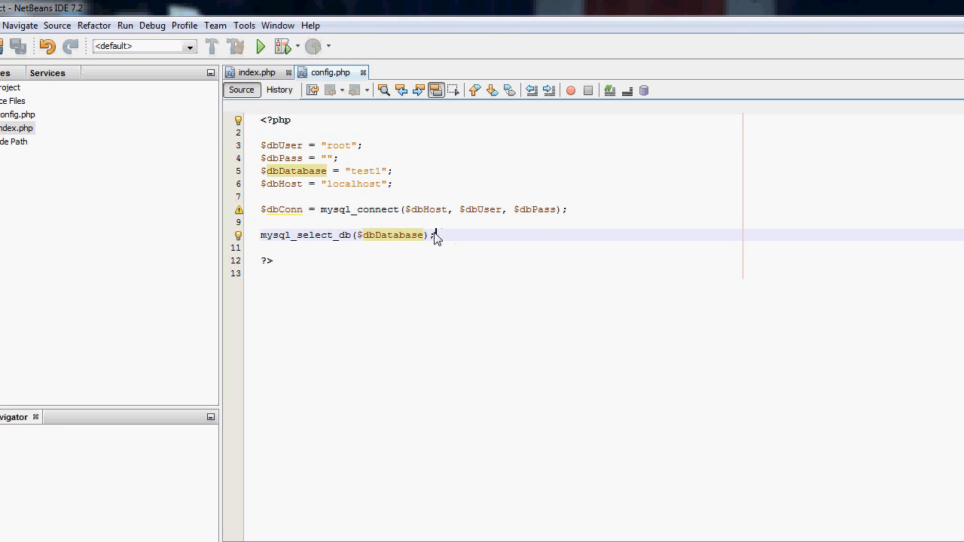
pyautogui.moveTo(431, 254)
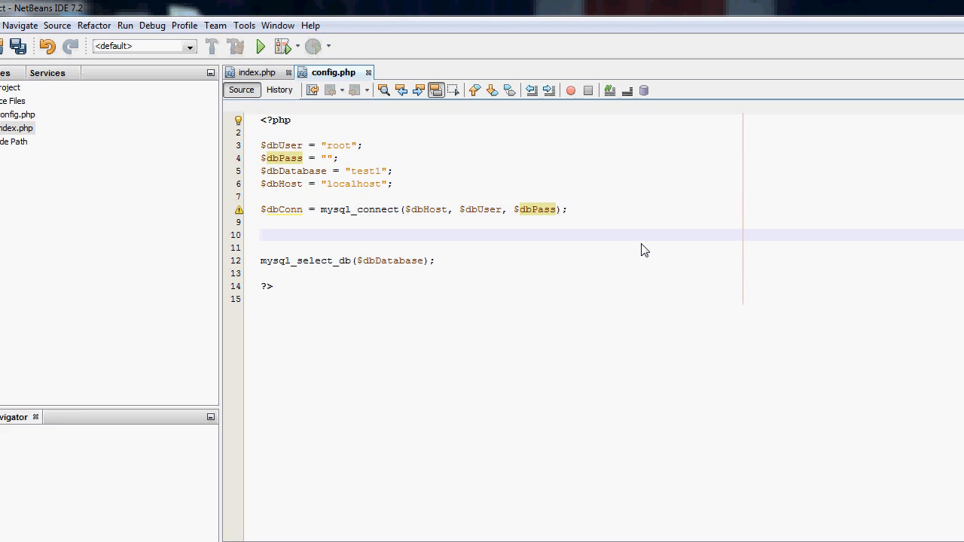
# - Wrap mysql_select_db in if ($dbConn), else die with bold 'Error: Could not connect to database.'
pyautogui.write('if ($')
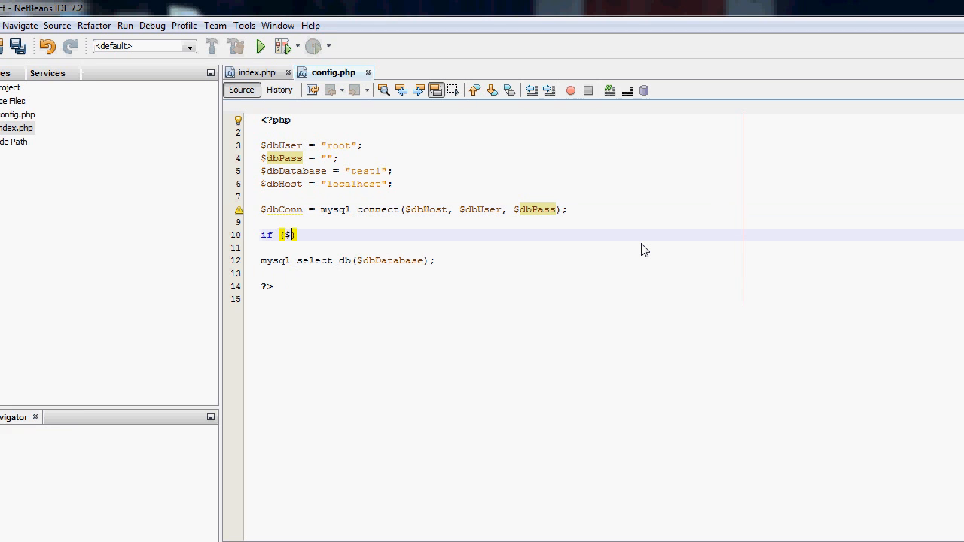
pyautogui.write('dbConn)')
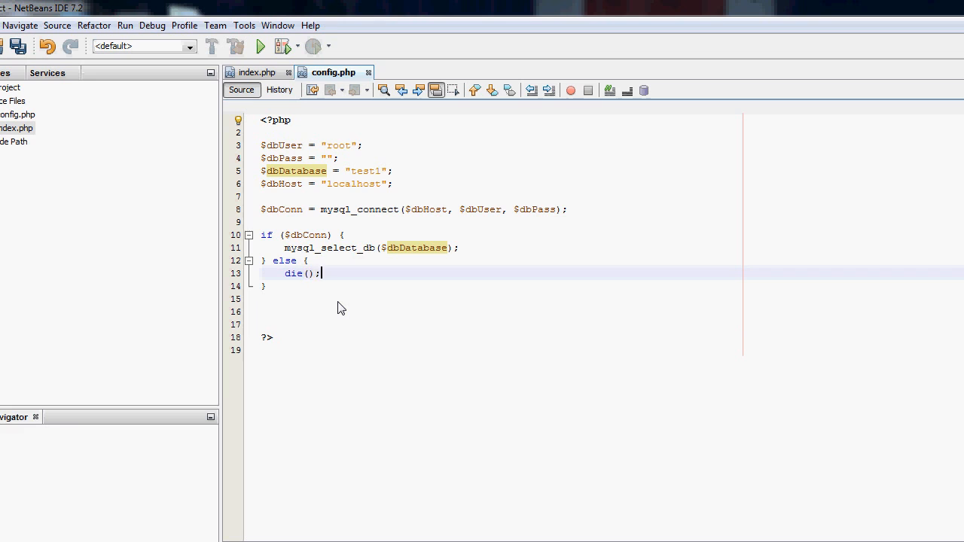
pyautogui.write('"<strong>')
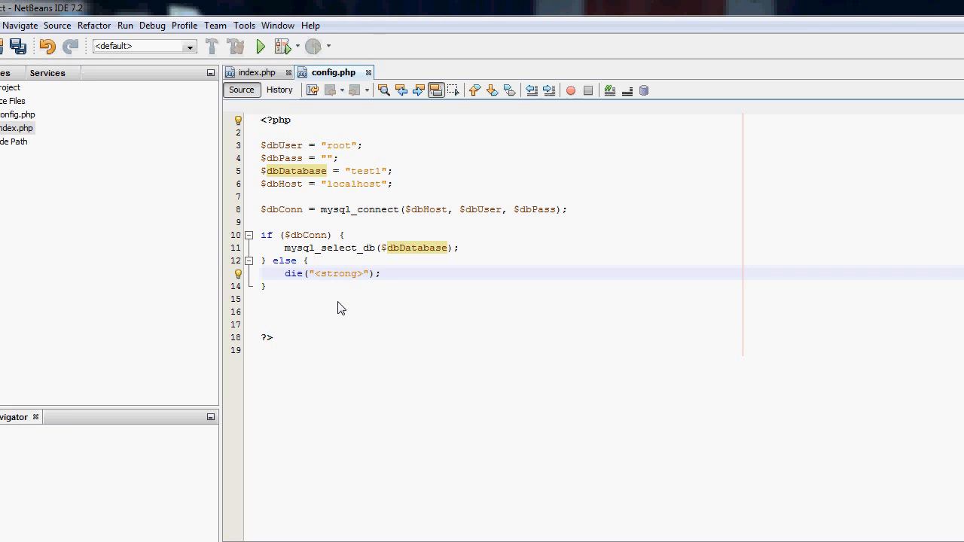
pyautogui.write('Error:')
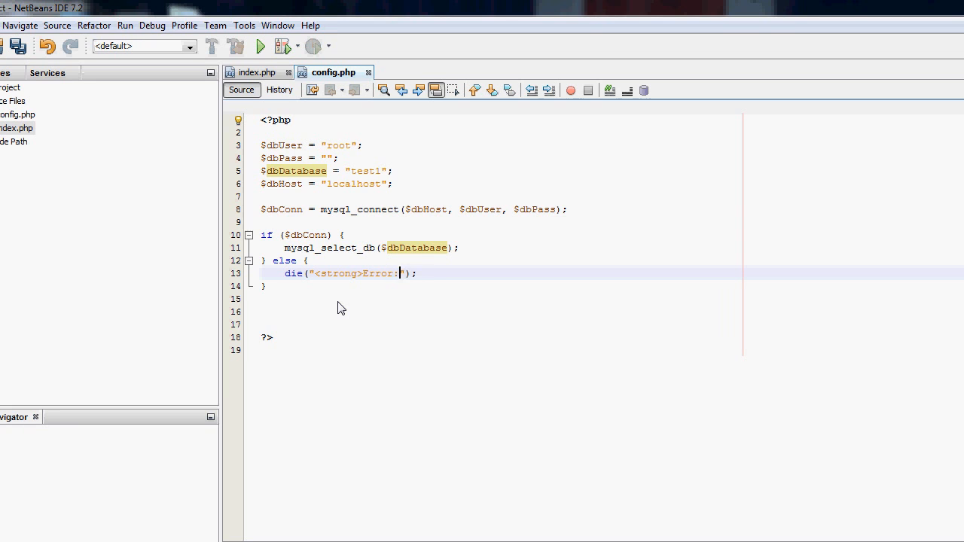
pyautogui.write('</strong>')
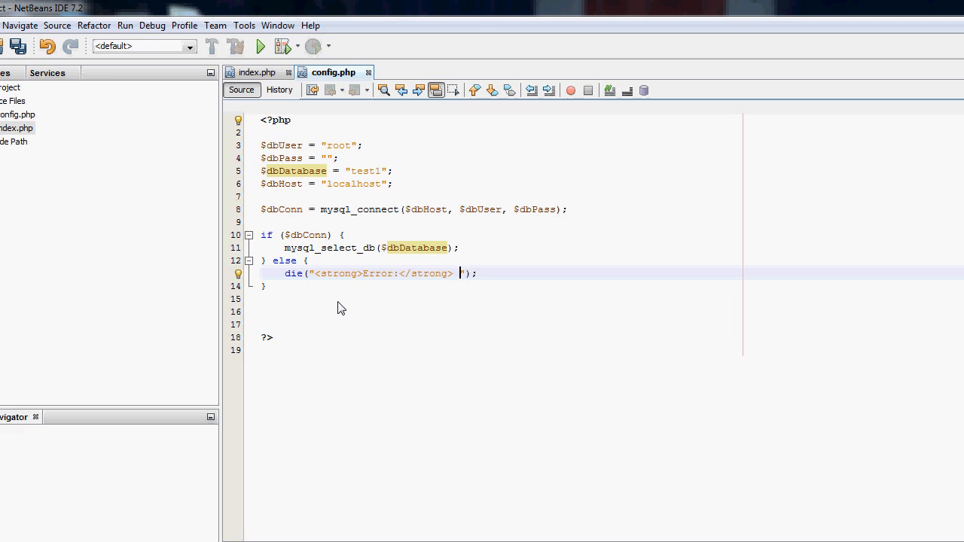
pyautogui.write('Could not connect to database.')
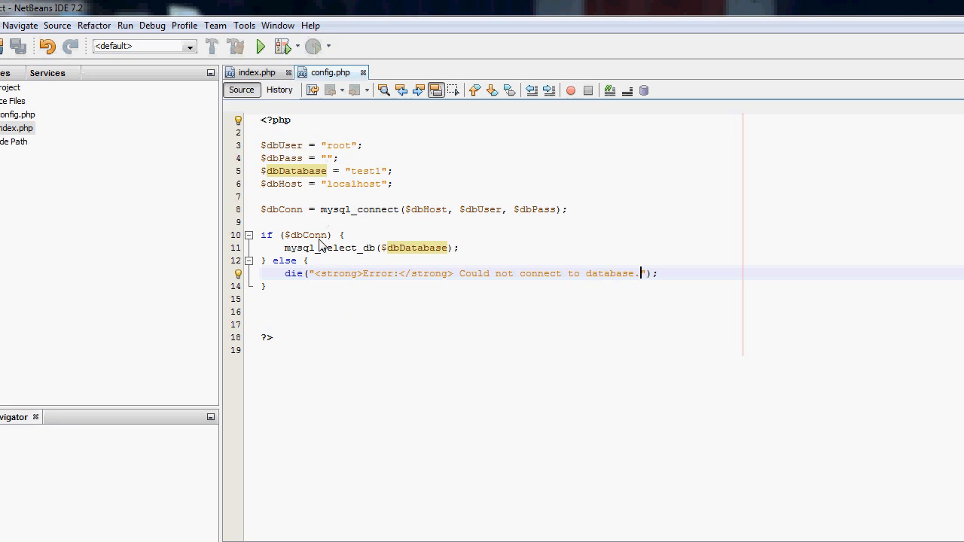
pyautogui.moveTo(347, 285)
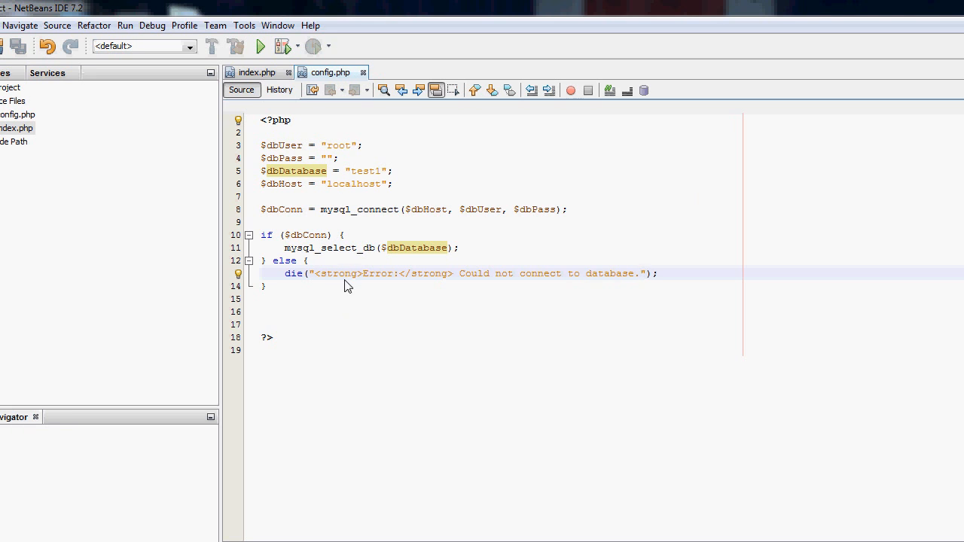
pyautogui.moveTo(516, 282)
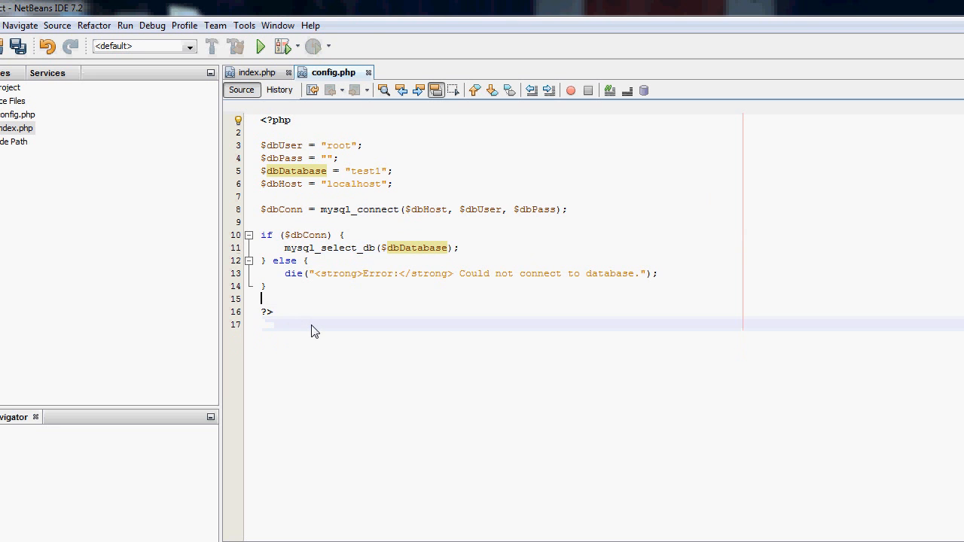
pyautogui.click(256, 72)
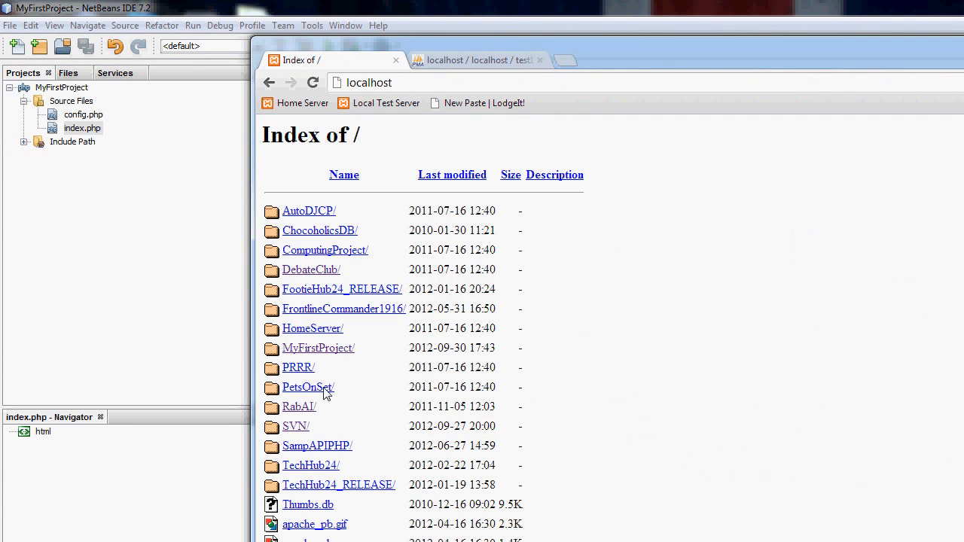
# - View the localhost 'Index of /' folder listing in Chrome
pyautogui.click(318, 348)
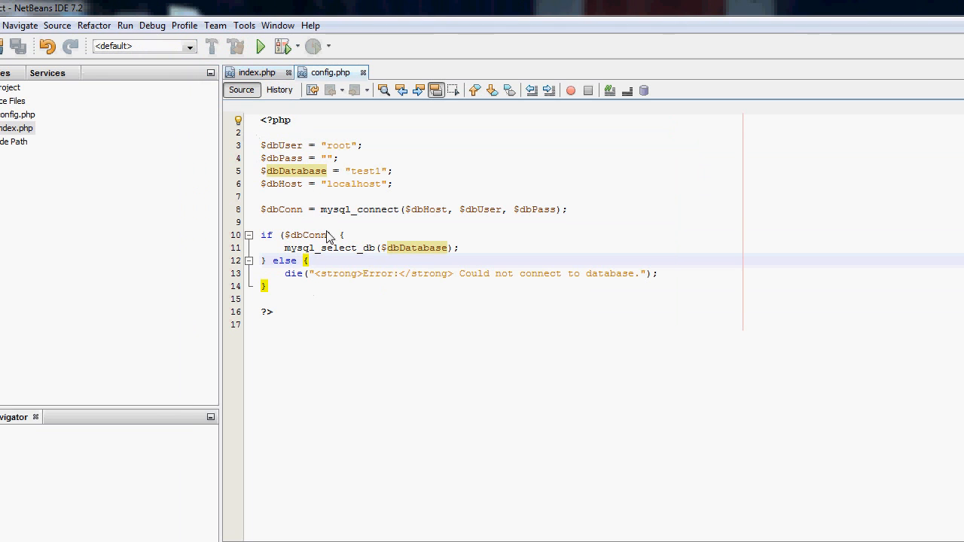
# - Add print("<strong>Successfully connected to database!</strong>") inside the if ($dbConn) block
pyautogui.write('print()')
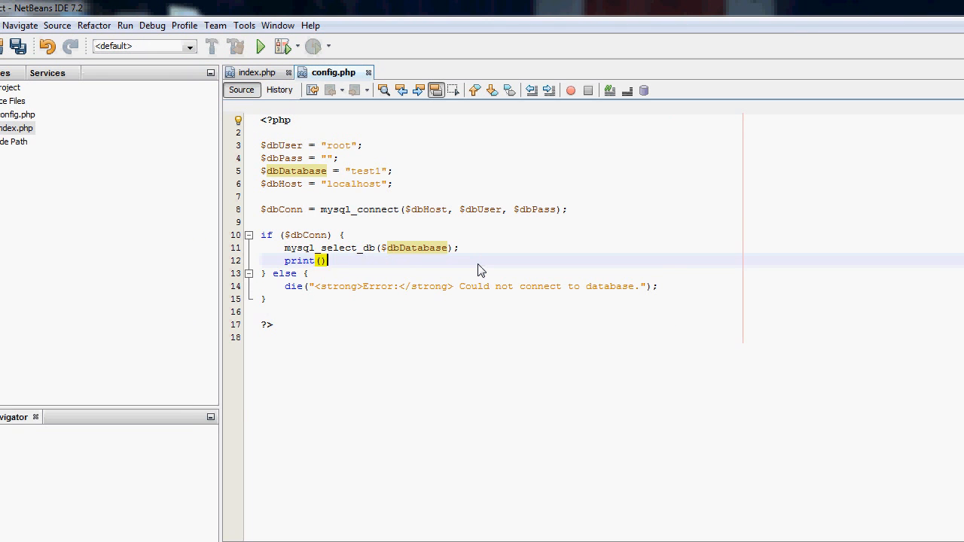
pyautogui.write('"Successful"')
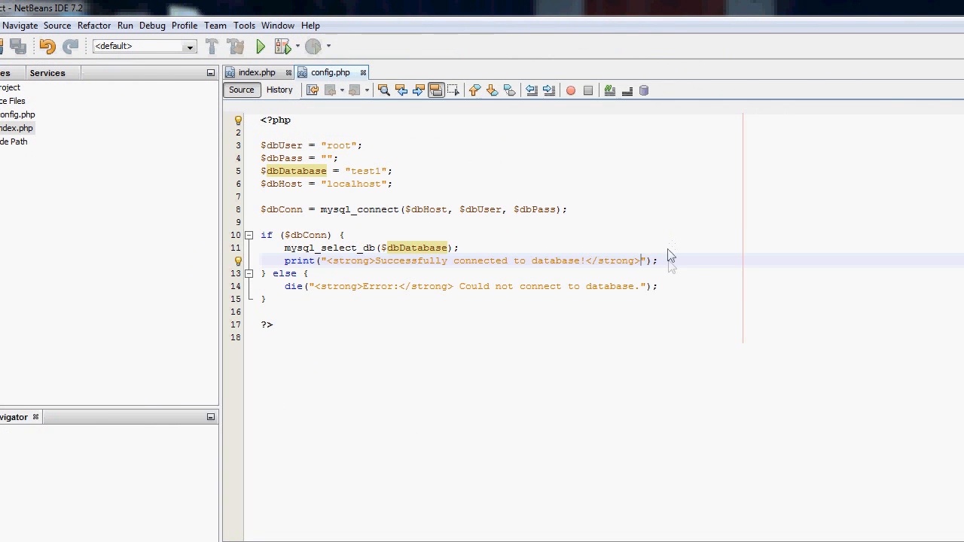
pyautogui.click(256, 72)
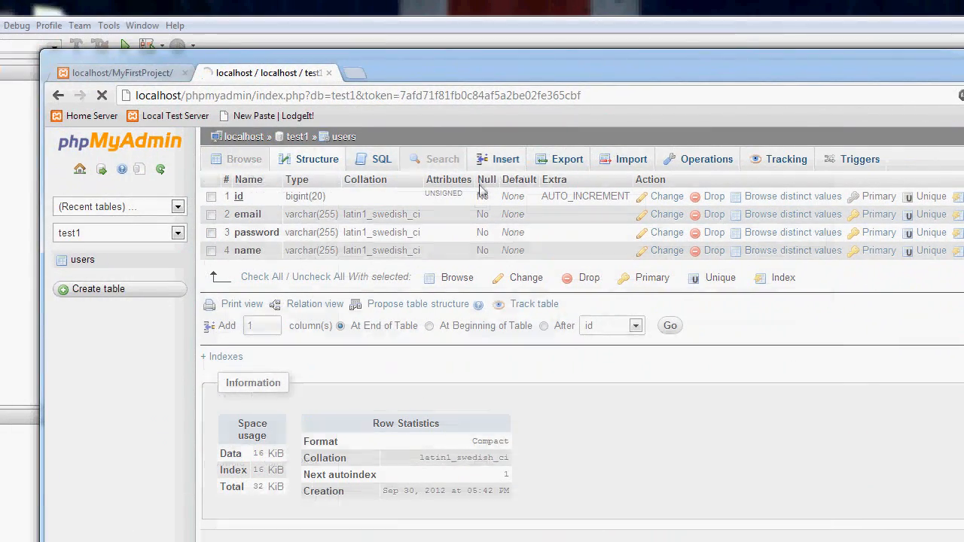
# - Check the users table Structure in phpMyAdmin, then return to index.php
pyautogui.click(506, 159)
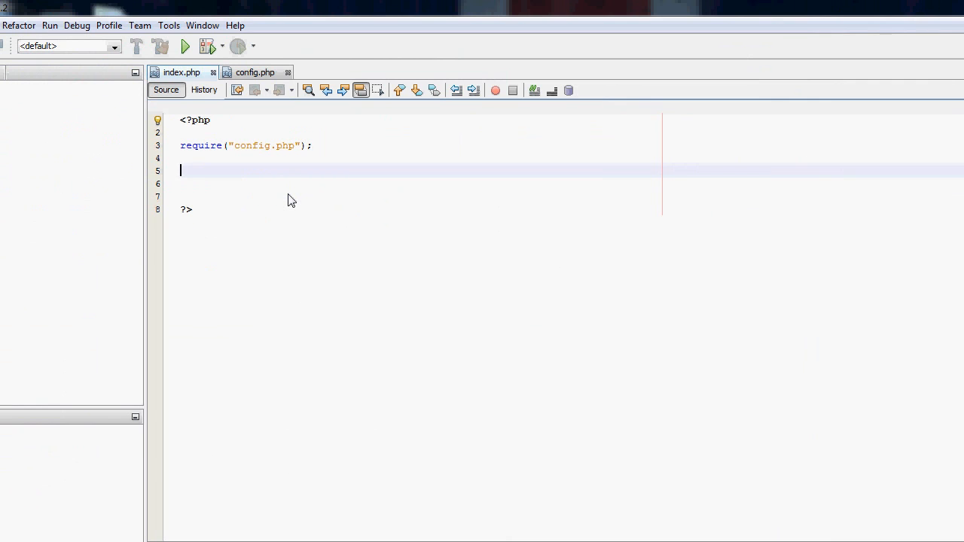
# - Add print("<br />Inserting rows into database..."); after the require in index.php
pyautogui.write('print();')
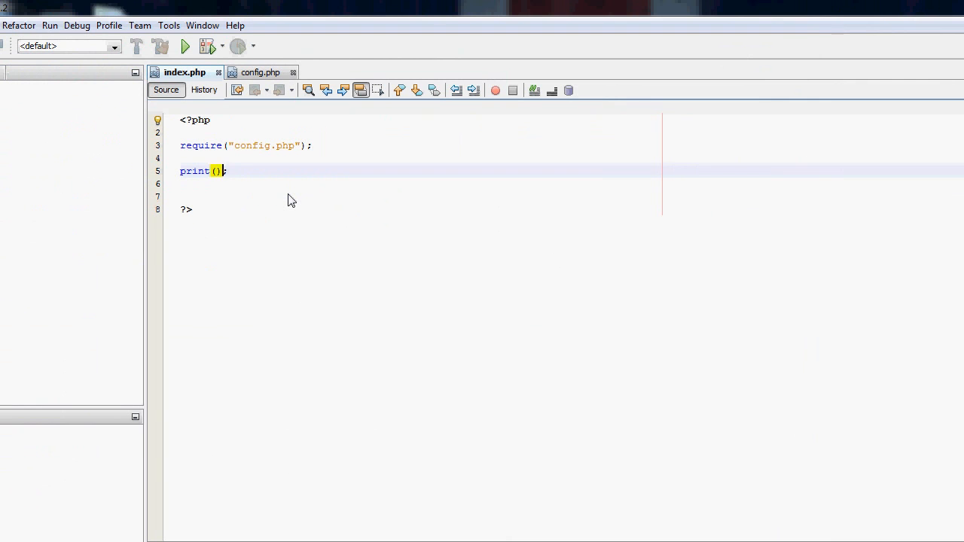
pyautogui.write('""')
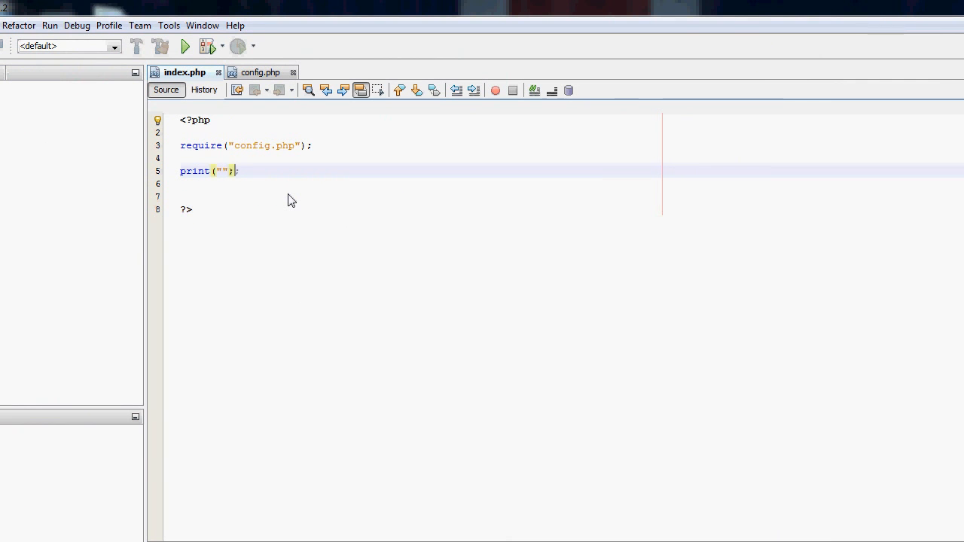
pyautogui.write('<br />')
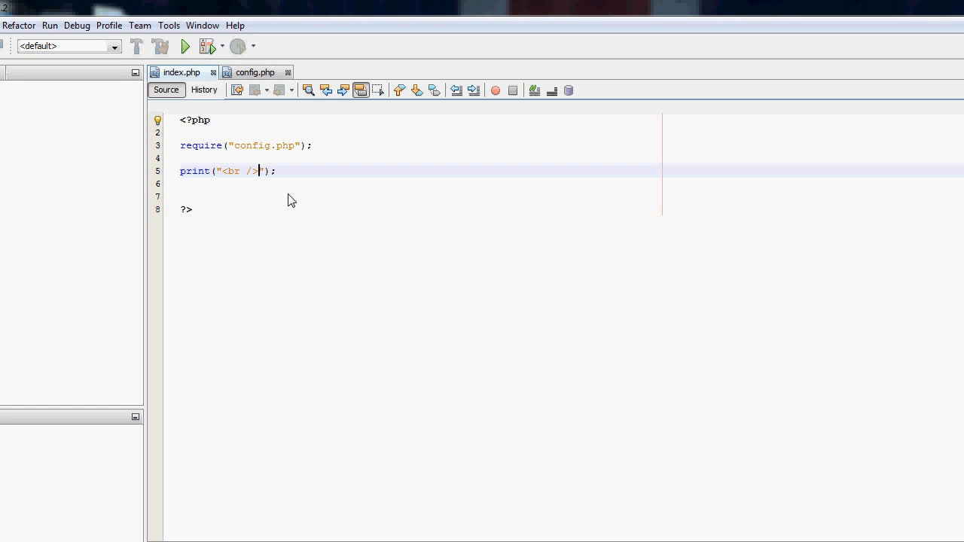
pyautogui.write('Inserting')
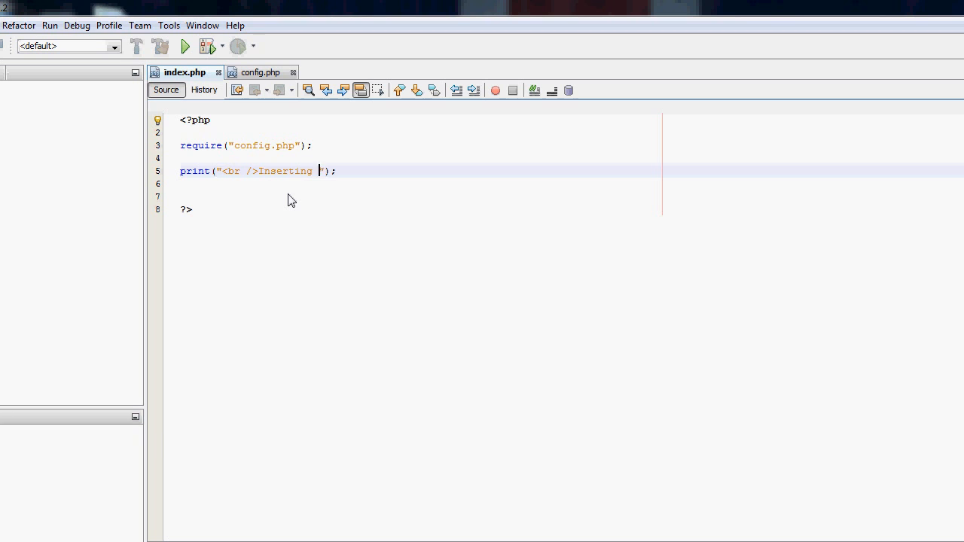
pyautogui.write('roward')
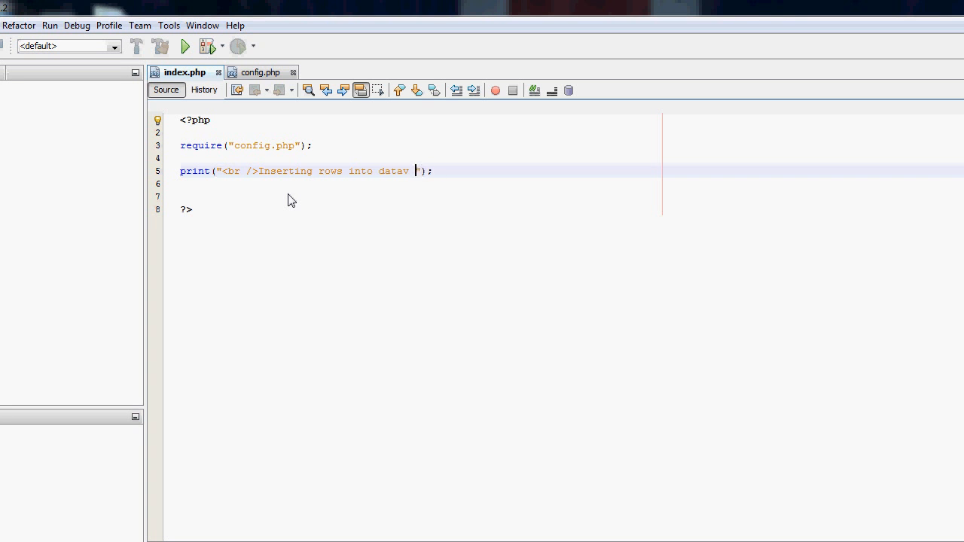
pyautogui.write('base')
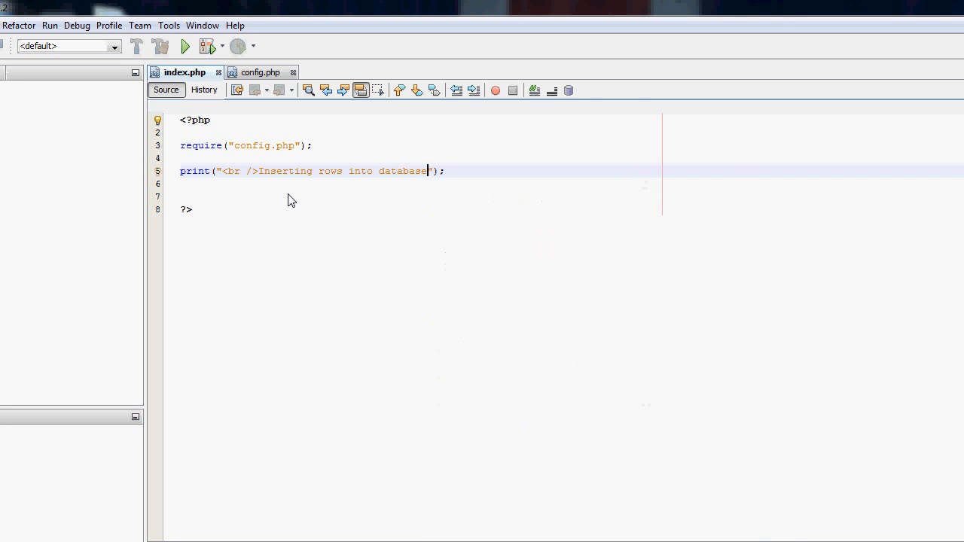
pyautogui.write(':<')
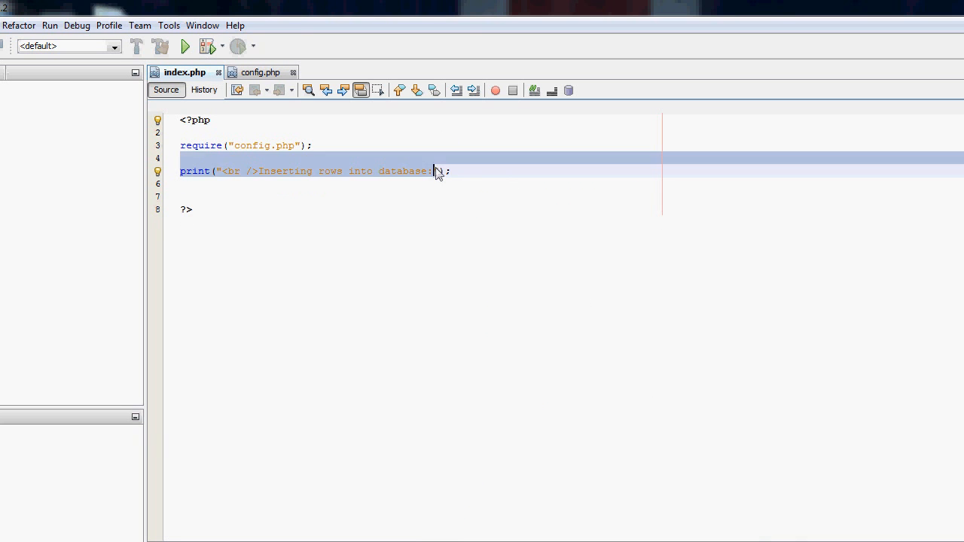
pyautogui.write('.')
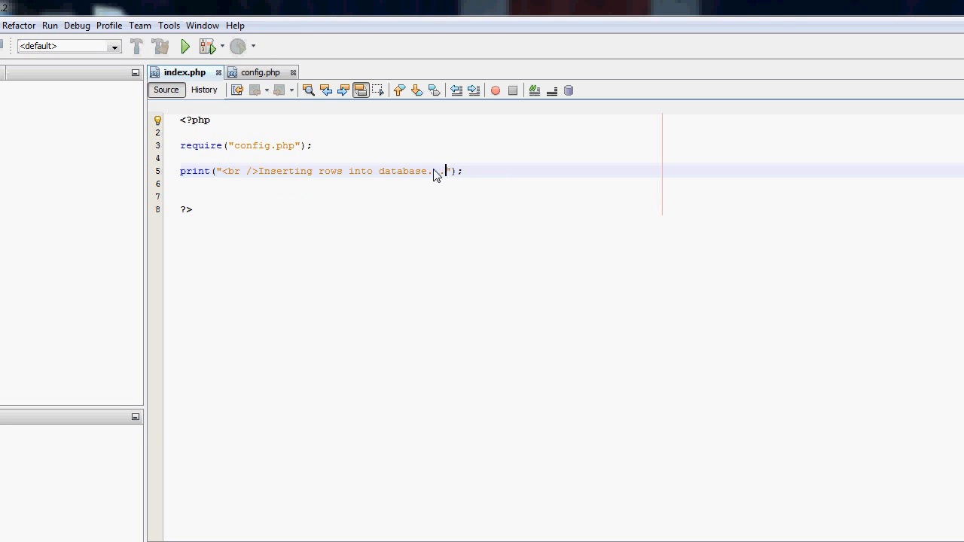
pyautogui.write('..')
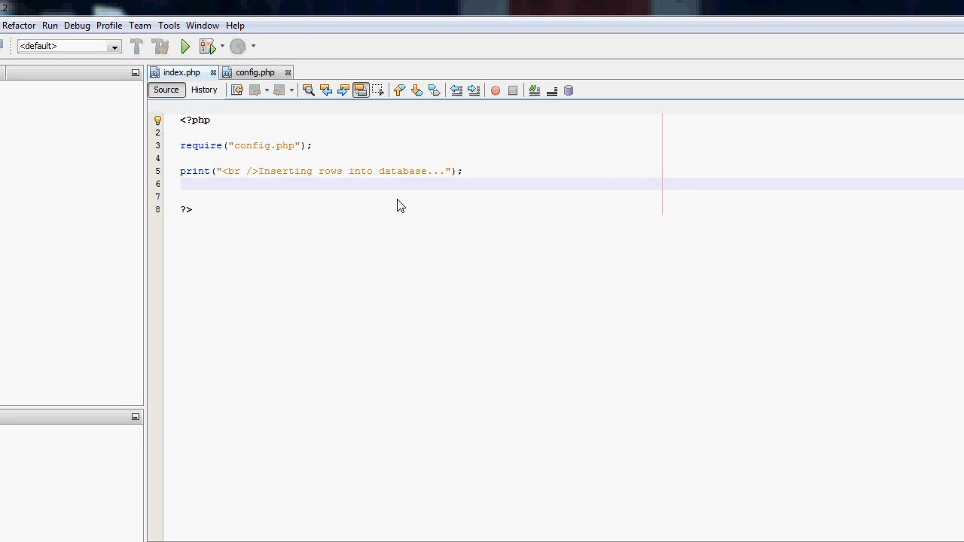
# - Start an empty mysql_query("") call below the print statement
pyautogui.write('my')
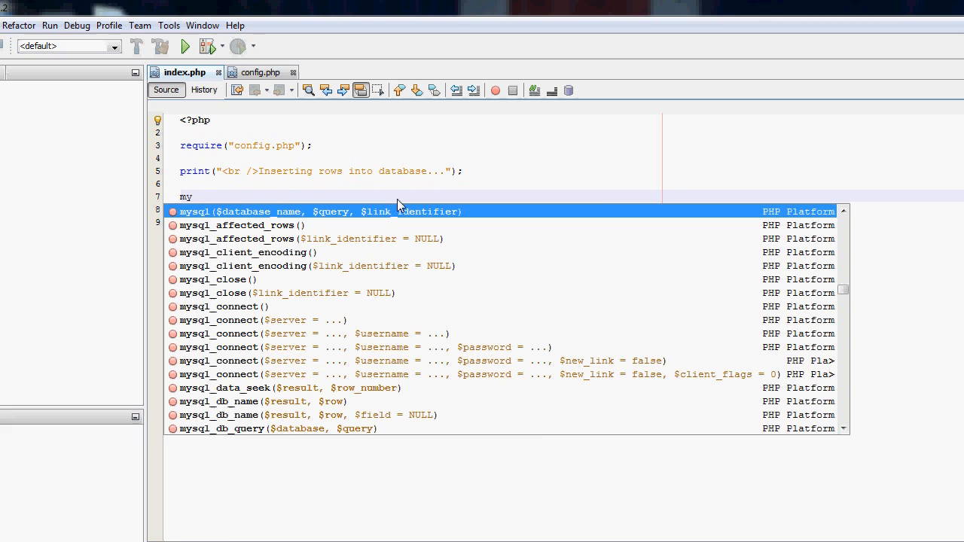
pyautogui.write('sql_query();')
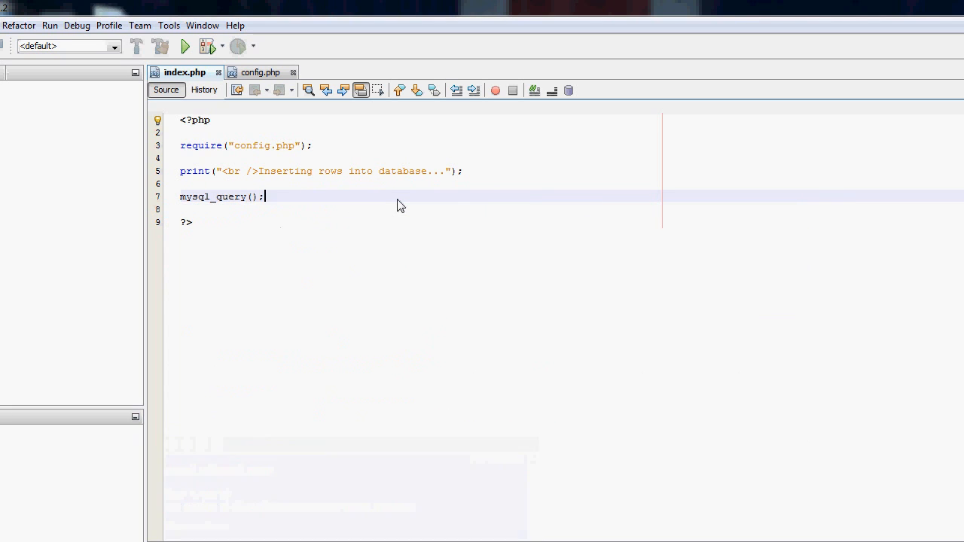
pyautogui.write('""')
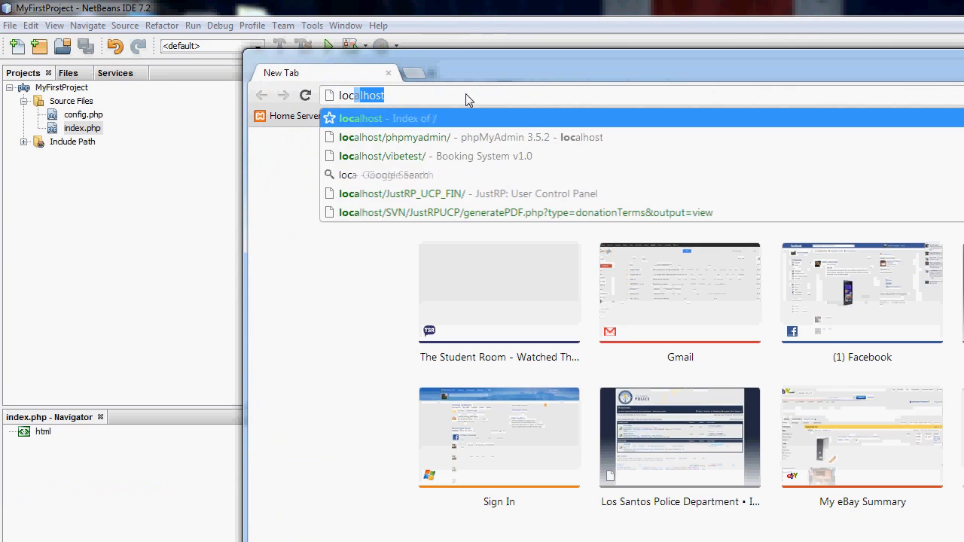
# - Open localhost in a new Chrome tab
pyautogui.click(393, 137)
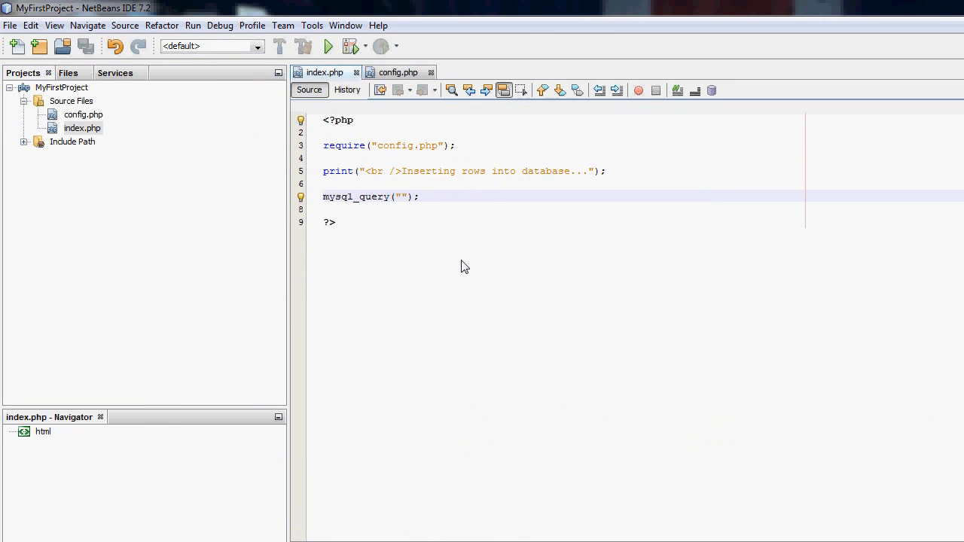
# - Type INSERT INTO `users` () inside the mysql_query string
pyautogui.write('INSERT INTO `')
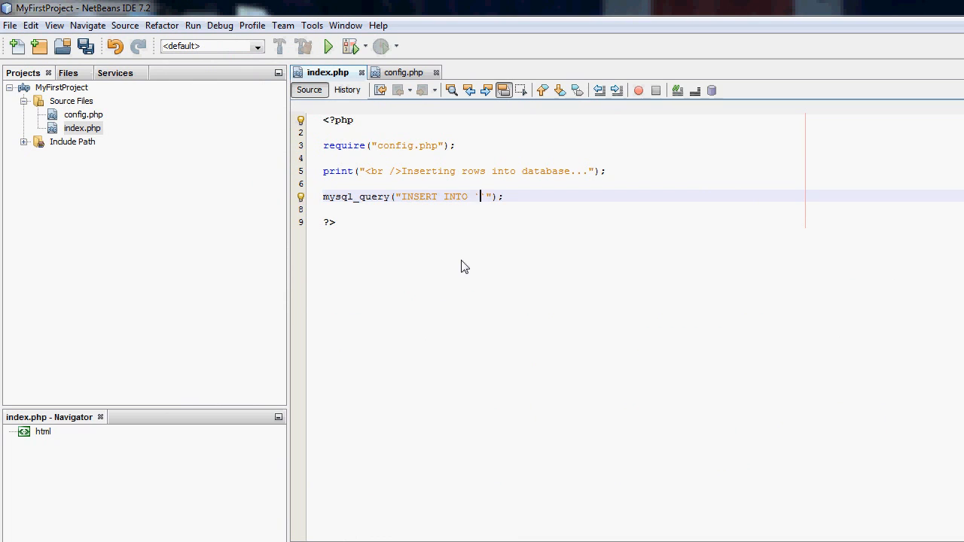
pyautogui.write('`')
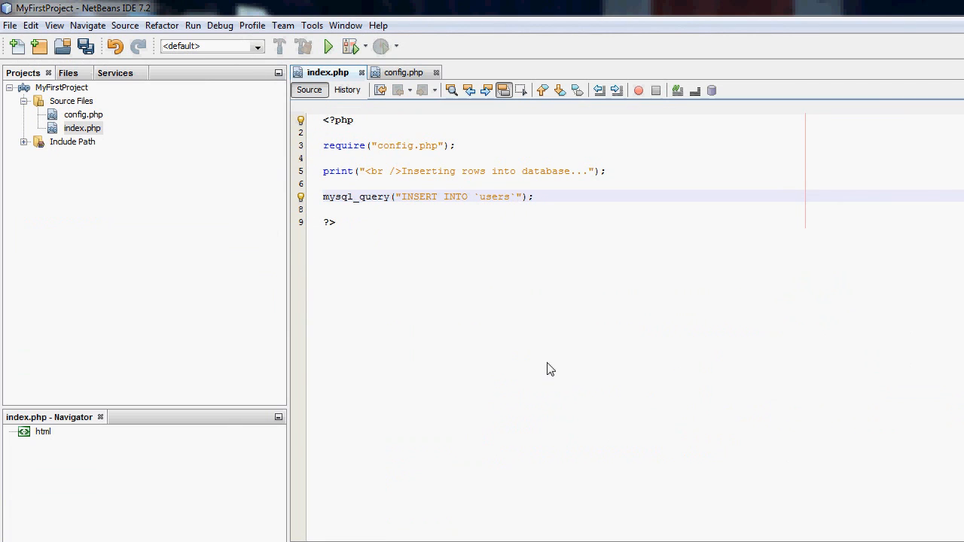
pyautogui.write('()')
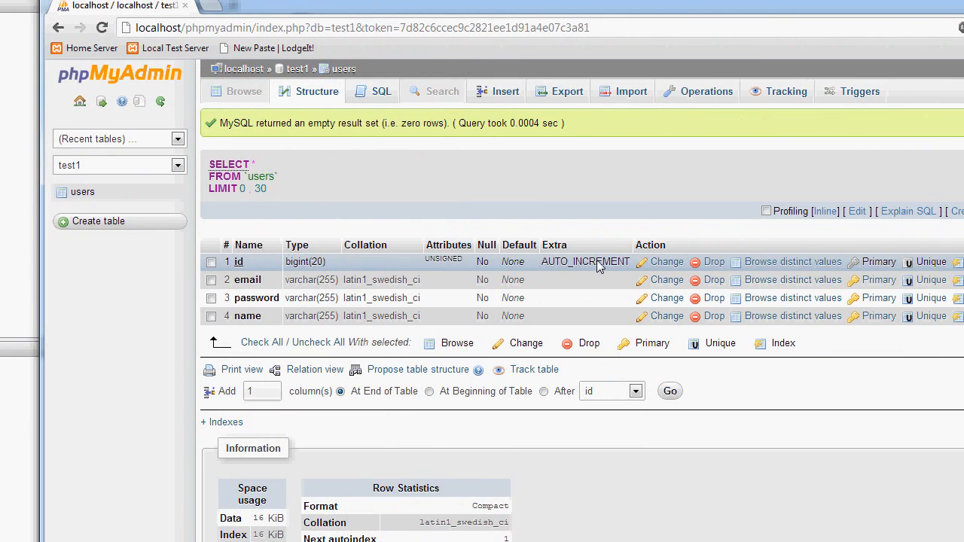
pyautogui.moveTo(603, 268)
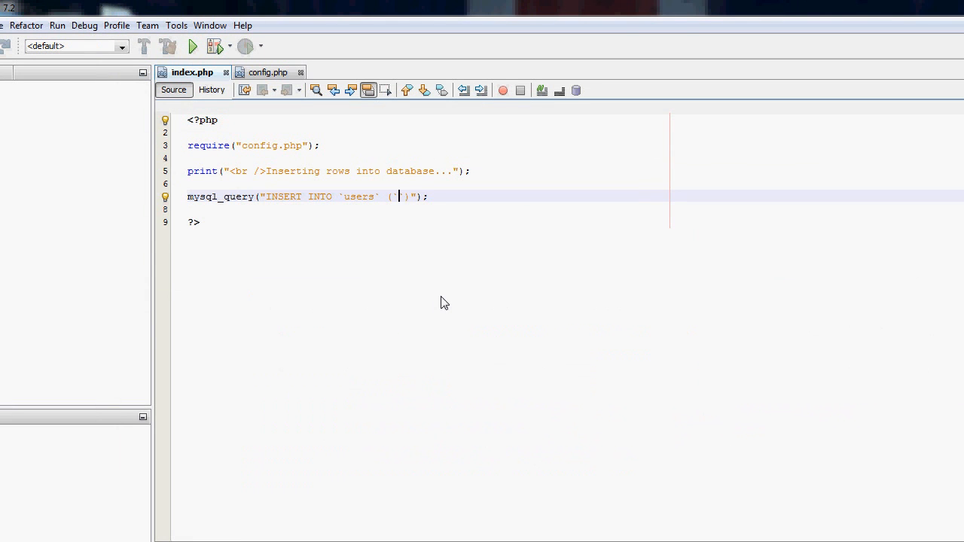
pyautogui.write("email`, '")
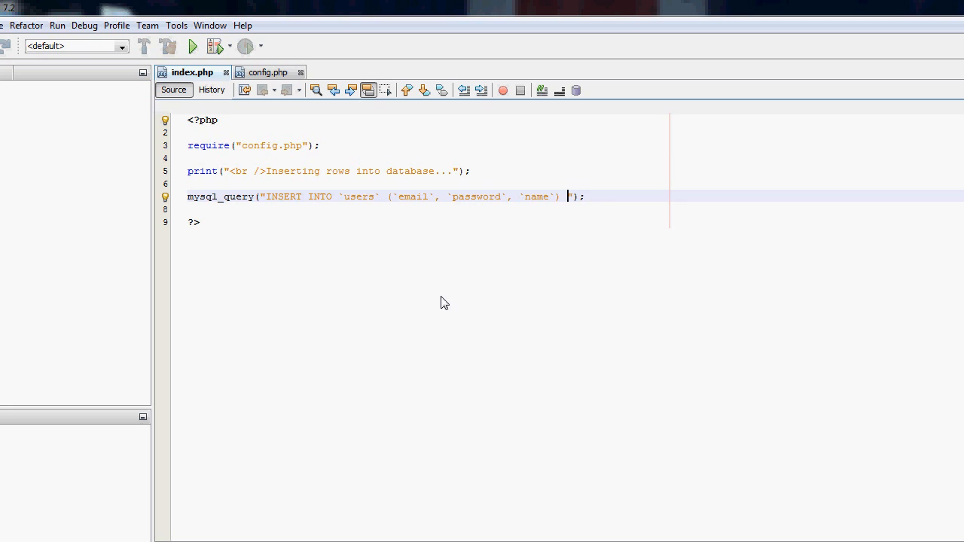
pyautogui.write('VALUES ()')
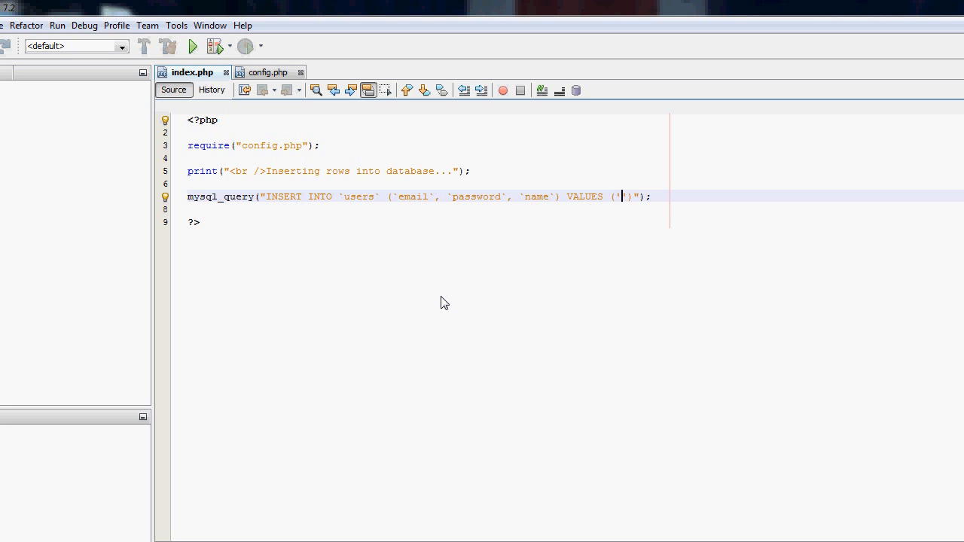
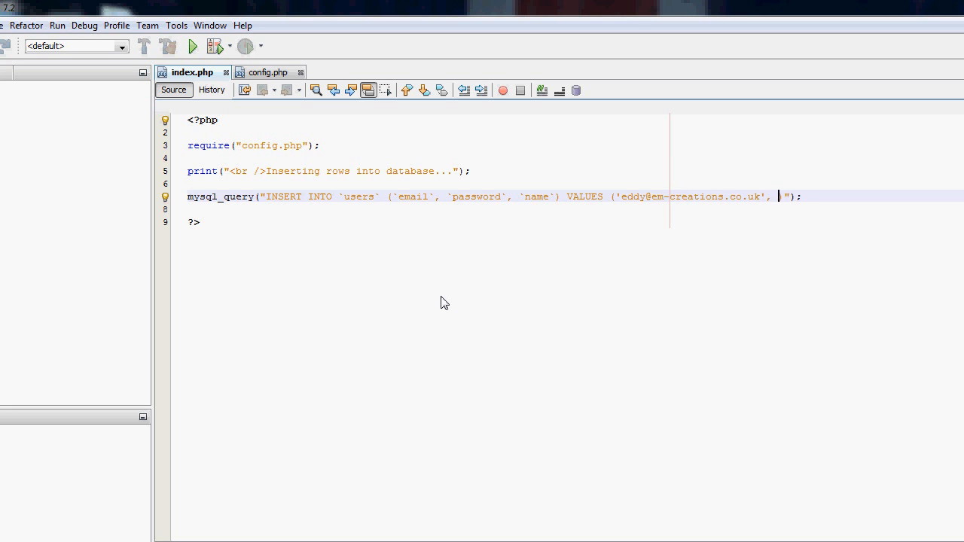
pyautogui.write("''")
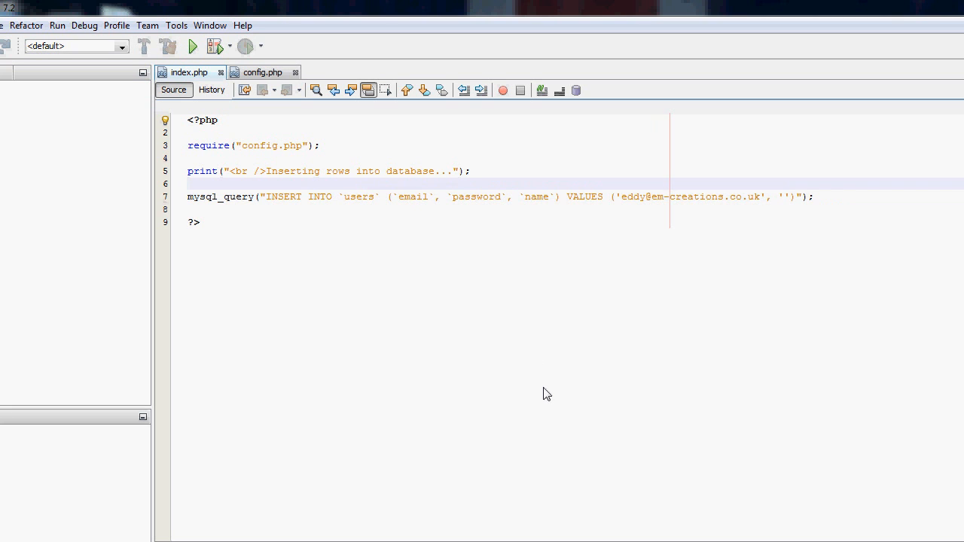
pyautogui.write('$pa')
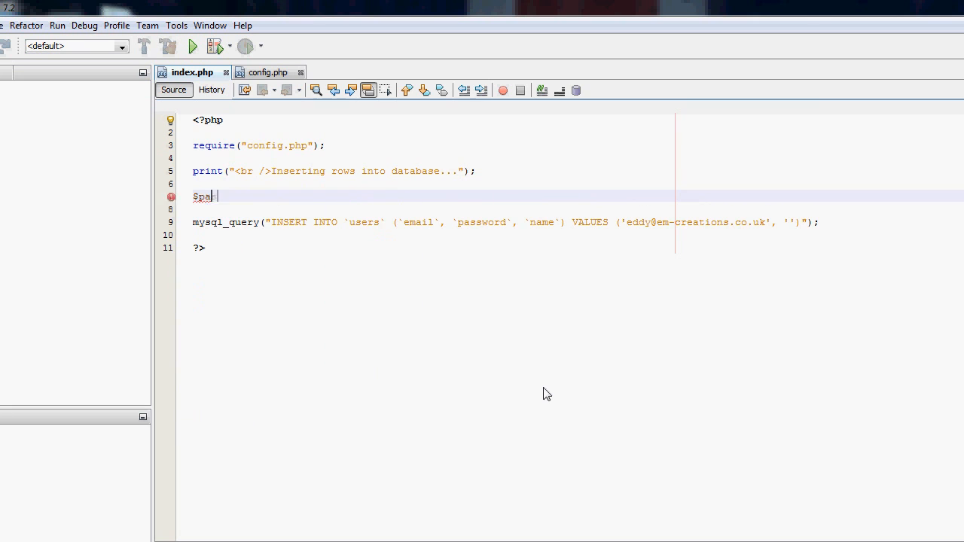
pyautogui.write('ssword = ""')
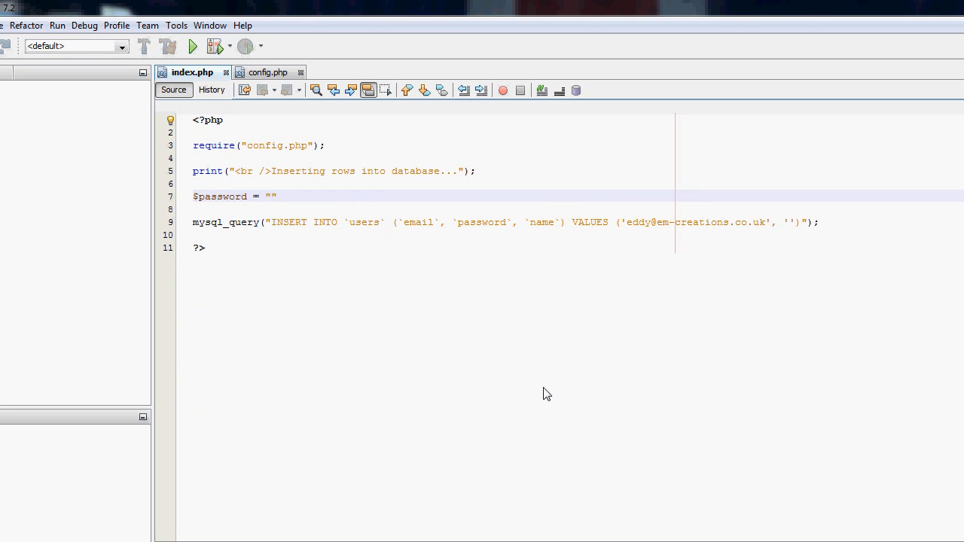
pyautogui.write('test')
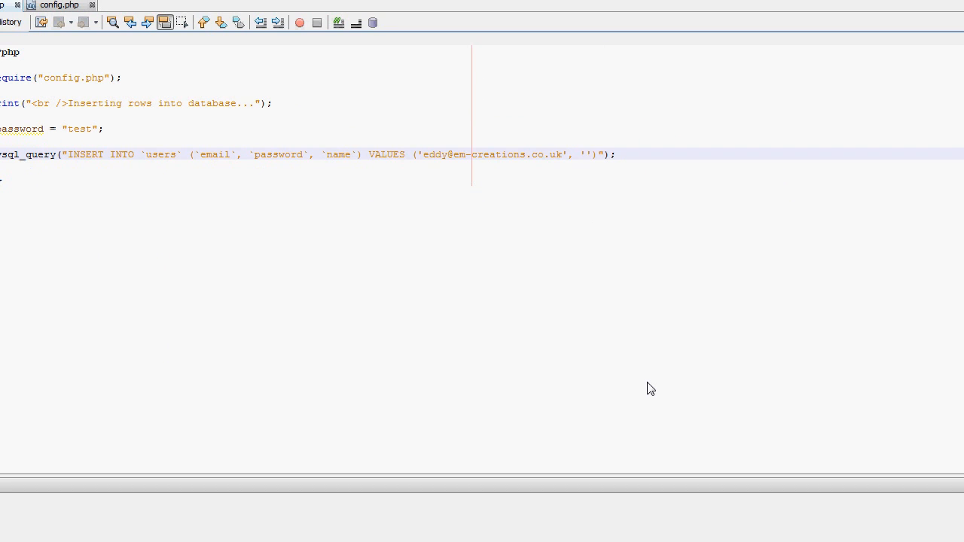
# - Use sha1($password) as the password value and add the name 'Eddy'
pyautogui.click(586, 154)
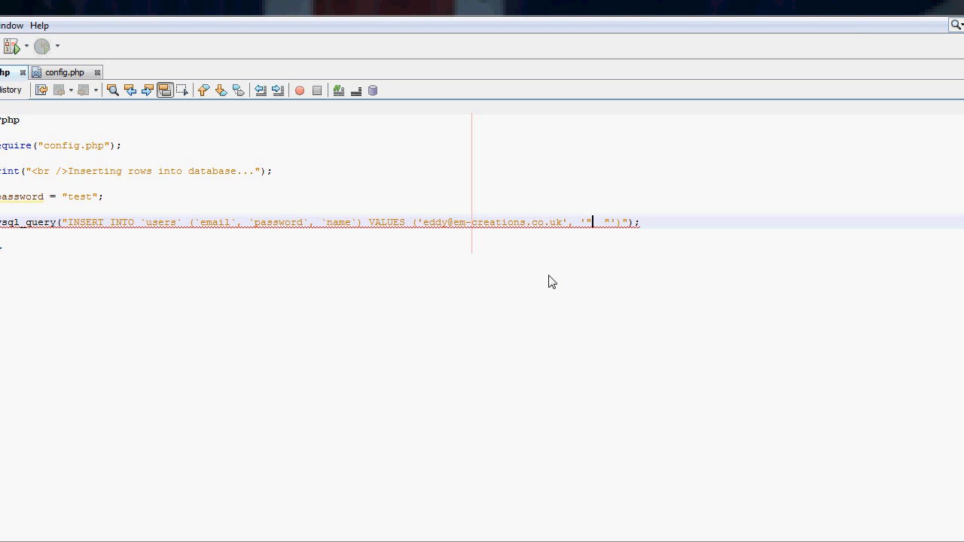
pyautogui.write('.  .')
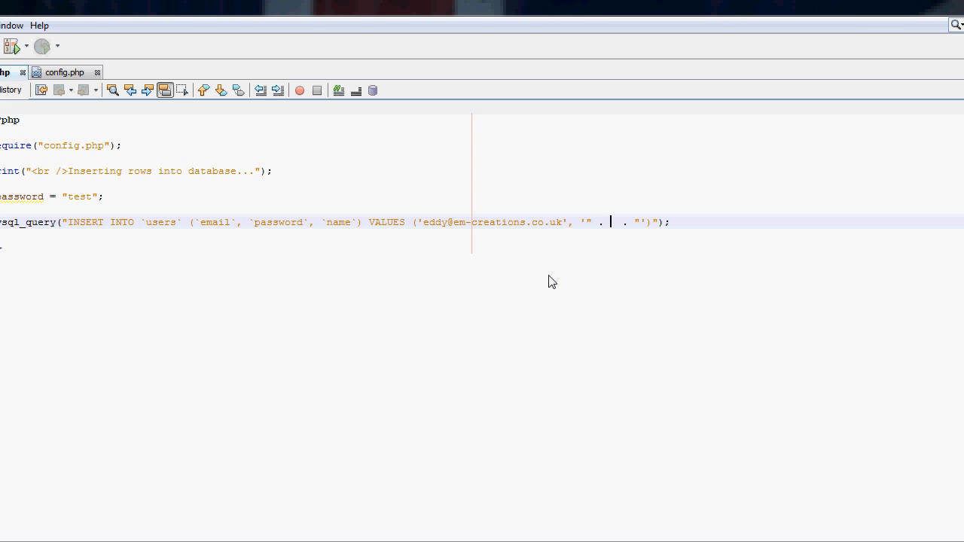
pyautogui.write('sha')
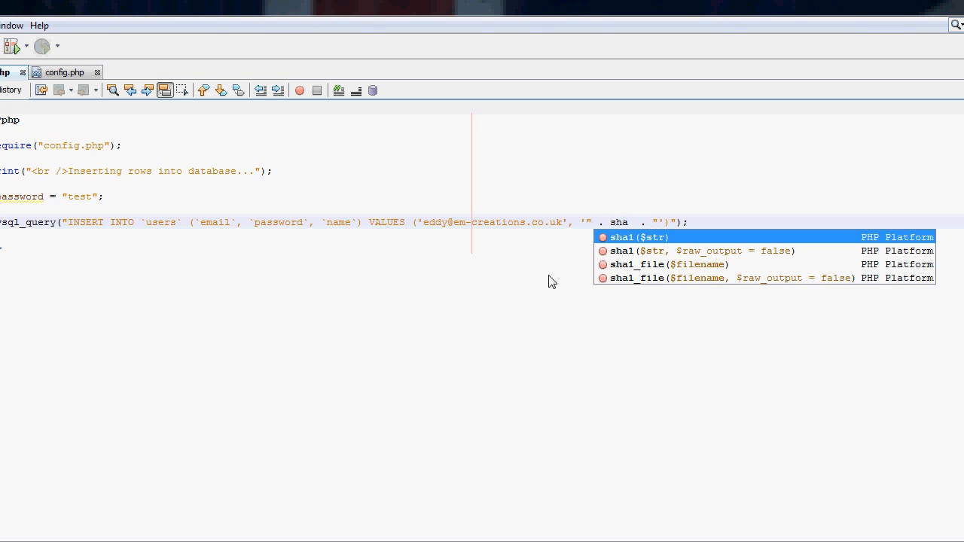
pyautogui.click(639, 238)
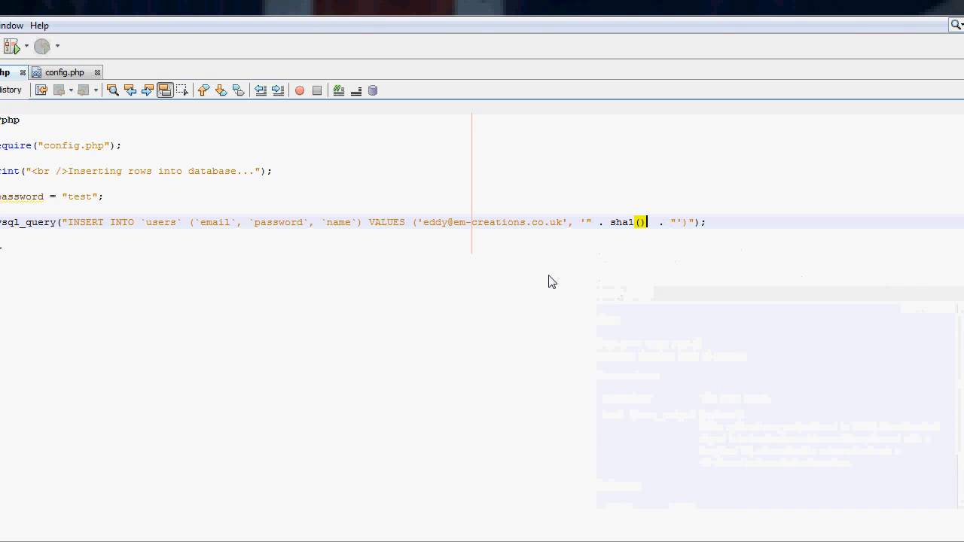
pyautogui.write('$password')
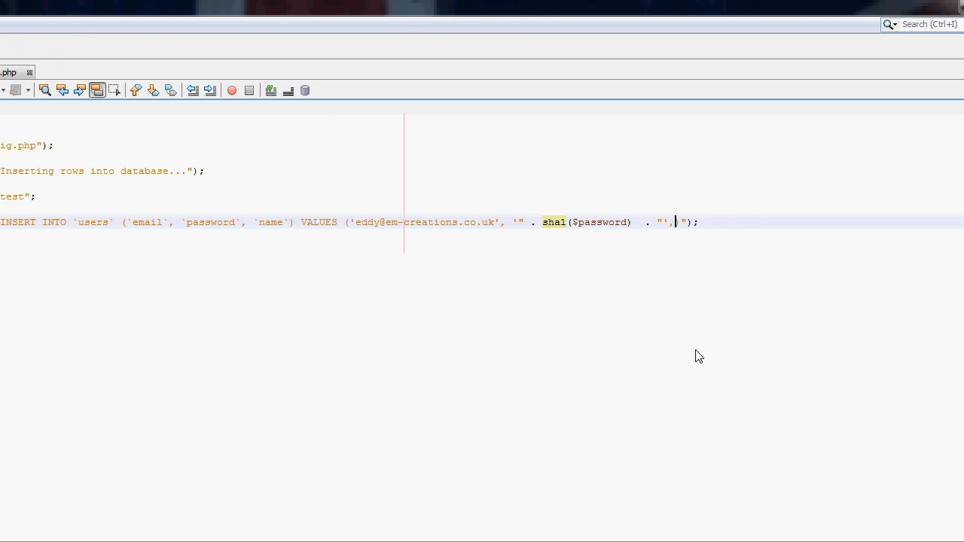
pyautogui.write("' '")
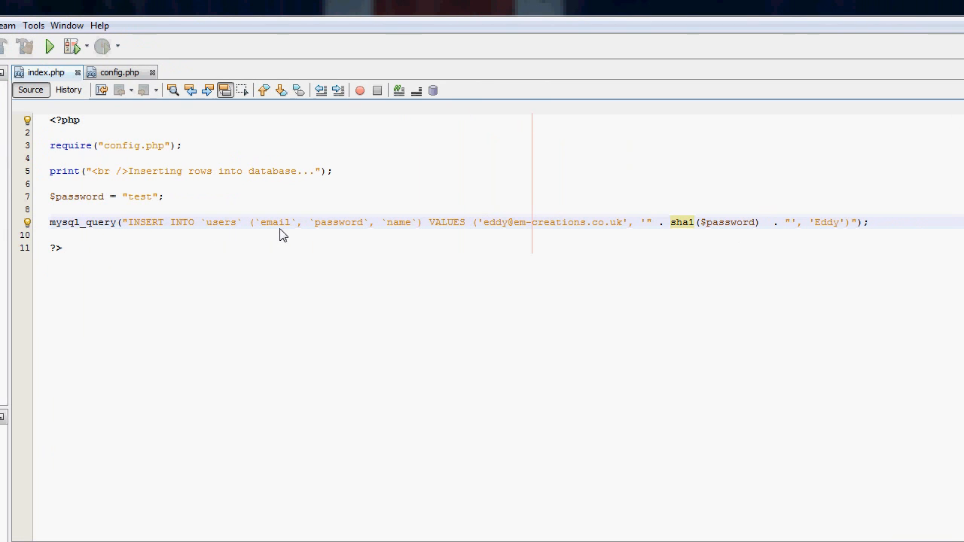
pyautogui.moveTo(509, 232)
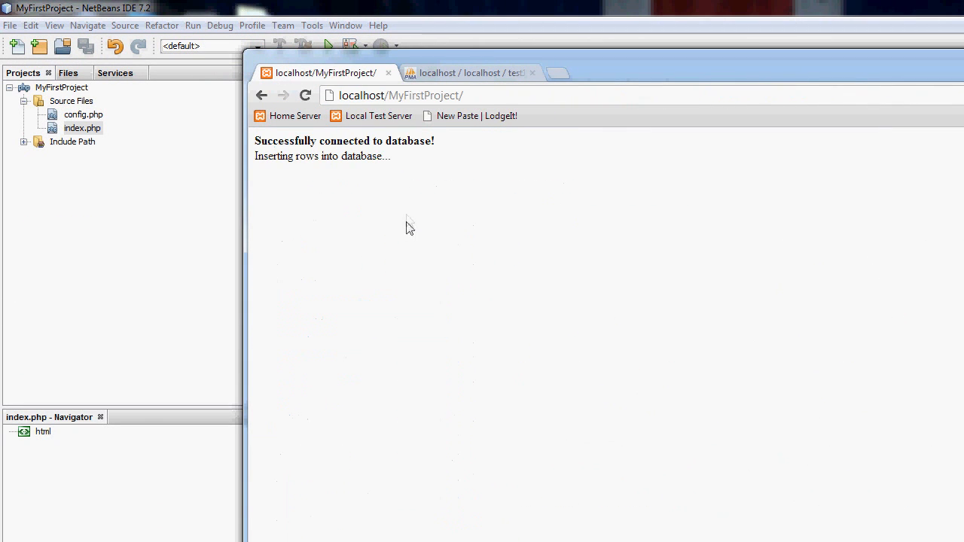
# - Browse the users table in phpMyAdmin to see Eddy's row with hashed password
pyautogui.click(467, 72)
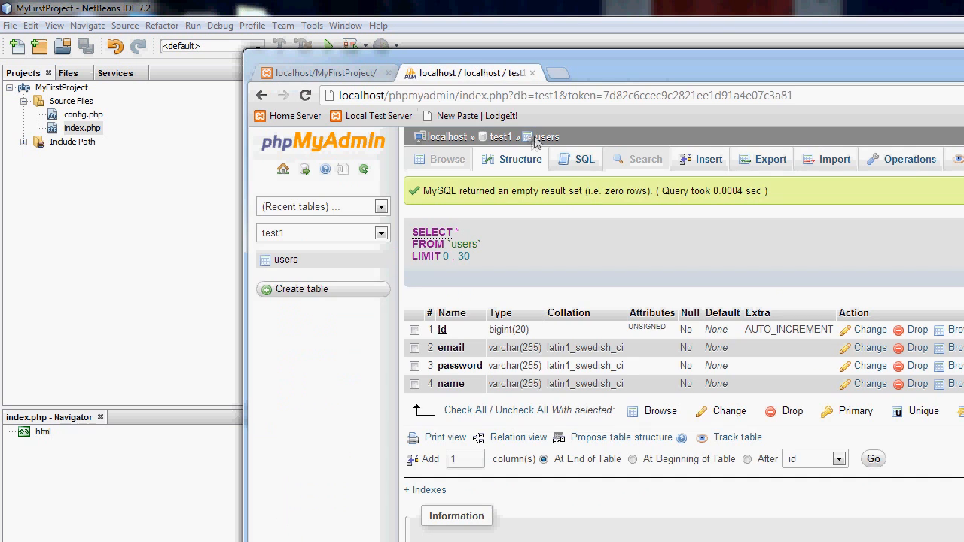
pyautogui.click(544, 136)
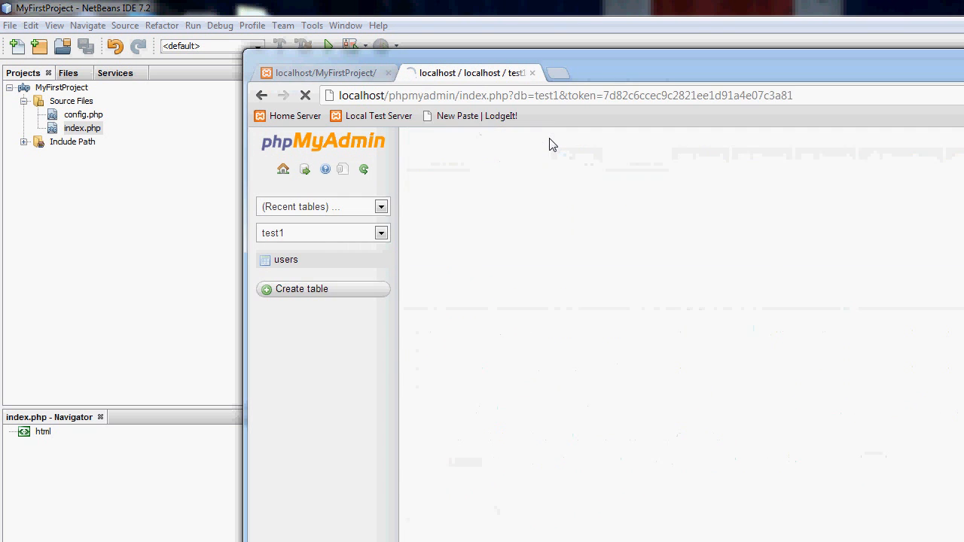
pyautogui.click(286, 259)
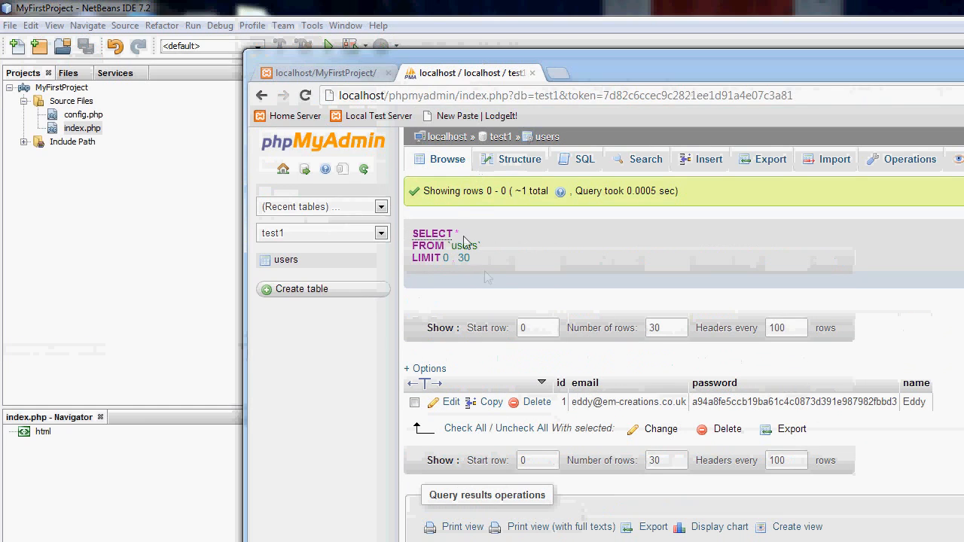
pyautogui.scroll(-3)
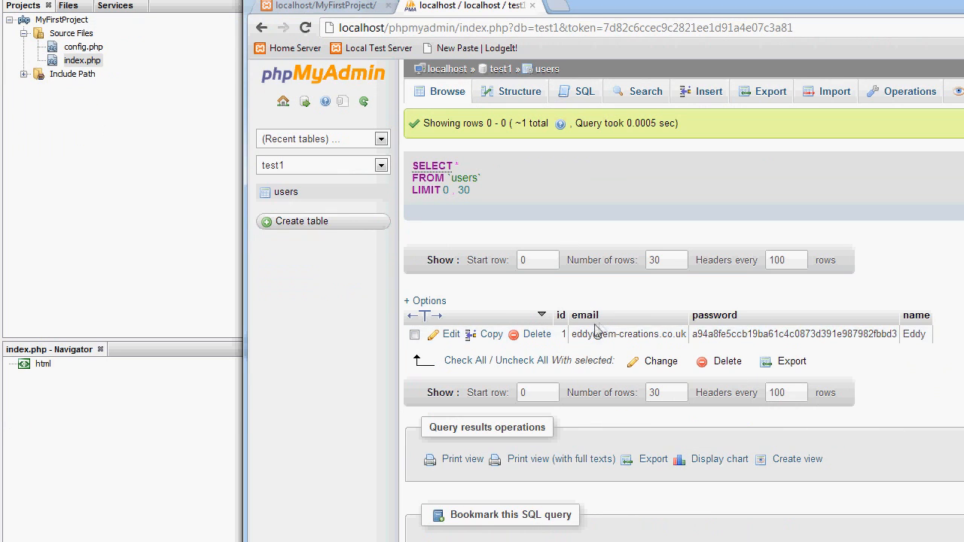
pyautogui.moveTo(719, 333)
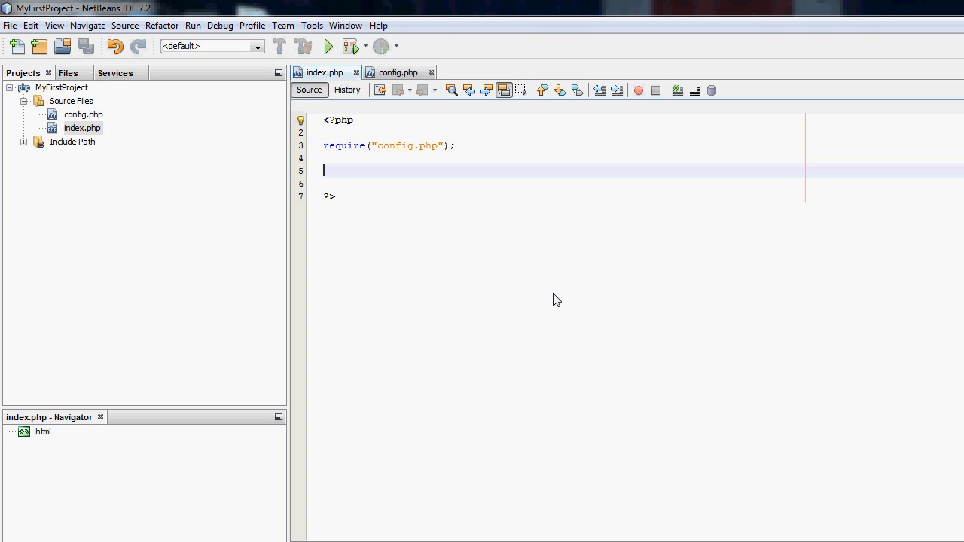
# - Write $query = mysql_query("SELECT * FROM `users`"); under the require line
pyautogui.write('mysql')
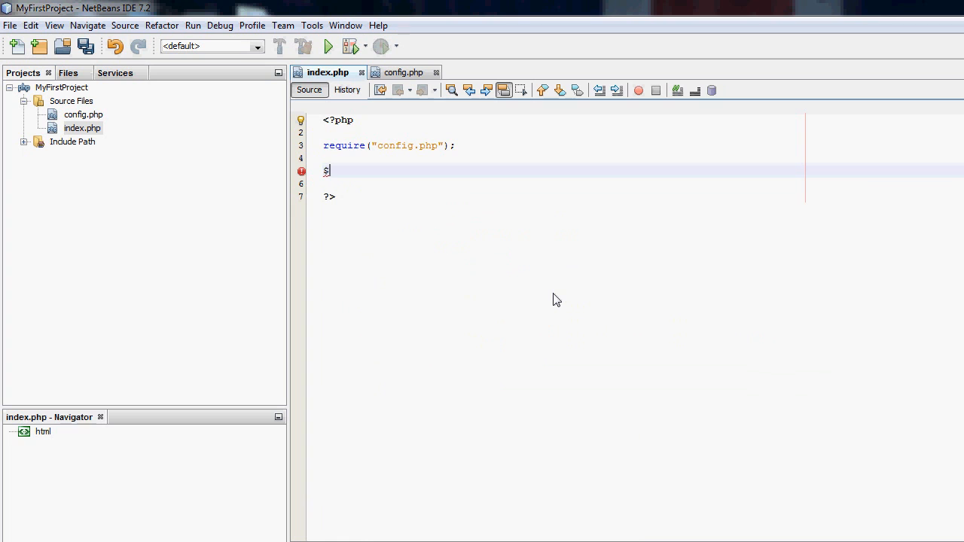
pyautogui.write('qu')
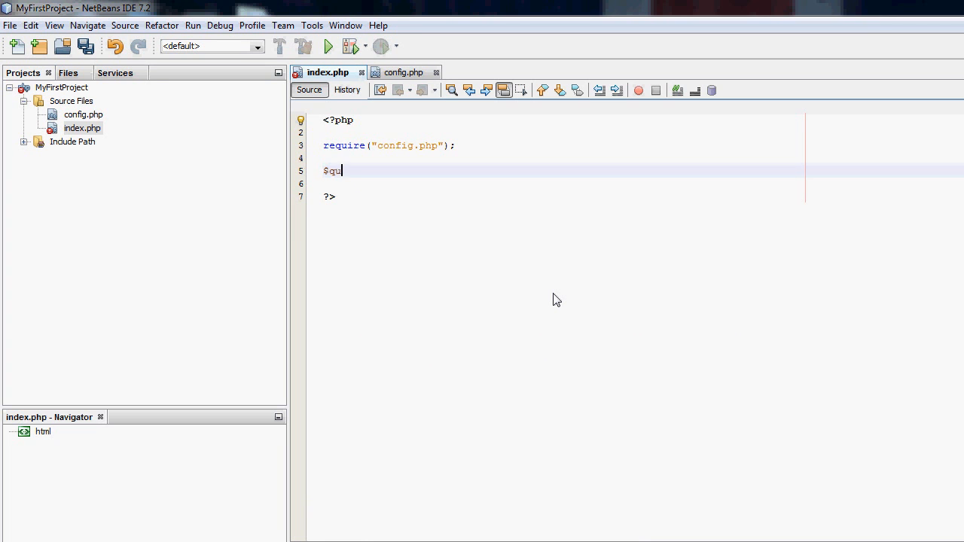
pyautogui.write('ery =')
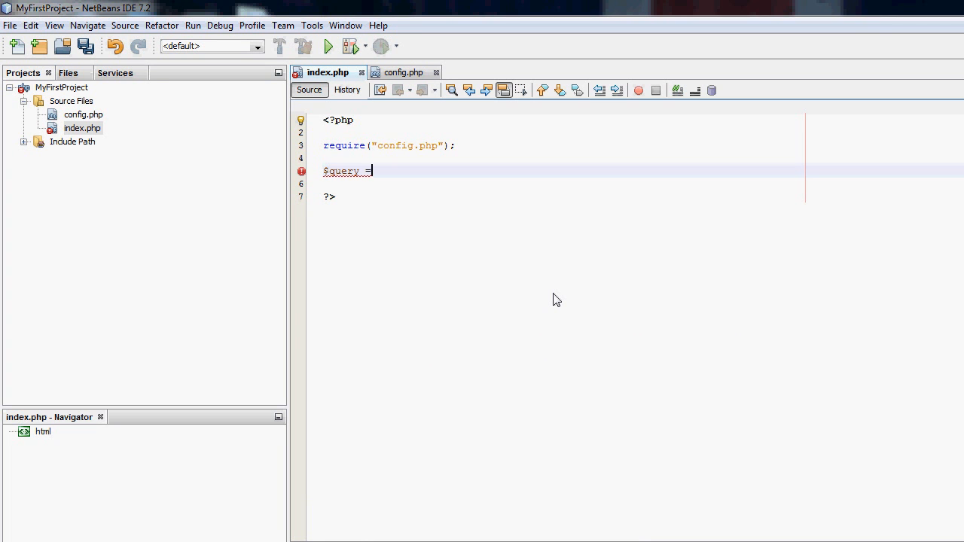
pyautogui.write('mys')
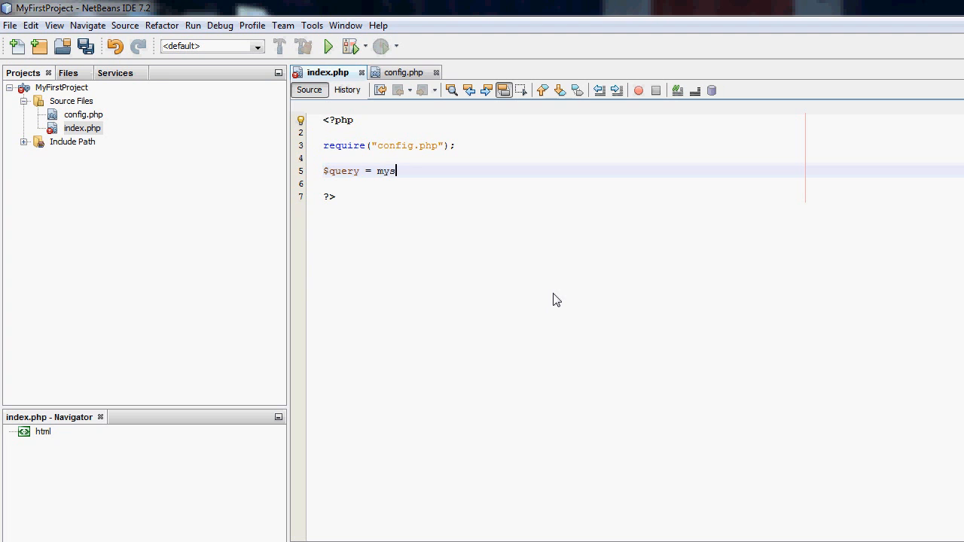
pyautogui.write('ql_query()')
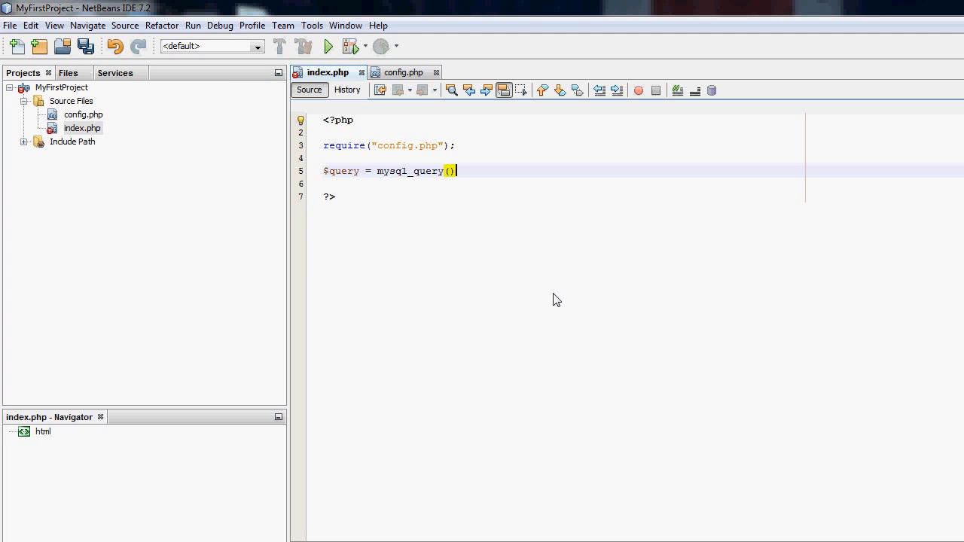
pyautogui.write('SE"')
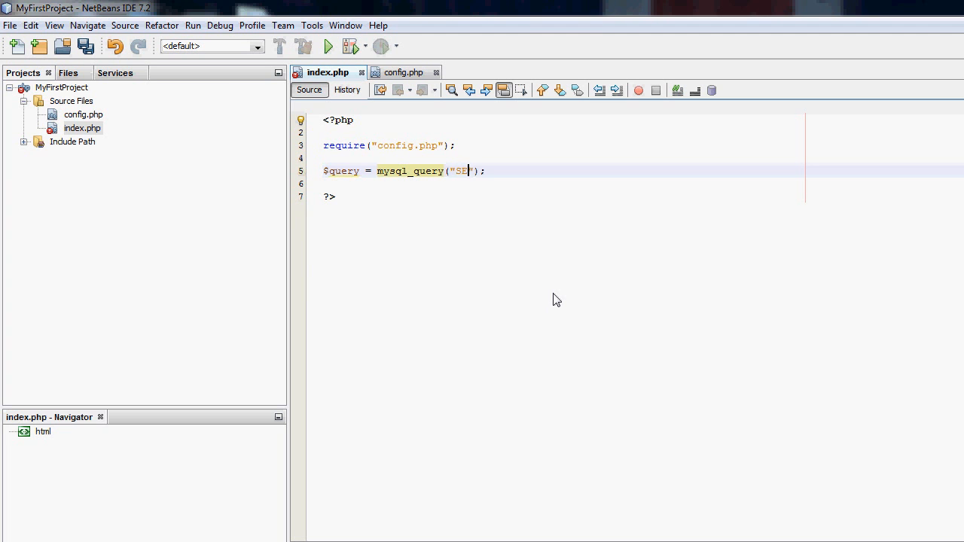
pyautogui.write('LECT *')
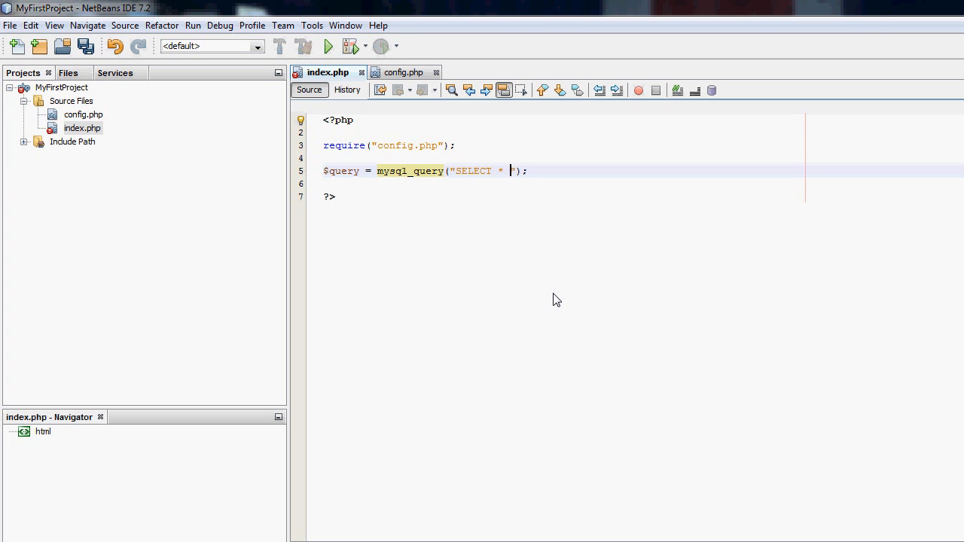
pyautogui.write('FROM `users')
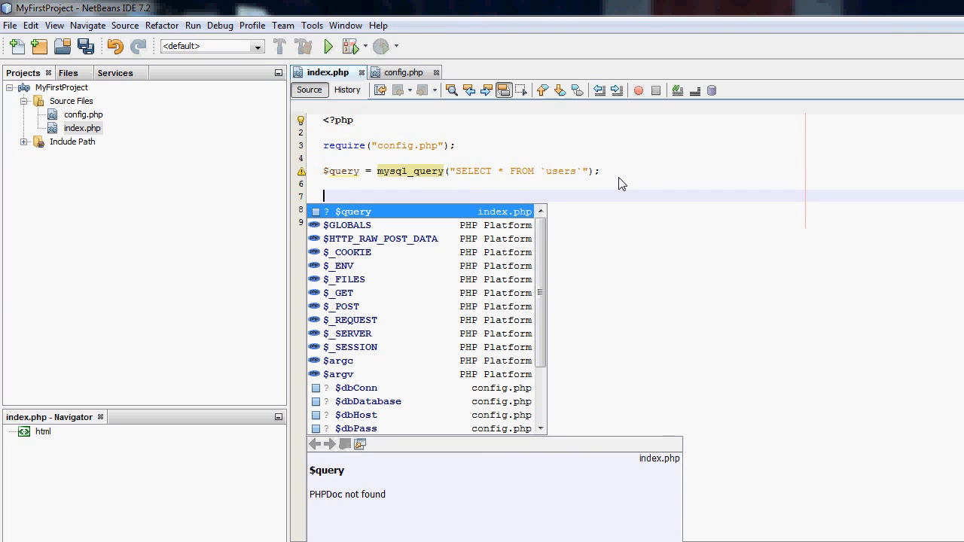
# - Remove the stray character, dismiss suggestions, and open blank lines below the query
pyautogui.write('$')
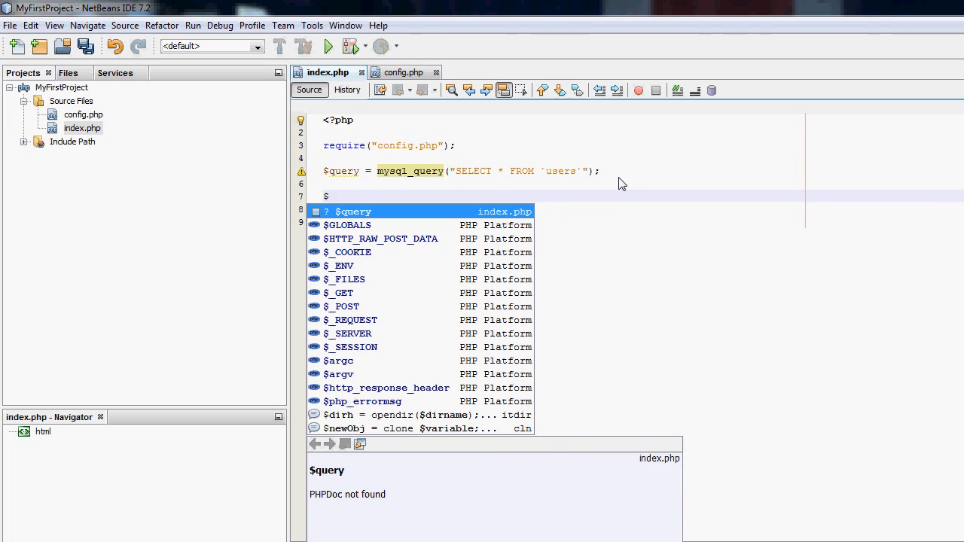
pyautogui.press('Escape')
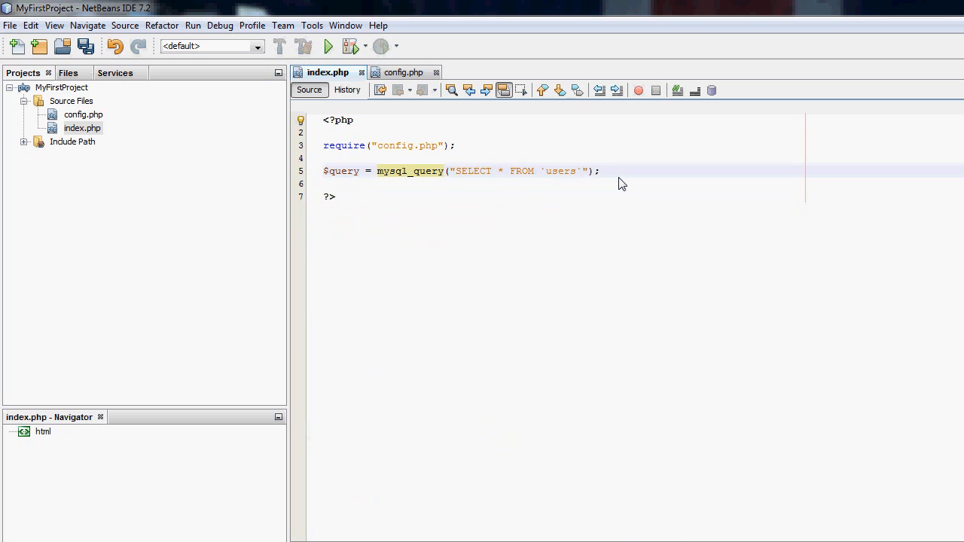
pyautogui.press('Enter')
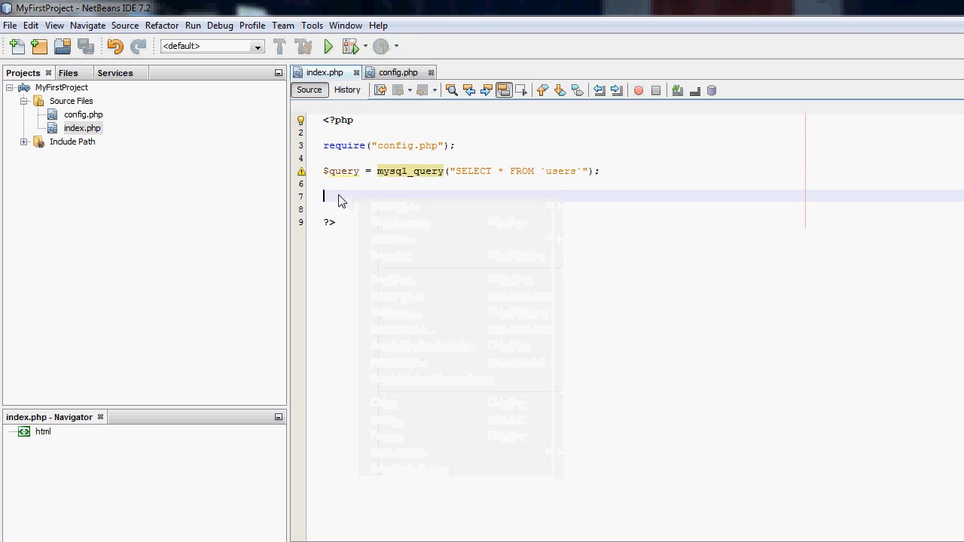
pyautogui.press('Escape')
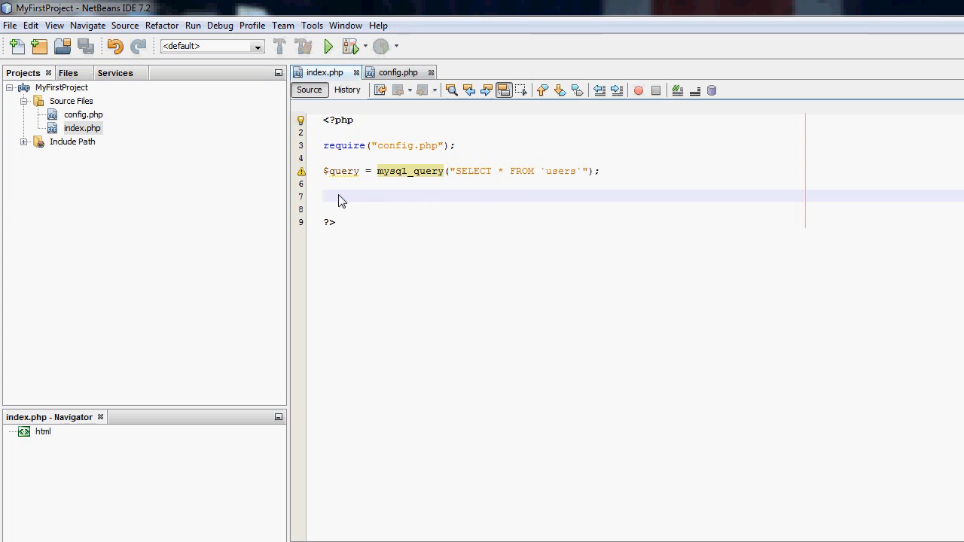
# - Add while ($row = mysql_fetch_assoc($query)) { } containing a print($row) call
pyautogui.write('while ()')
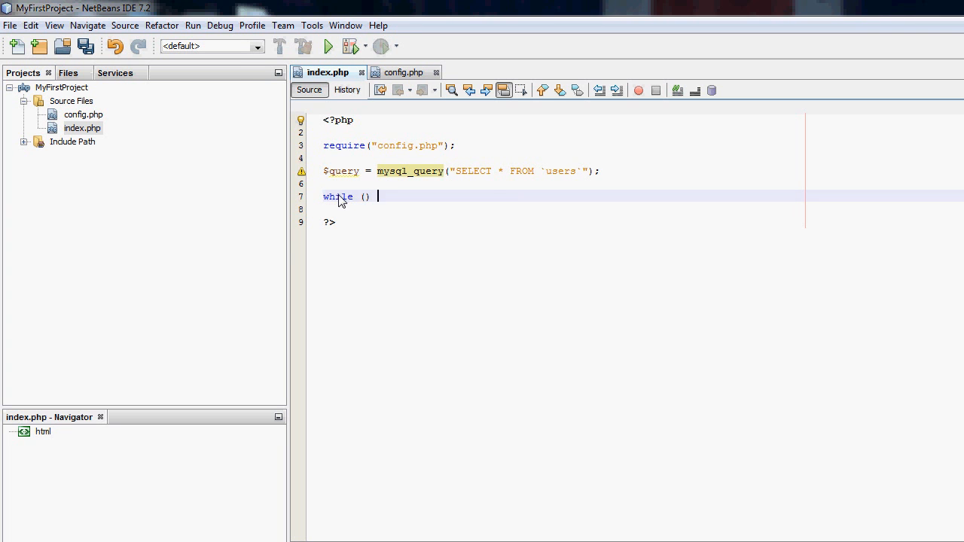
pyautogui.write('{')
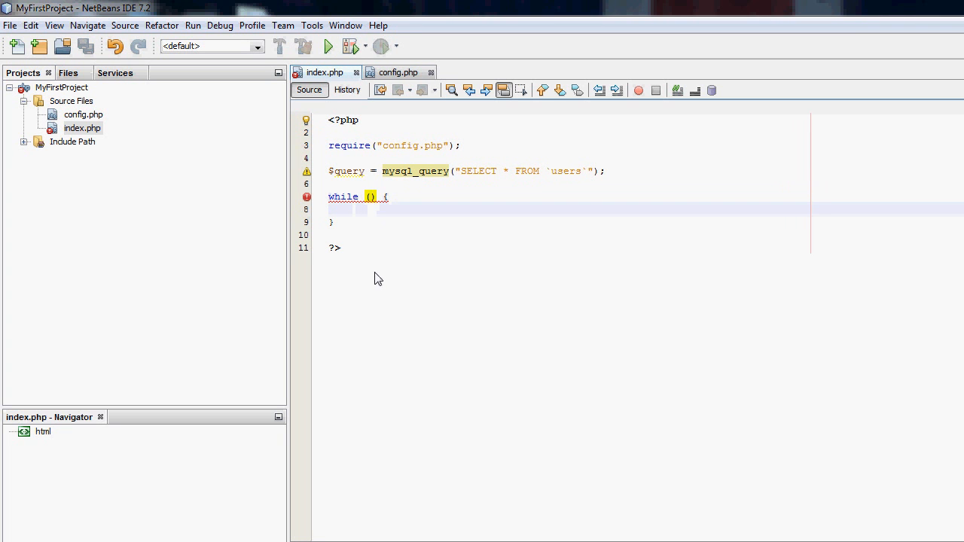
pyautogui.write('$')
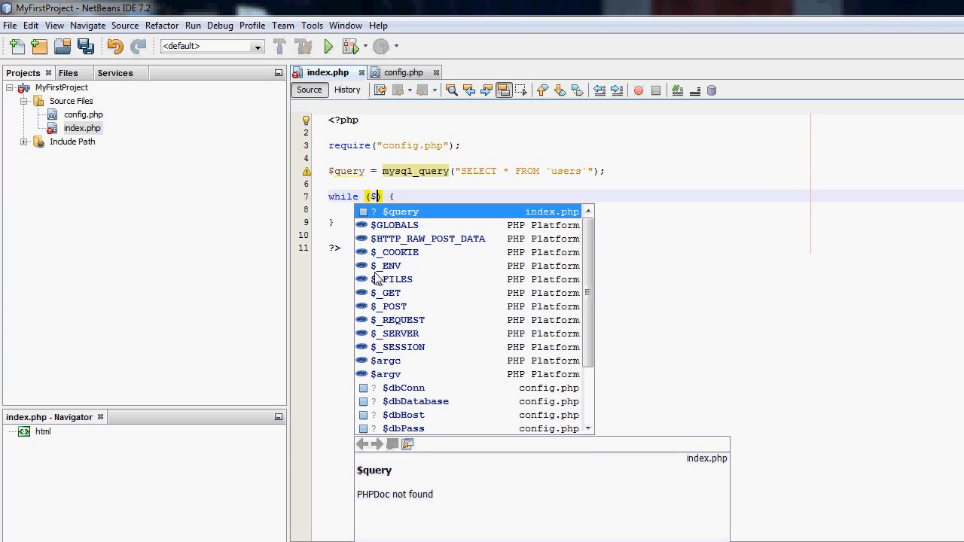
pyautogui.write('row = mysql_fetch_assoc(')
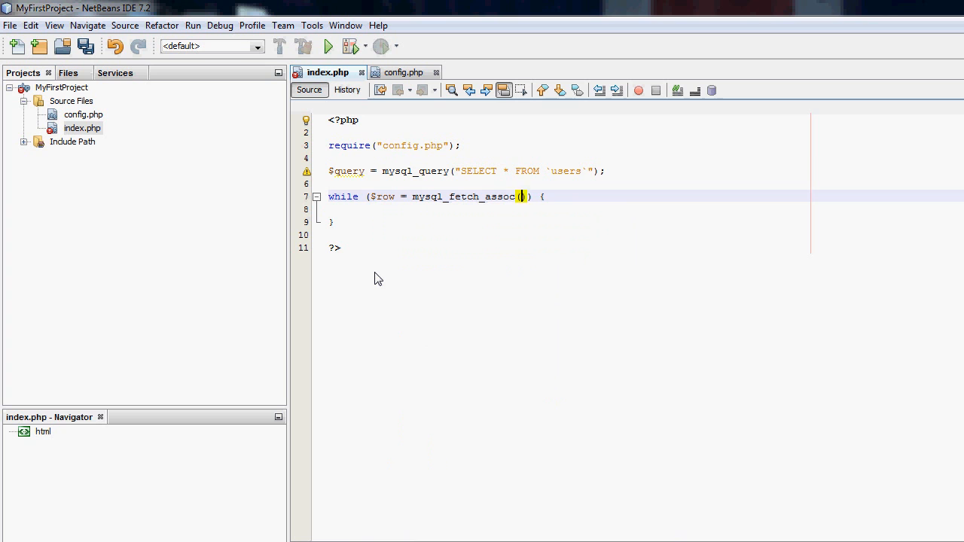
pyautogui.write('$quye')
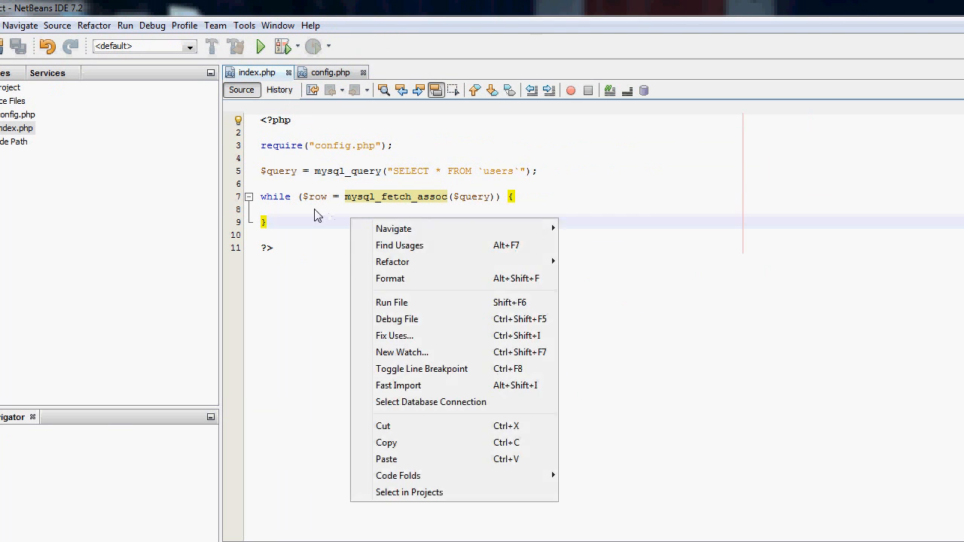
pyautogui.click(312, 197)
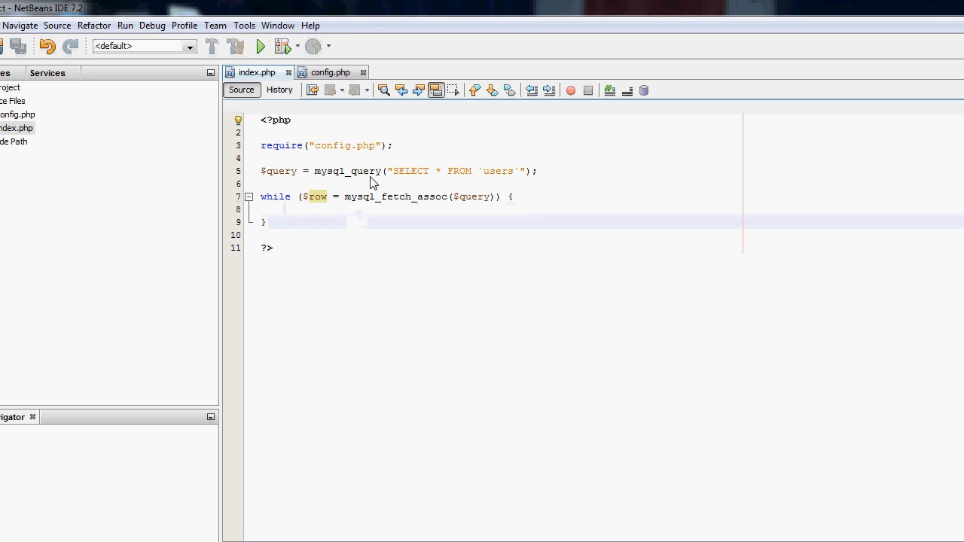
pyautogui.click(285, 209)
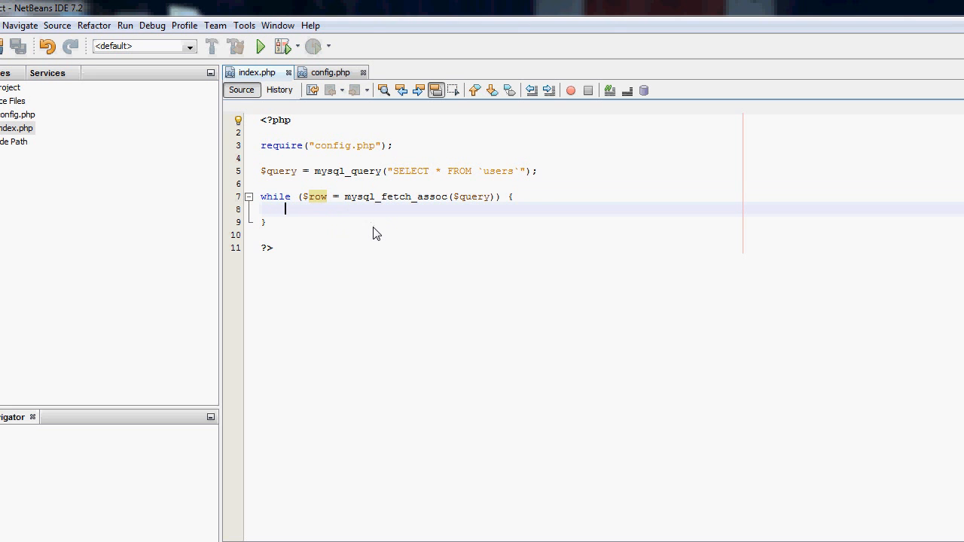
pyautogui.write('print(')
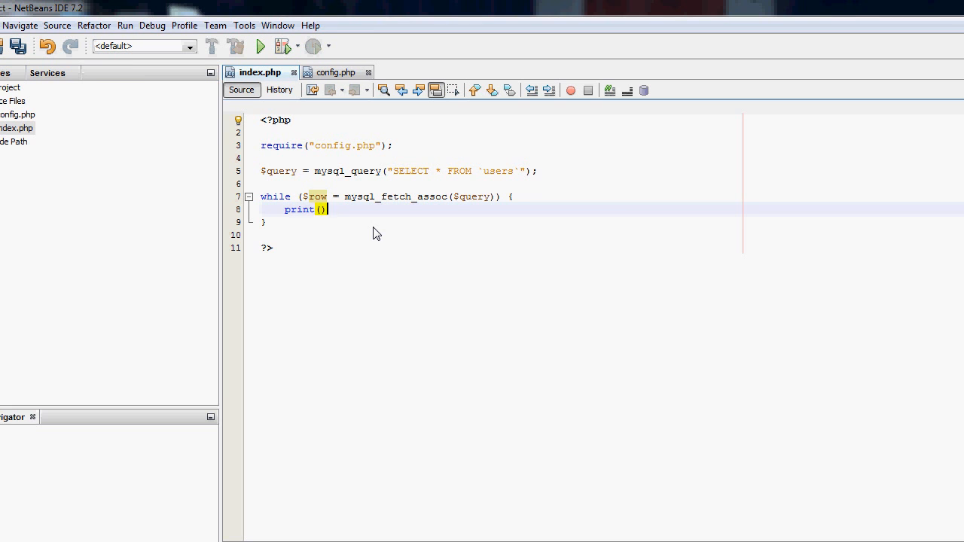
pyautogui.write('$row')
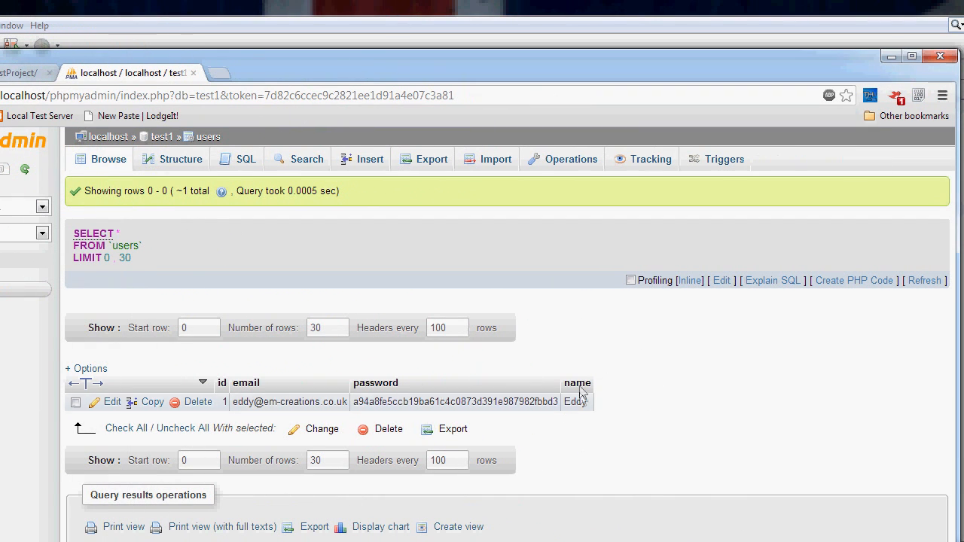
pyautogui.moveTo(586, 76)
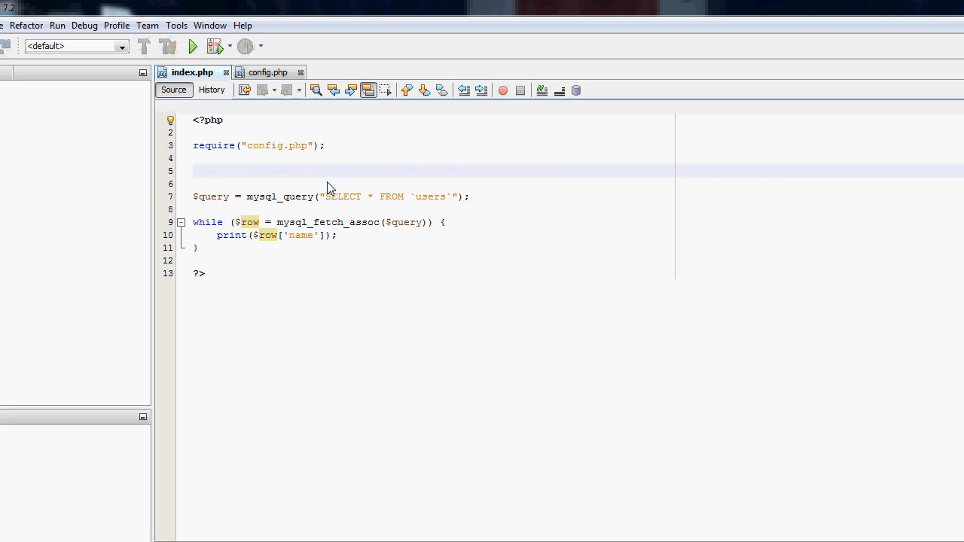
# - Add print("<br /><br />"); below the require("config.php") line
pyautogui.write('print();')
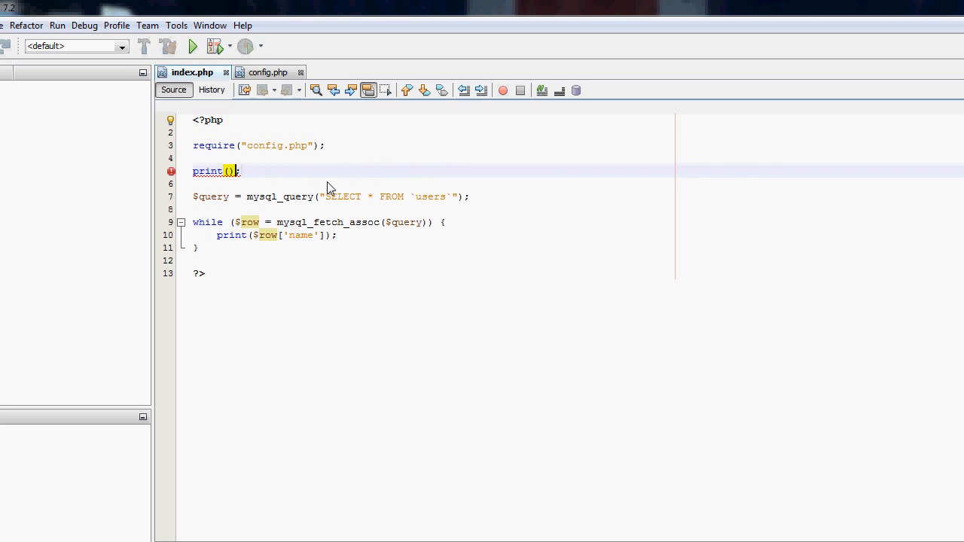
pyautogui.write('"<br /><br />"')
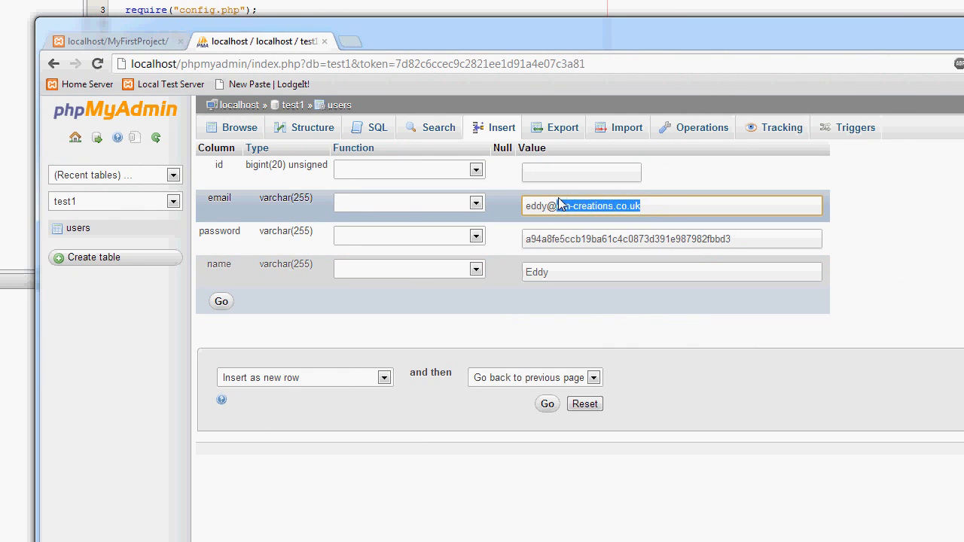
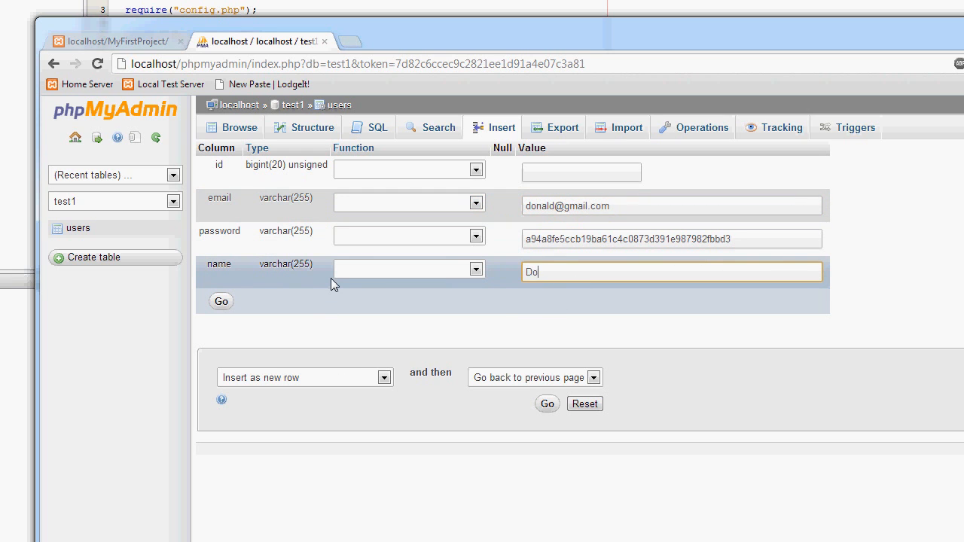
# - Fill in Donald's gmail.com email on the Insert tab and save the new users row
pyautogui.click(221, 301)
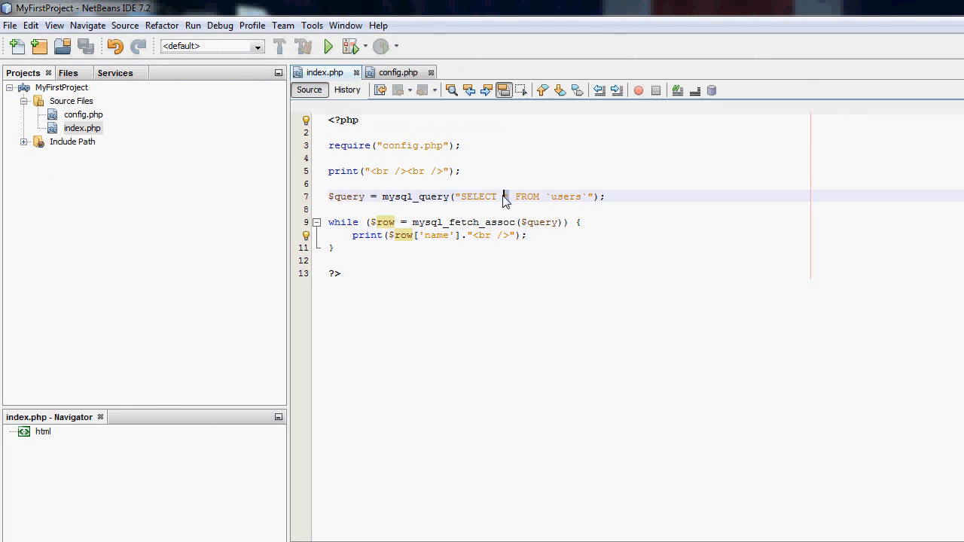
# - Replace * with `id` in the SELECT query and check the page output in Chrome
pyautogui.write('*')
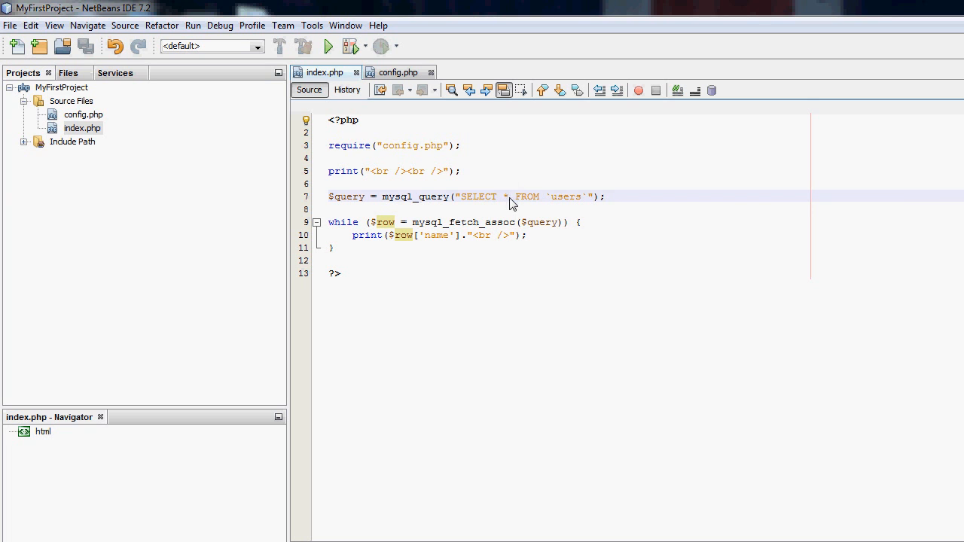
pyautogui.write('`id`')
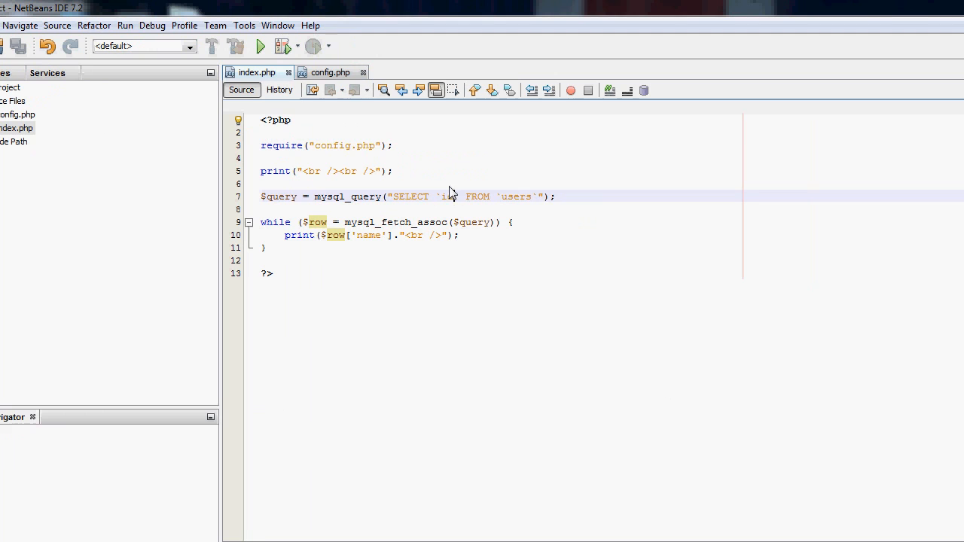
pyautogui.write('d')
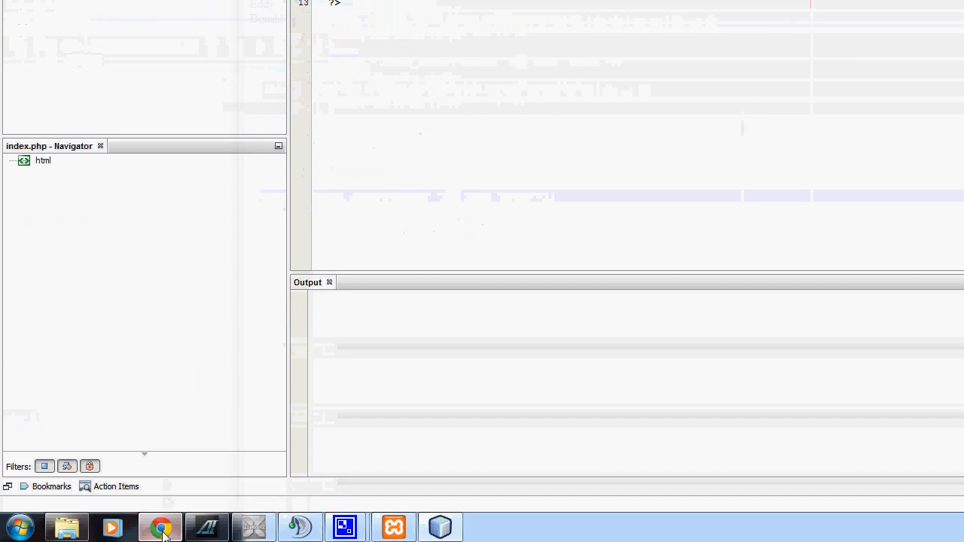
pyautogui.click(161, 526)
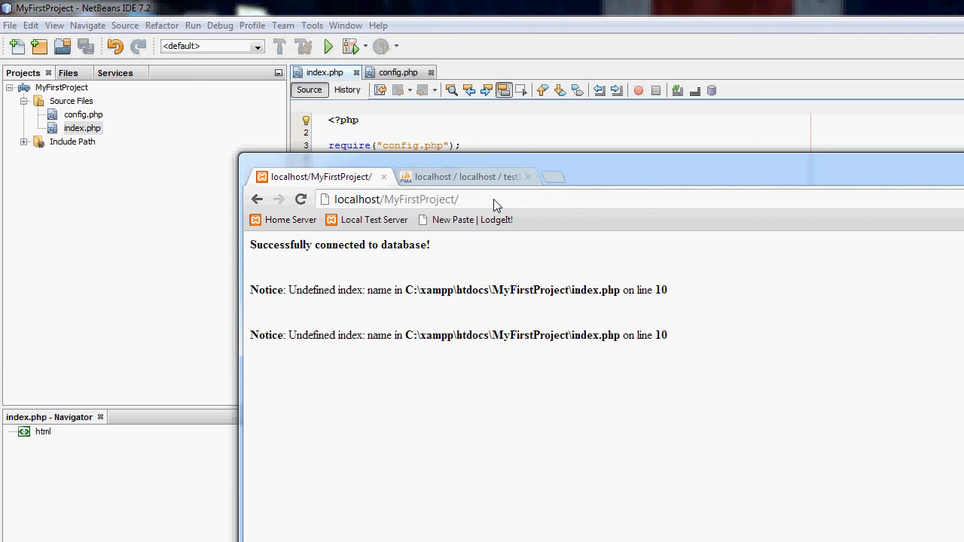
pyautogui.moveTo(564, 300)
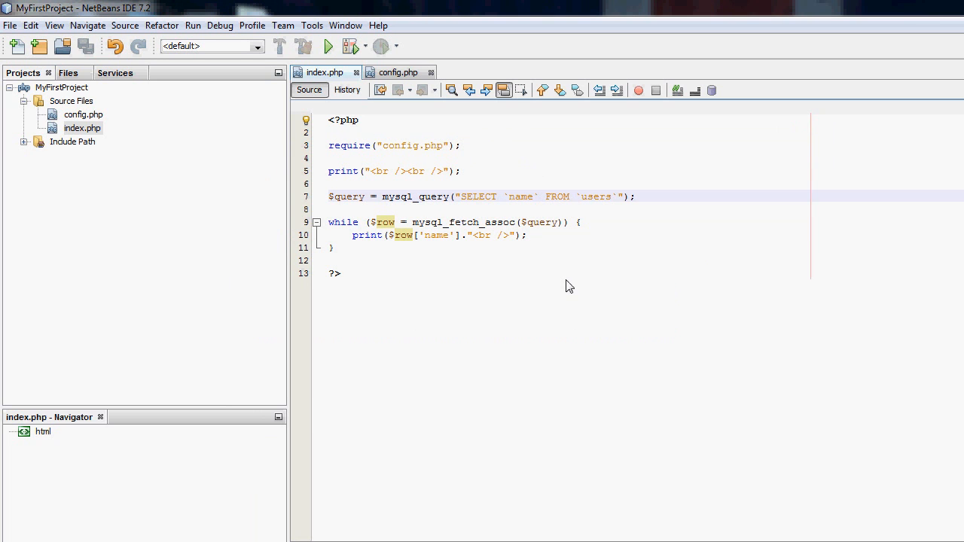
# - Add `id` to the query and print $row['id'] " - " $row['name'] plus $row['email']
pyautogui.click(541, 196)
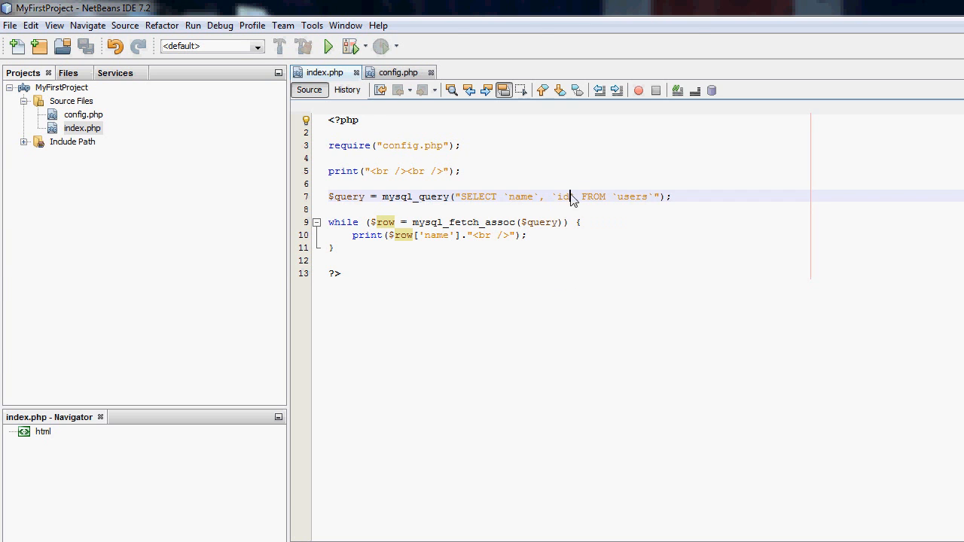
pyautogui.click(327, 46)
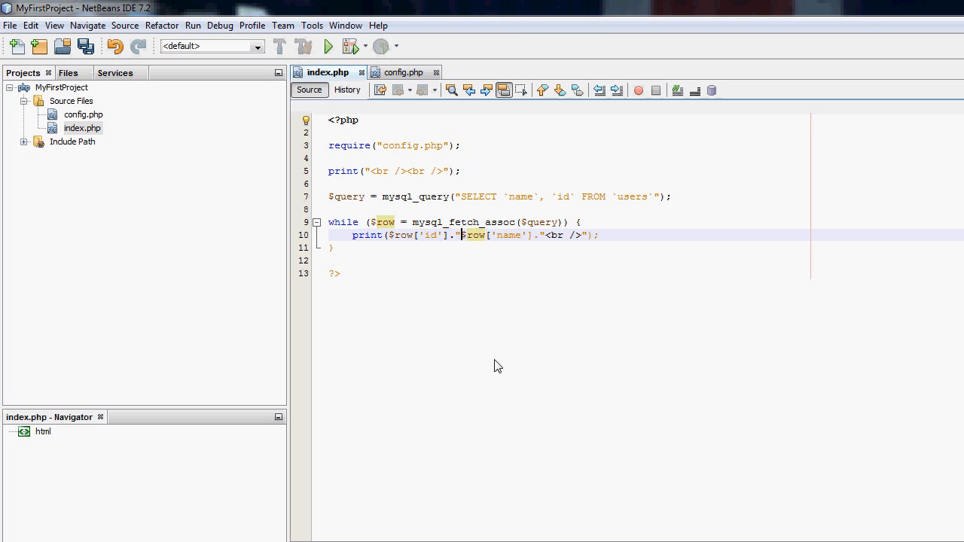
pyautogui.write('""')
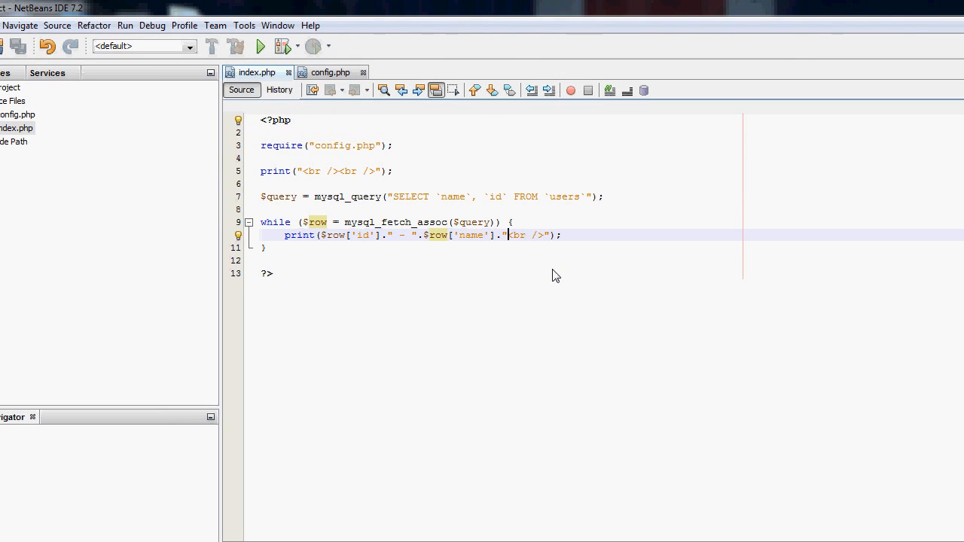
pyautogui.write('$')
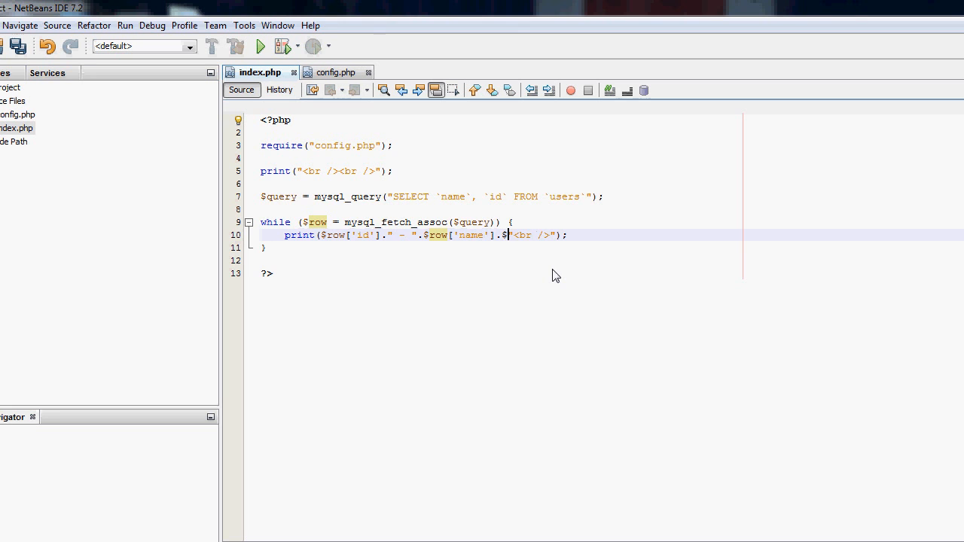
pyautogui.write("row[''].")
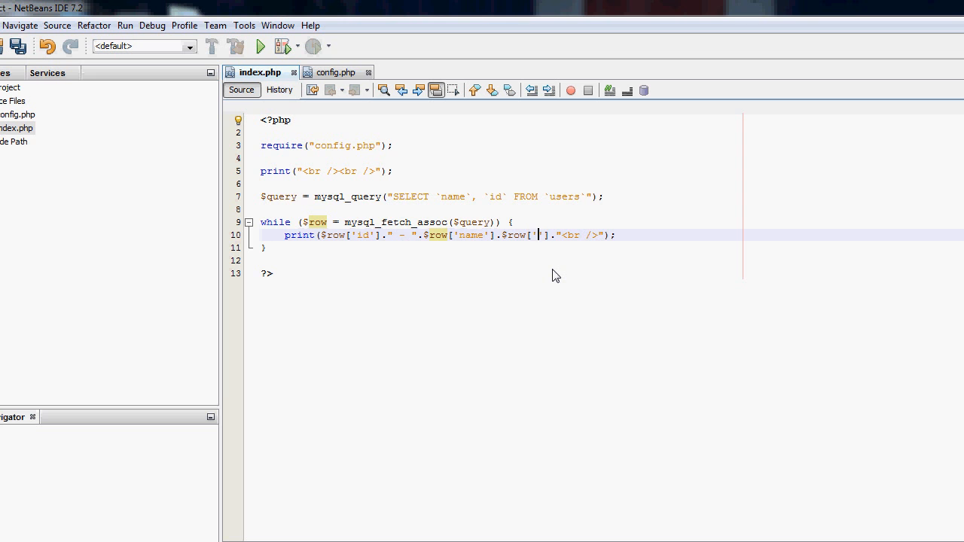
pyautogui.write('email')
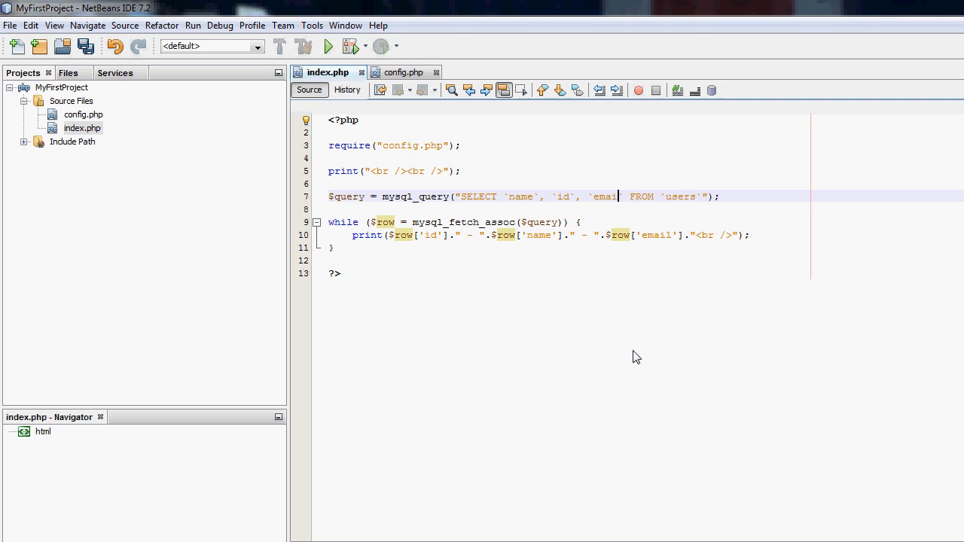
# - View localhost/MyFirstProject/ in Chrome, listing Eddy and Donald with id, name and email
pyautogui.click(328, 46)
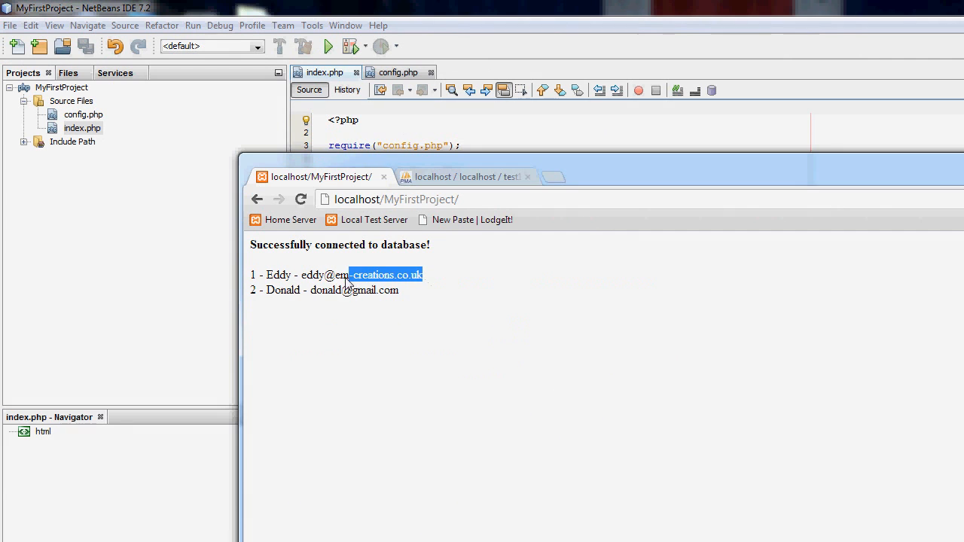
pyautogui.click(463, 176)
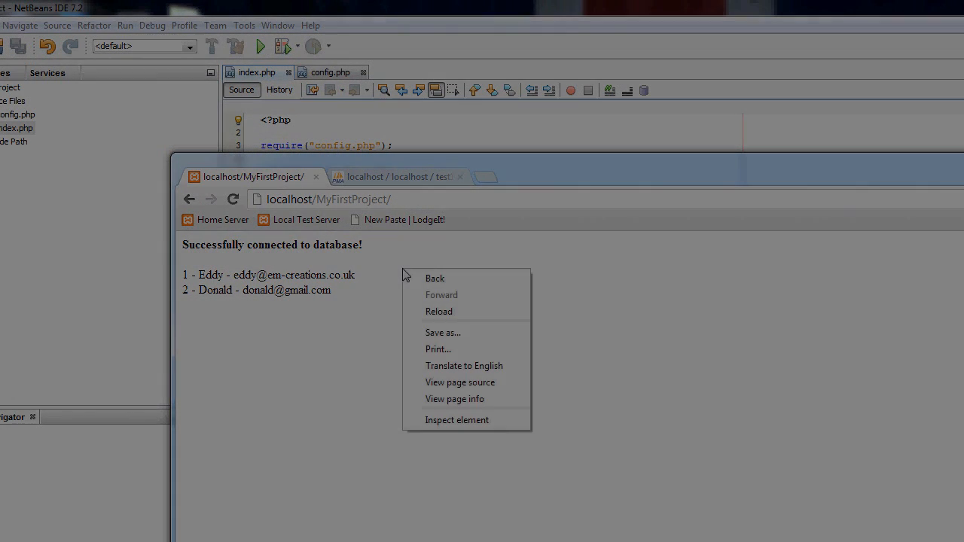
pyautogui.click(387, 258)
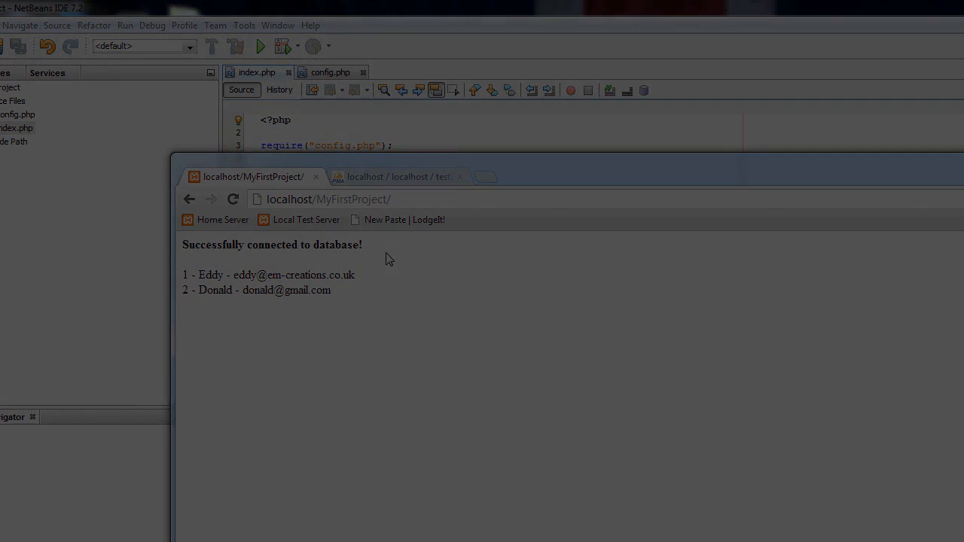